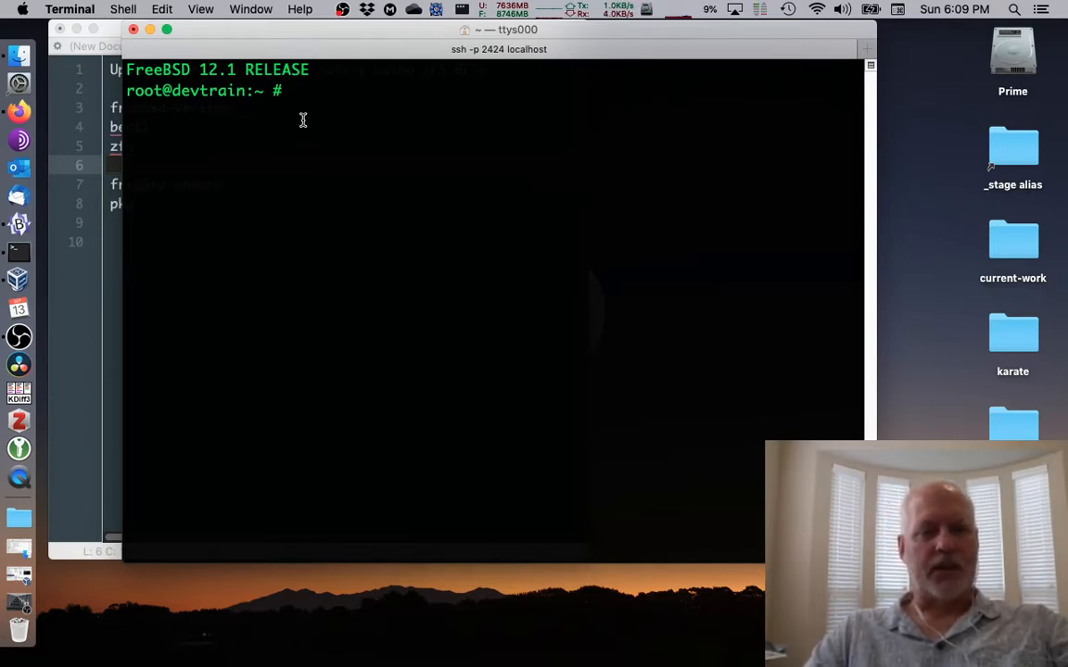
# Run freebsd-version -kru and highlight the 12.1-RELEASE kernel and userland versions.
pyautogui.write('free')
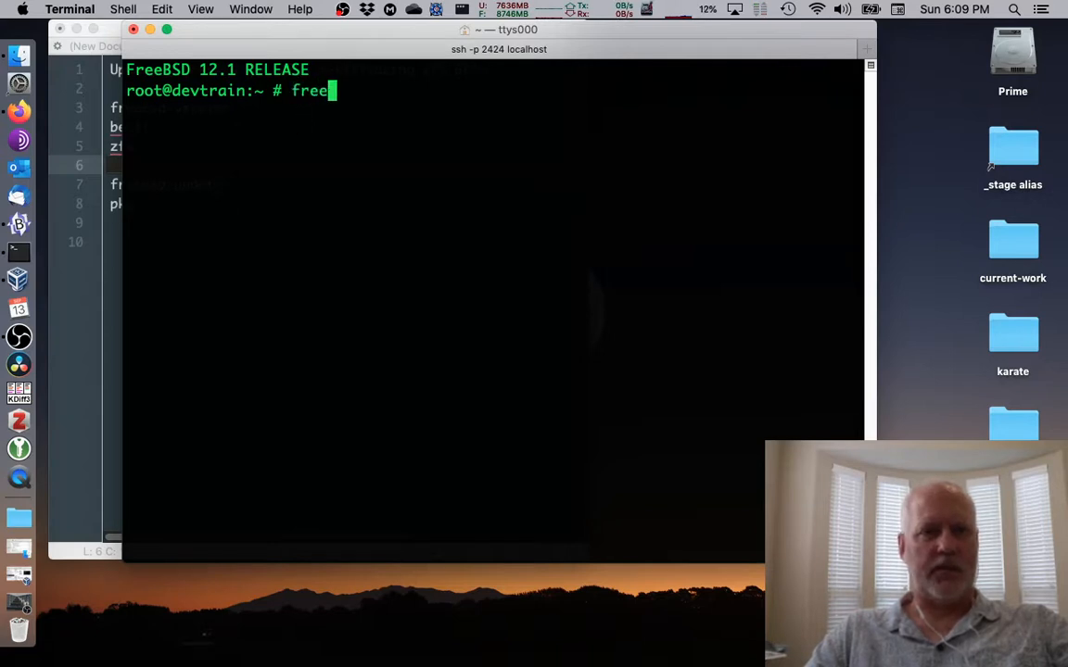
pyautogui.write('bsd-version')
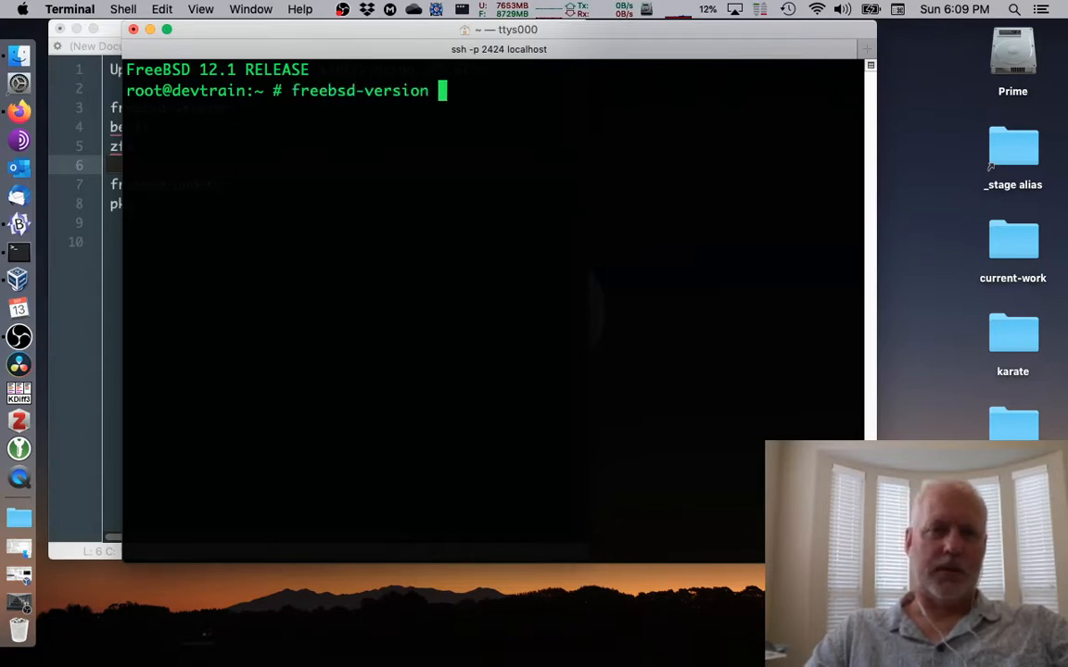
pyautogui.write('-kru')
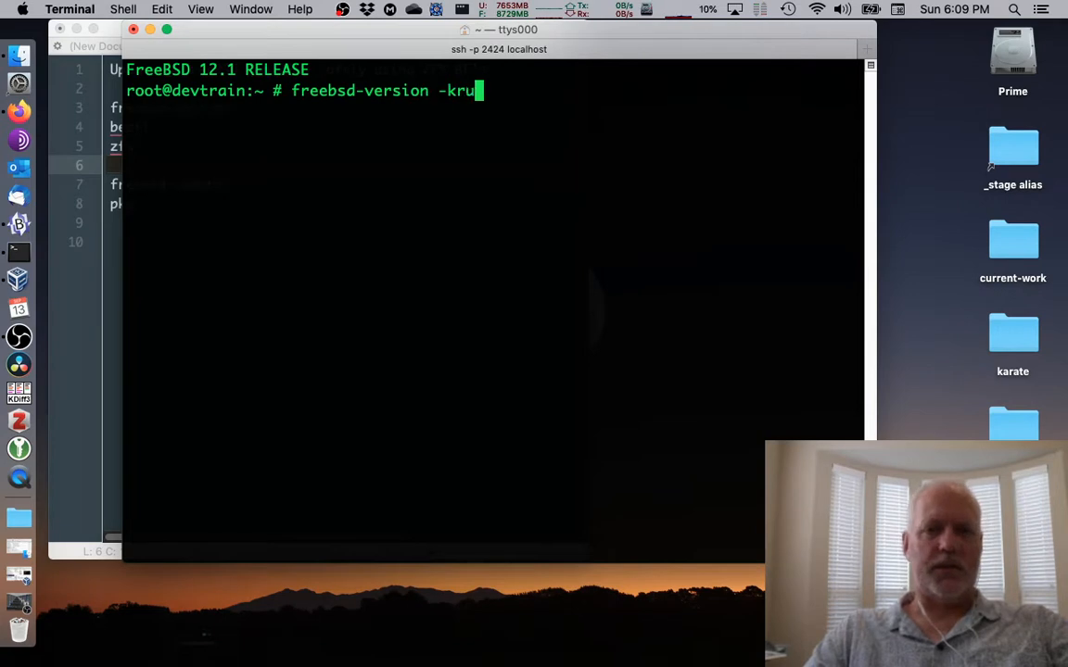
pyautogui.press('Return')
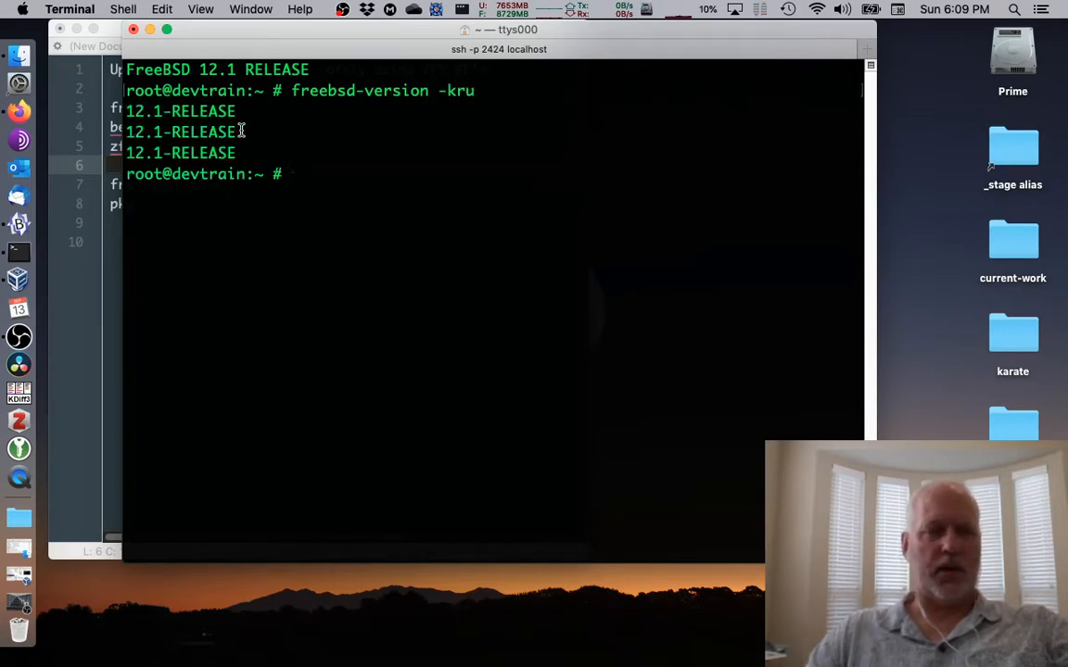
pyautogui.doubleClick(180, 132)
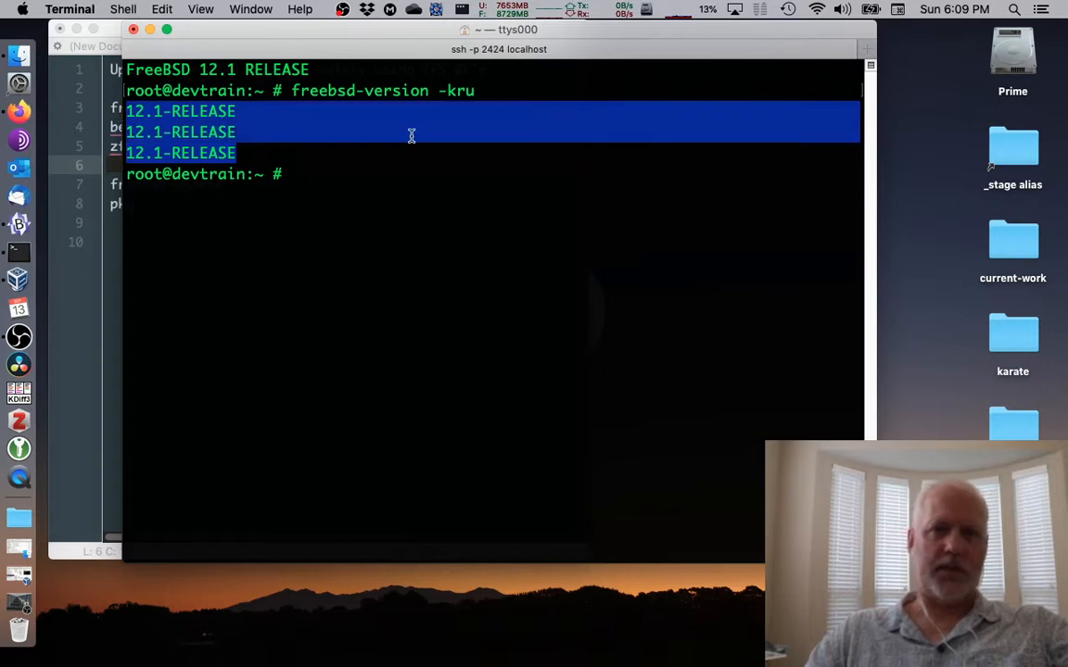
# Read the freebsd-version manual page, then quit the pager.
pyautogui.write('man')
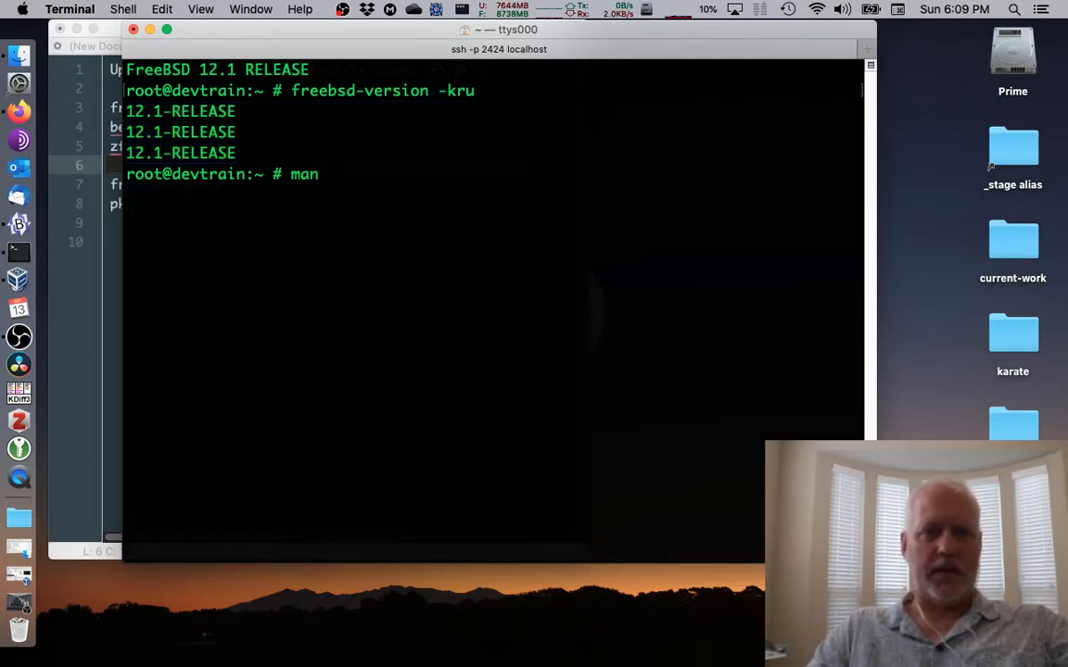
pyautogui.write('freebsd-')
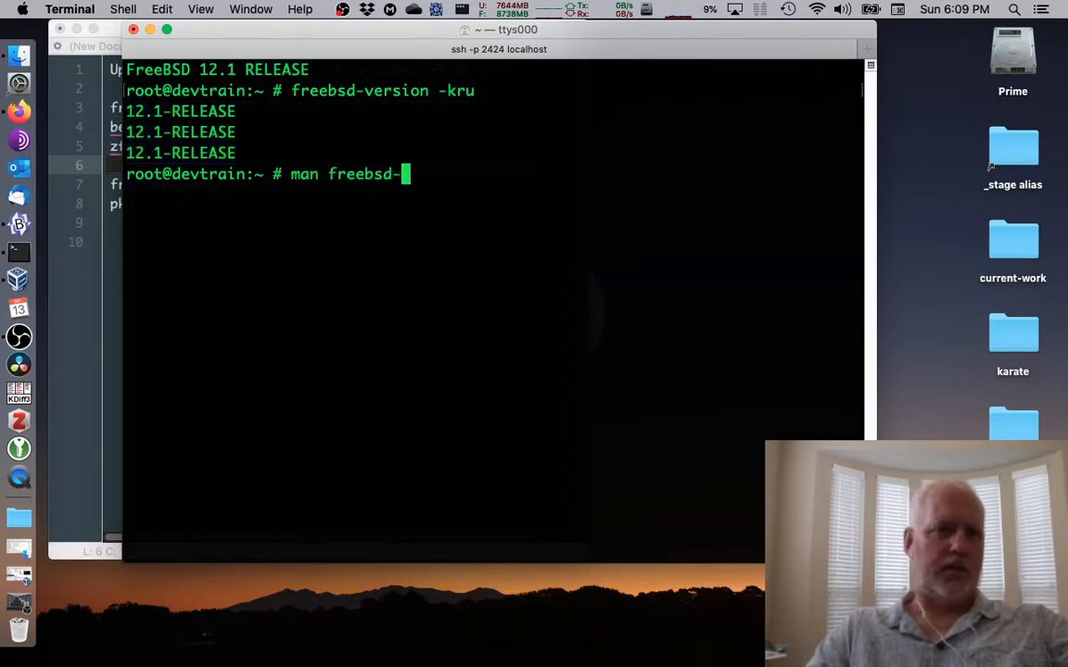
pyautogui.press('Return')
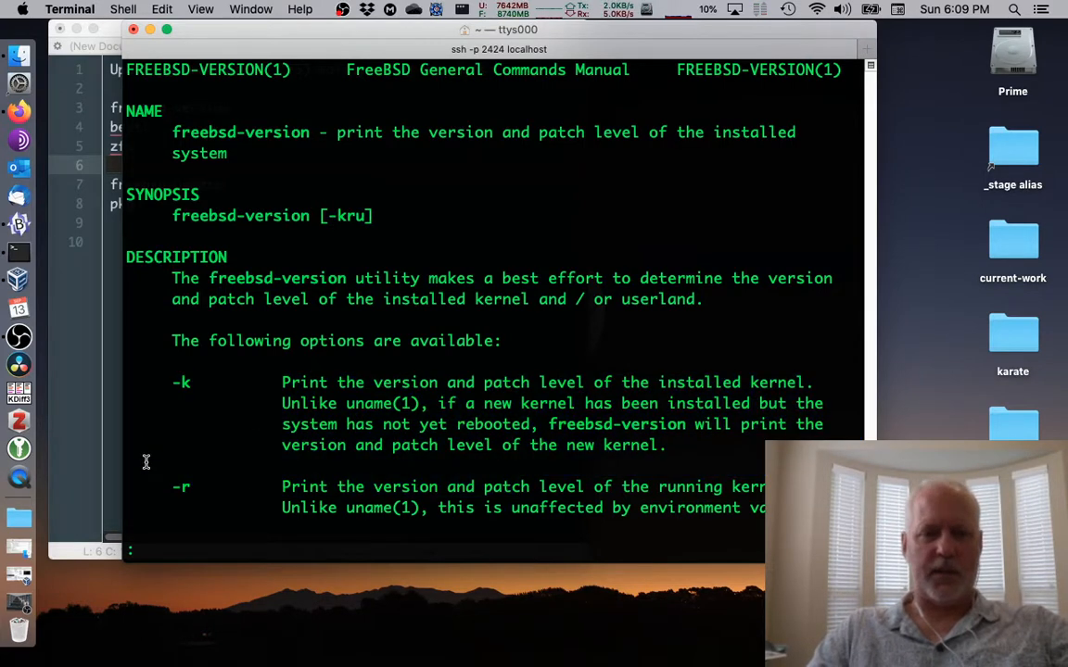
pyautogui.press('h')
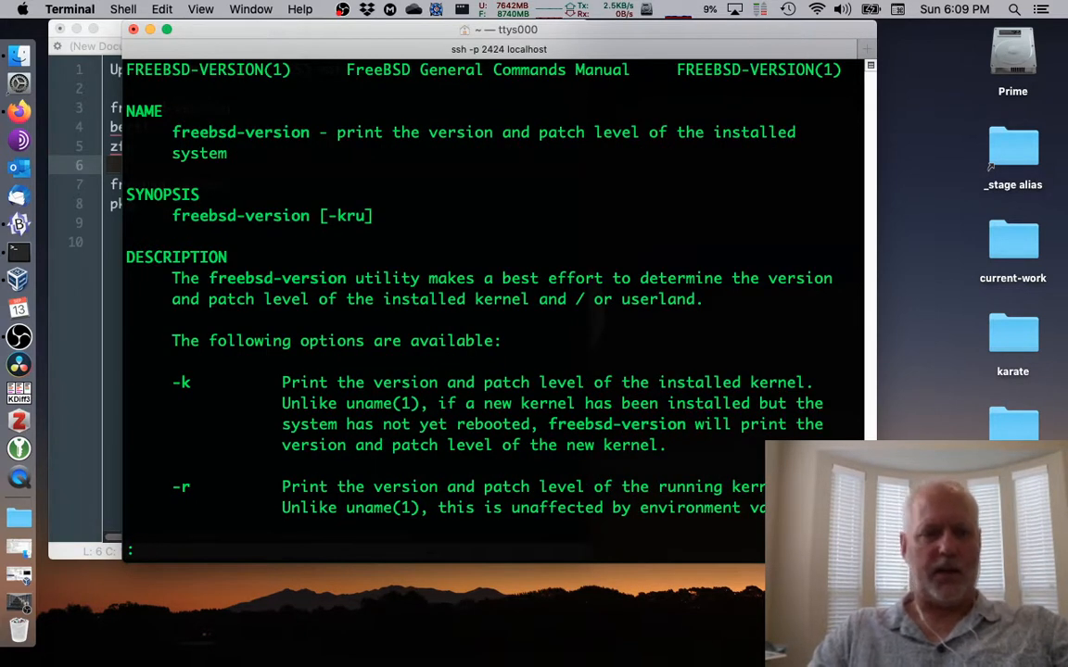
pyautogui.press('q')
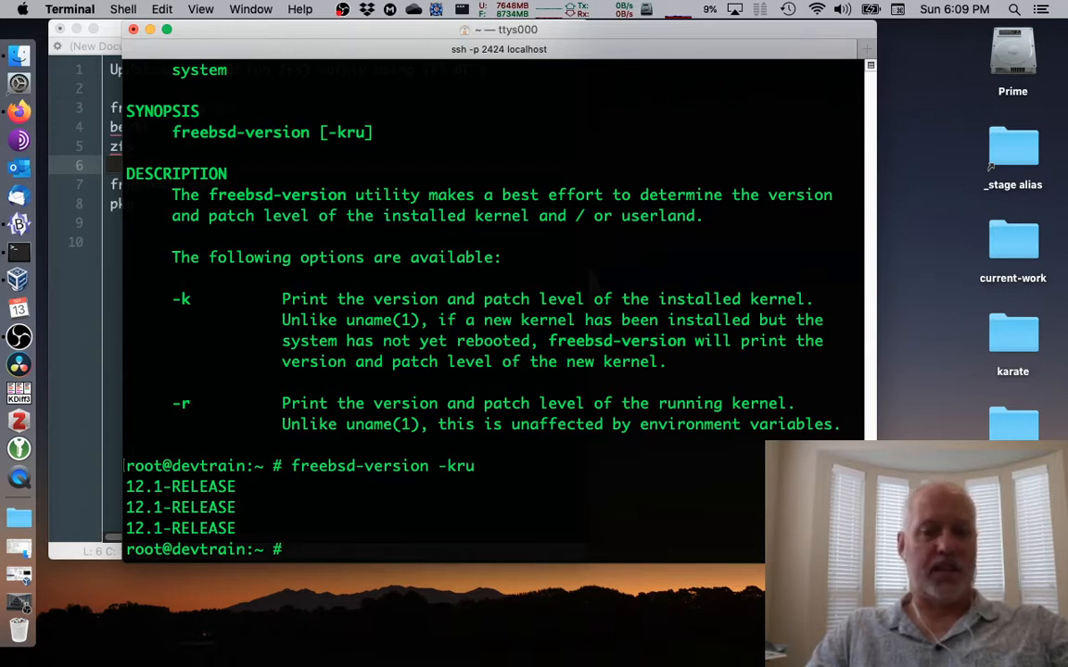
# Create a boot environment named 'working' and confirm it appears in bectl list.
pyautogui.write('bectl list')
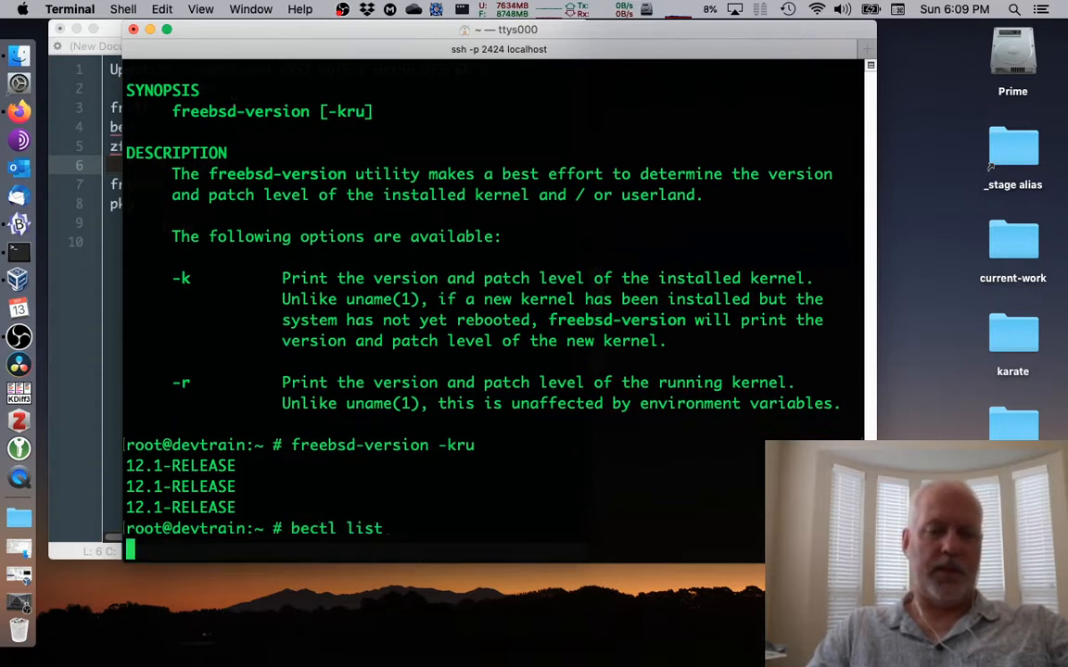
pyautogui.press('Return')
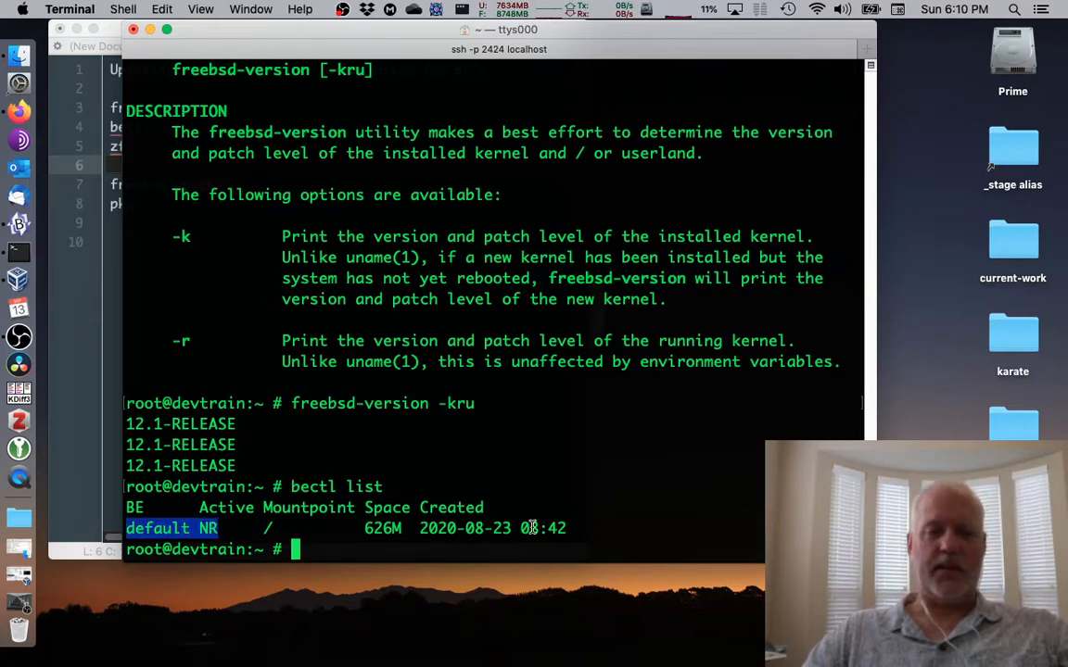
pyautogui.write('be')
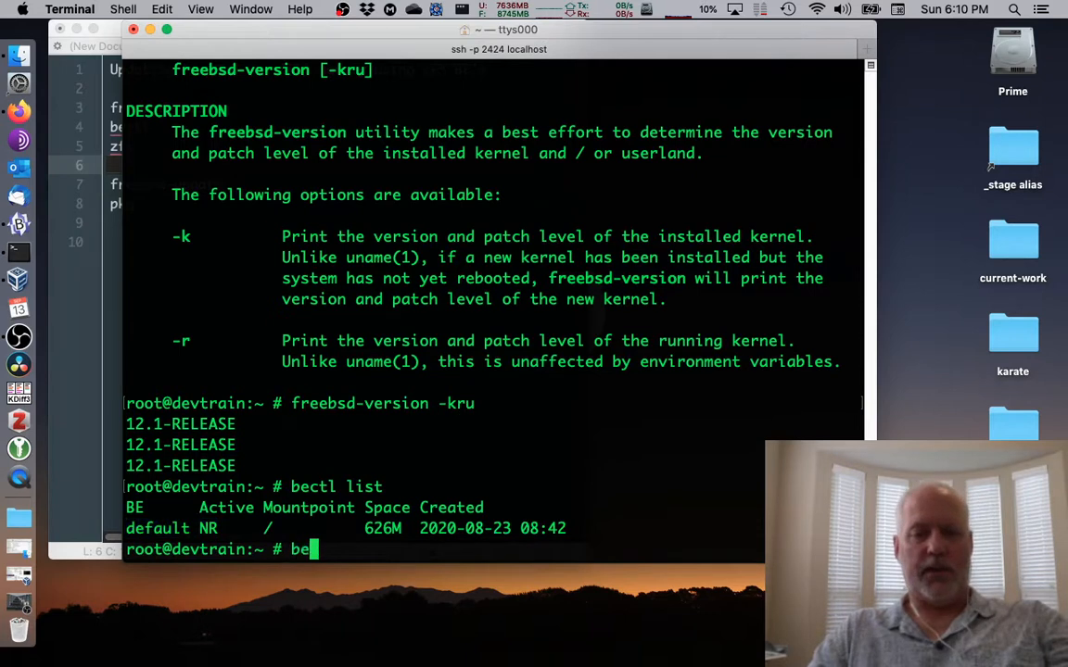
pyautogui.write('ctl')
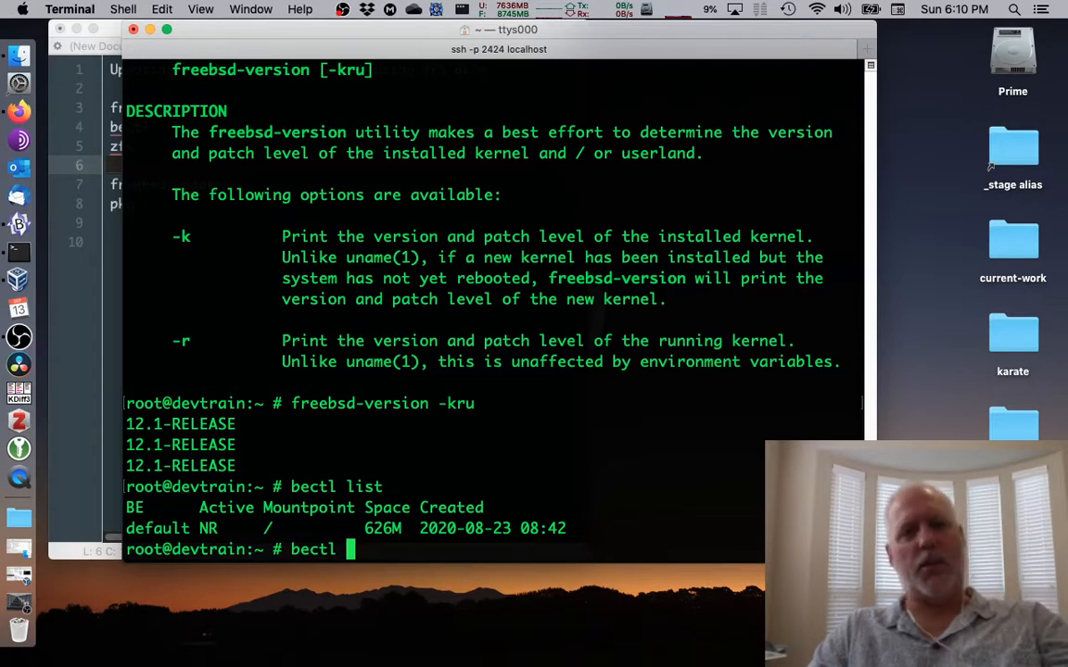
pyautogui.write('create working')
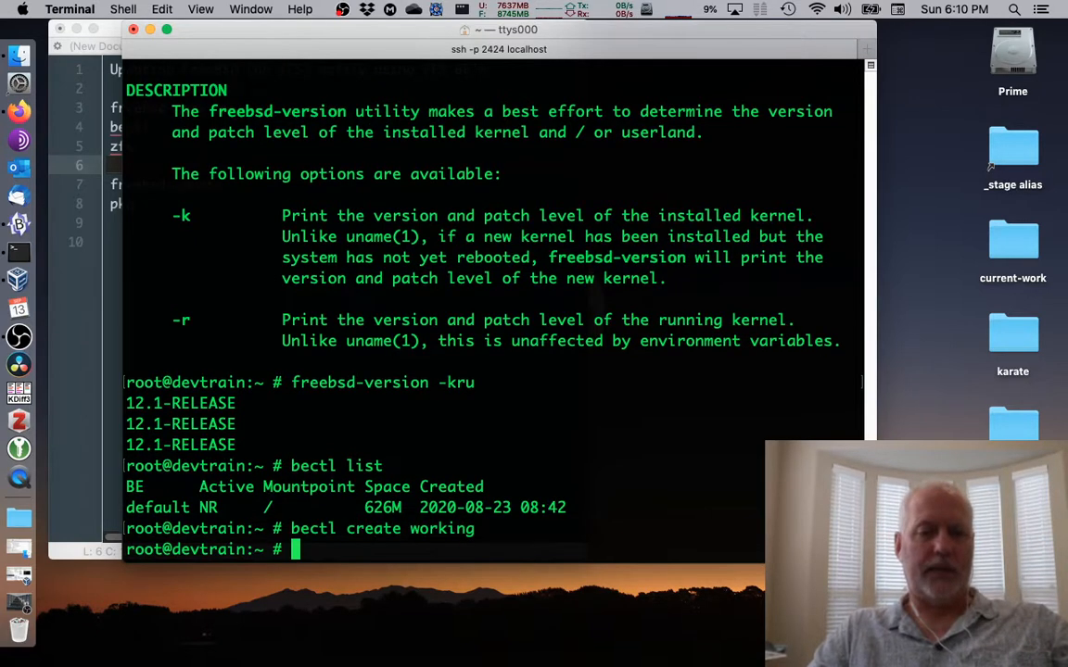
pyautogui.write('bectl list')
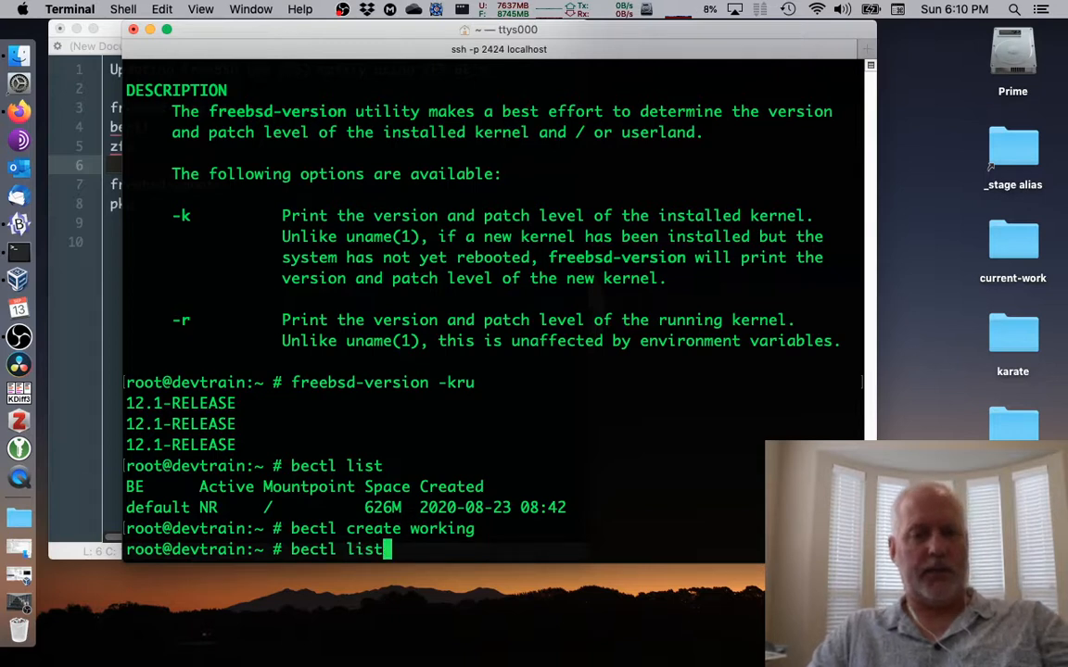
pyautogui.press('Return')
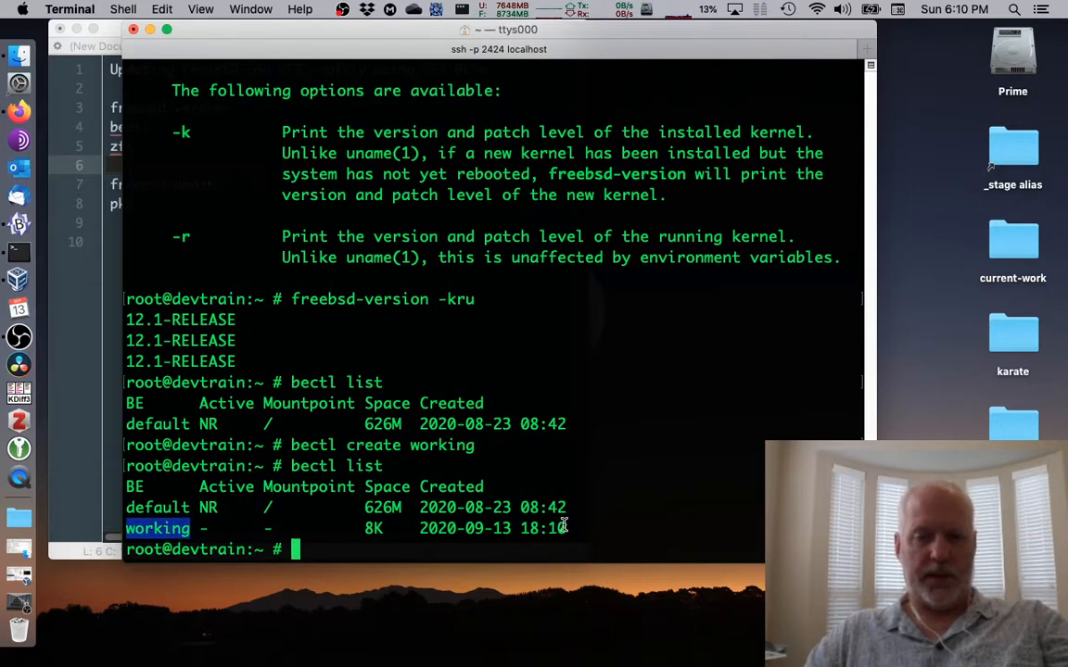
# List all ZFS snapshots with zfs list -t snapshot.
pyautogui.write('zfs')
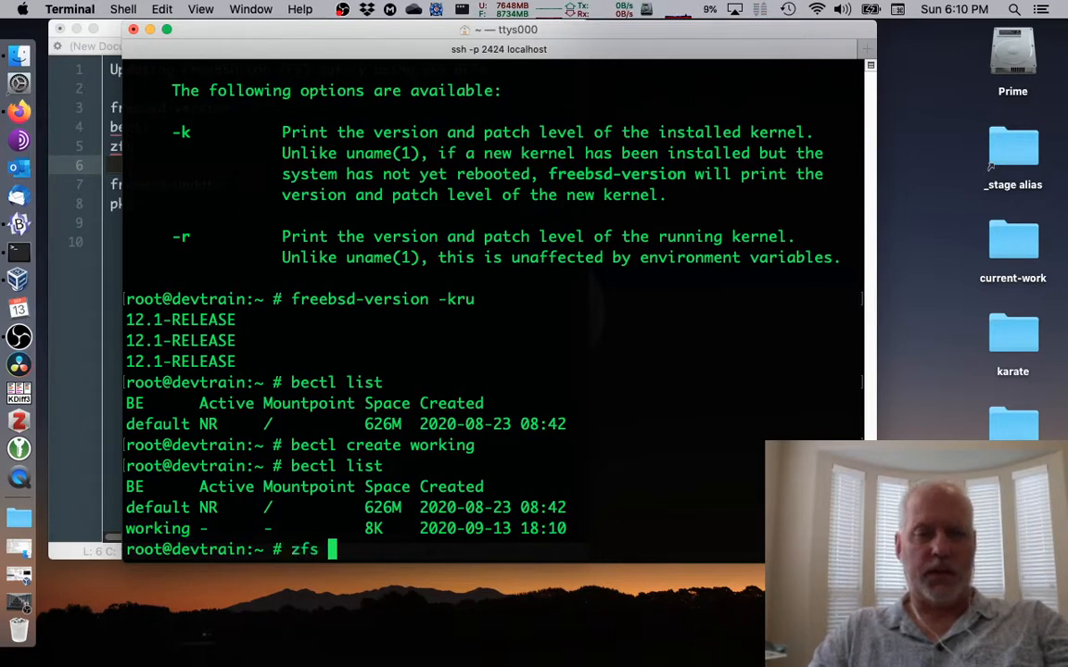
pyautogui.write('-')
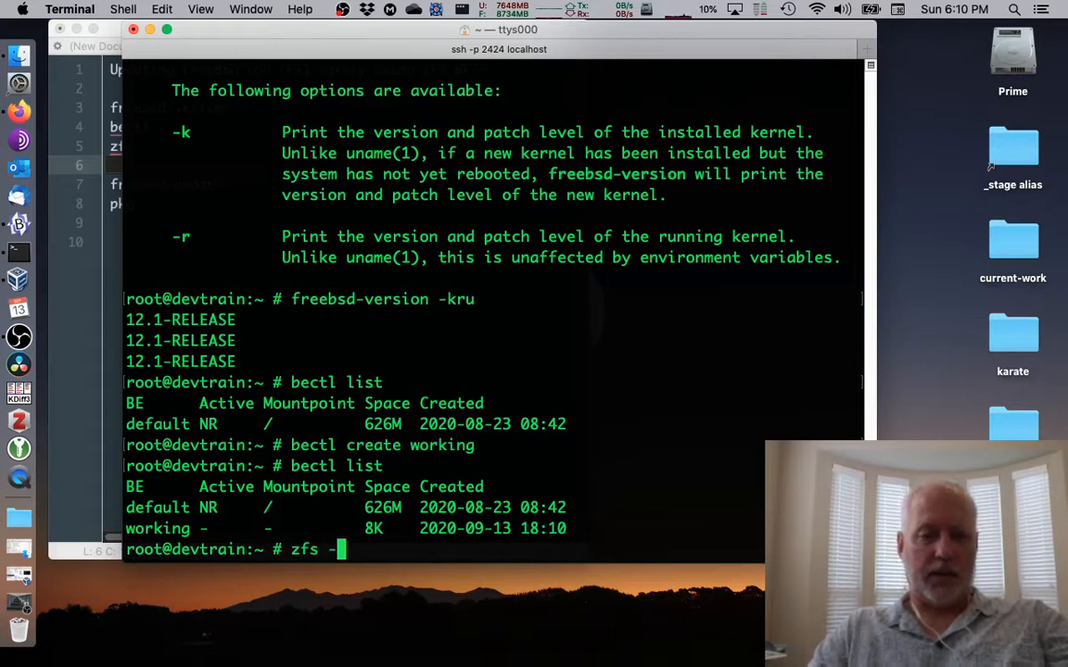
pyautogui.write('list -t')
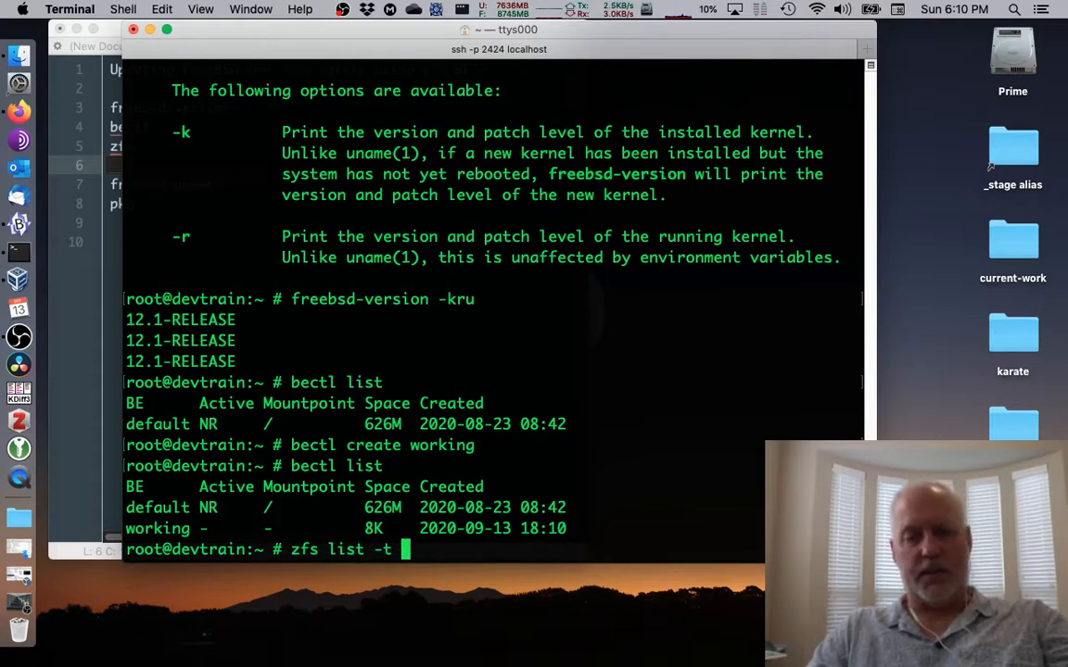
pyautogui.write('snapshot')
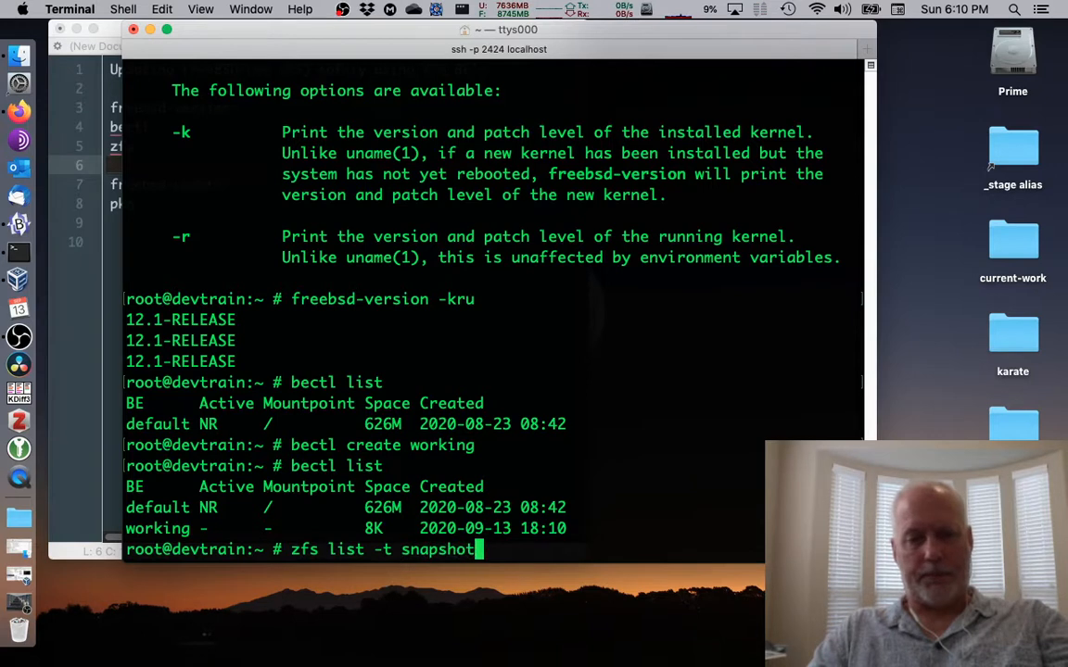
pyautogui.press('Return')
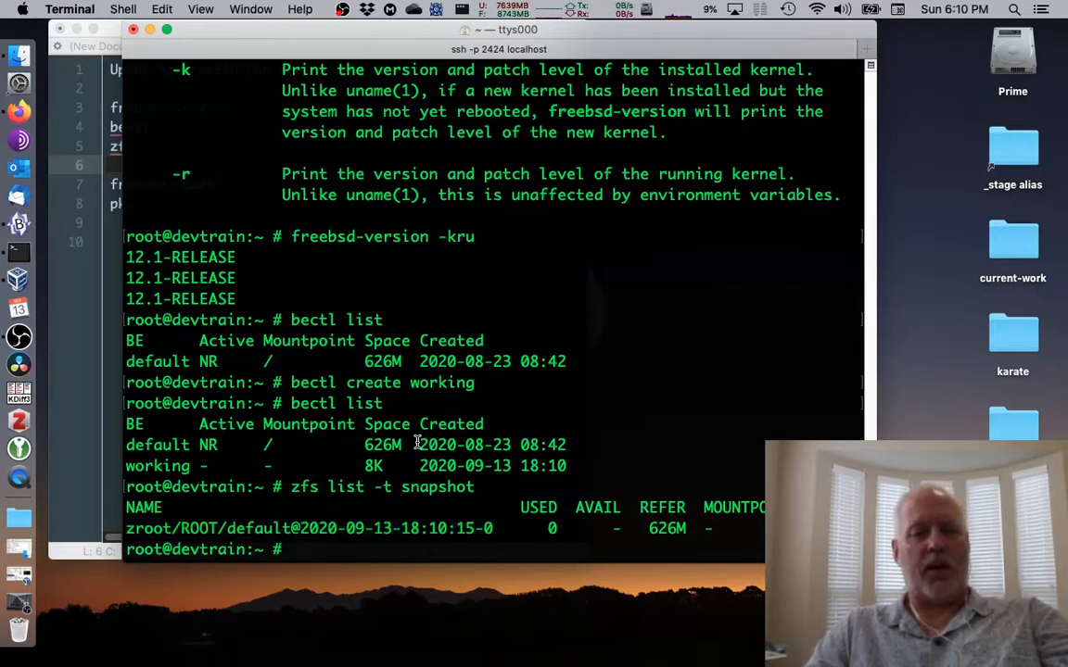
# Show every dataset's canmount property, then list all ZFS datasets and mountpoints.
pyautogui.write('zfs')
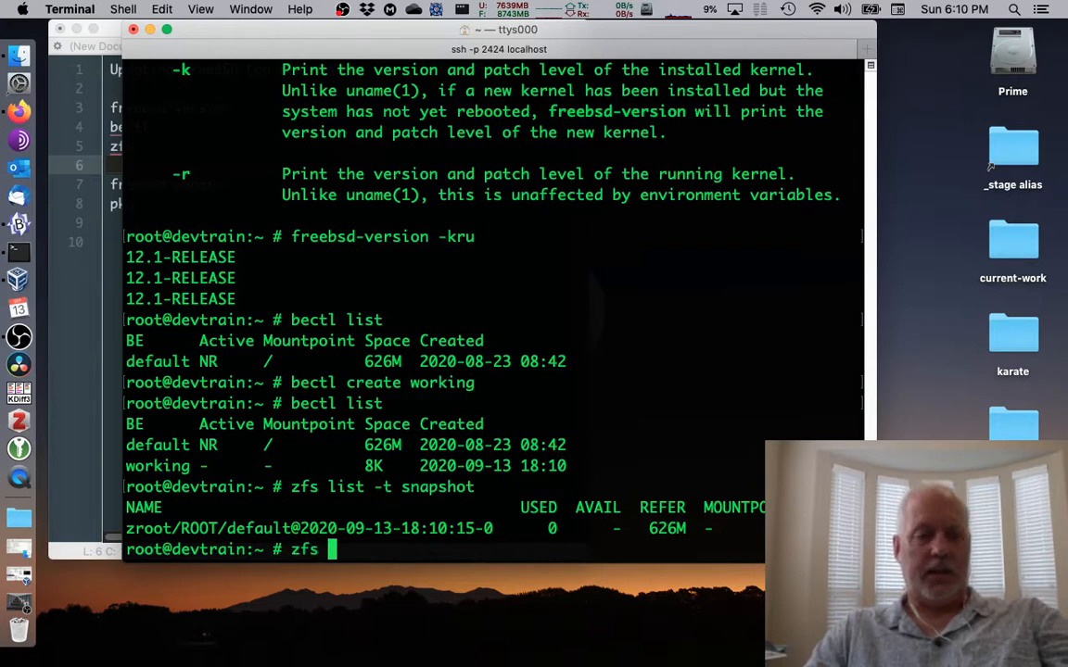
pyautogui.write('get canm')
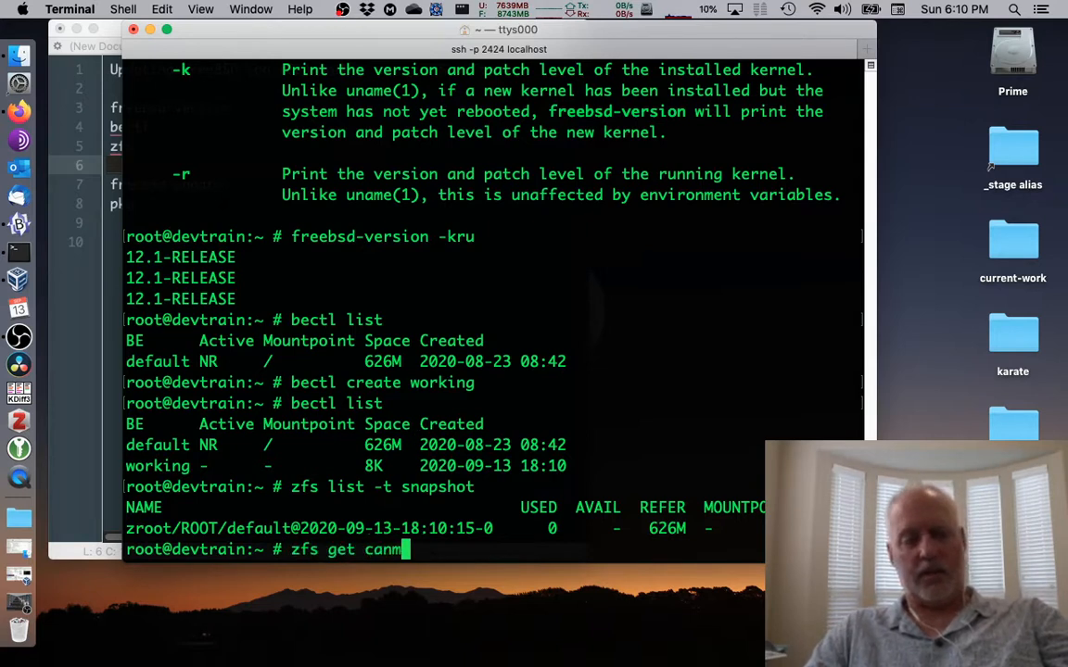
pyautogui.press('Return')
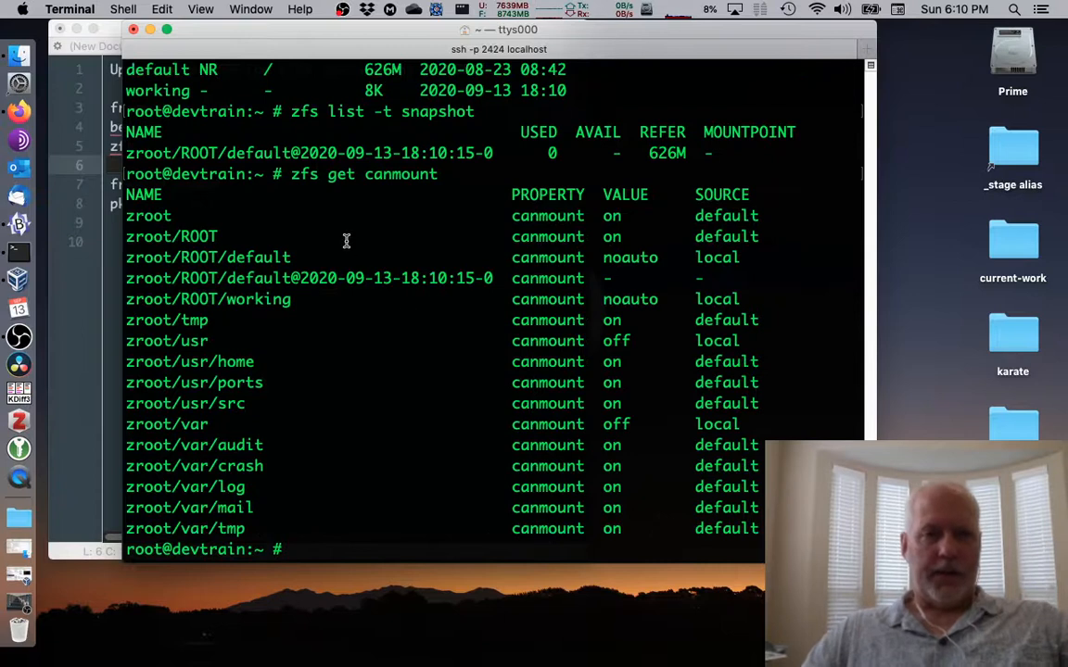
pyautogui.moveTo(237, 253)
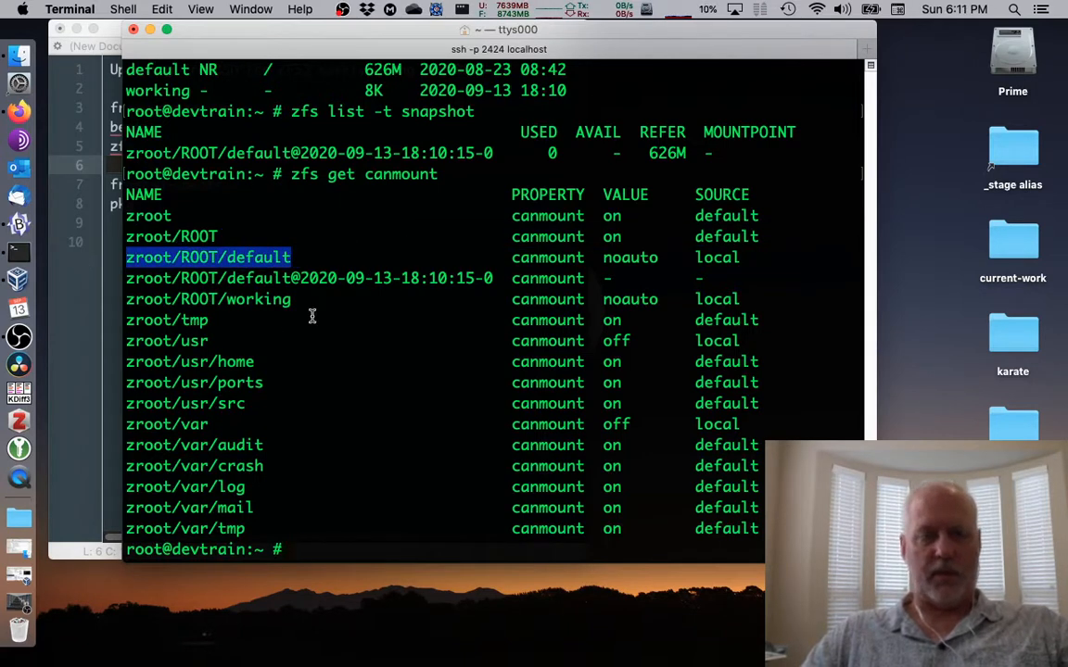
pyautogui.moveTo(614, 317)
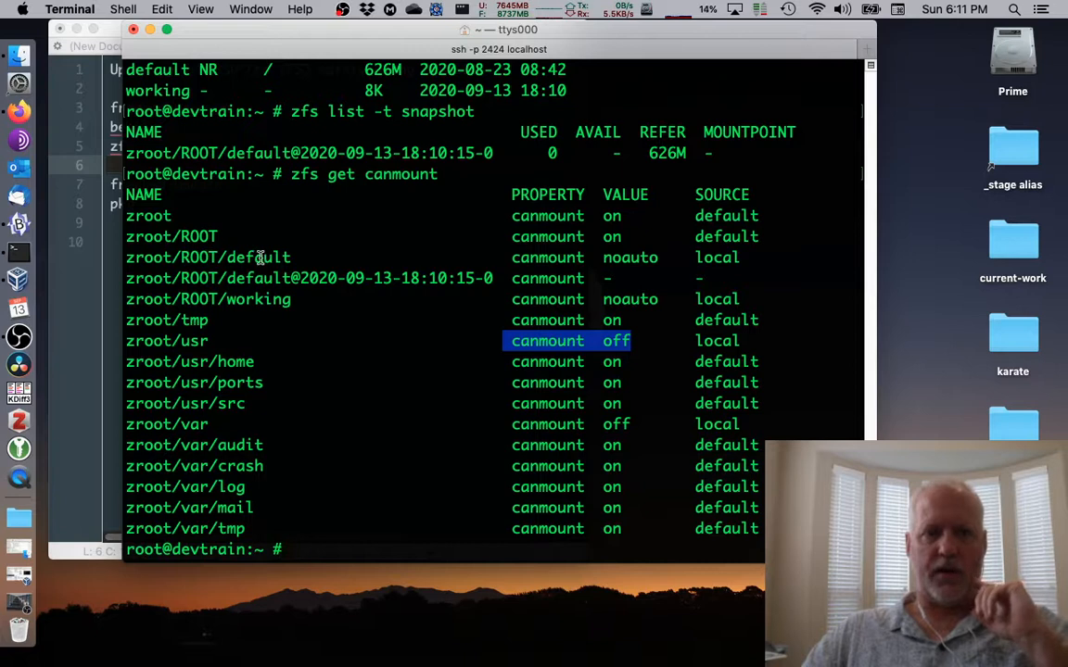
pyautogui.moveTo(173, 345)
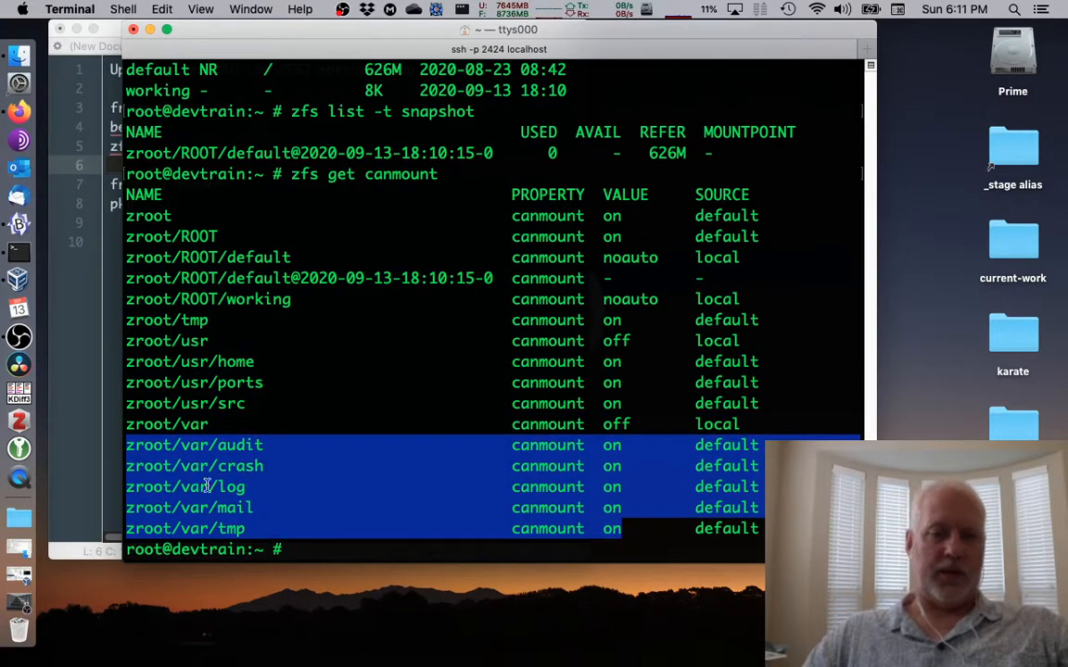
pyautogui.write('zfs')
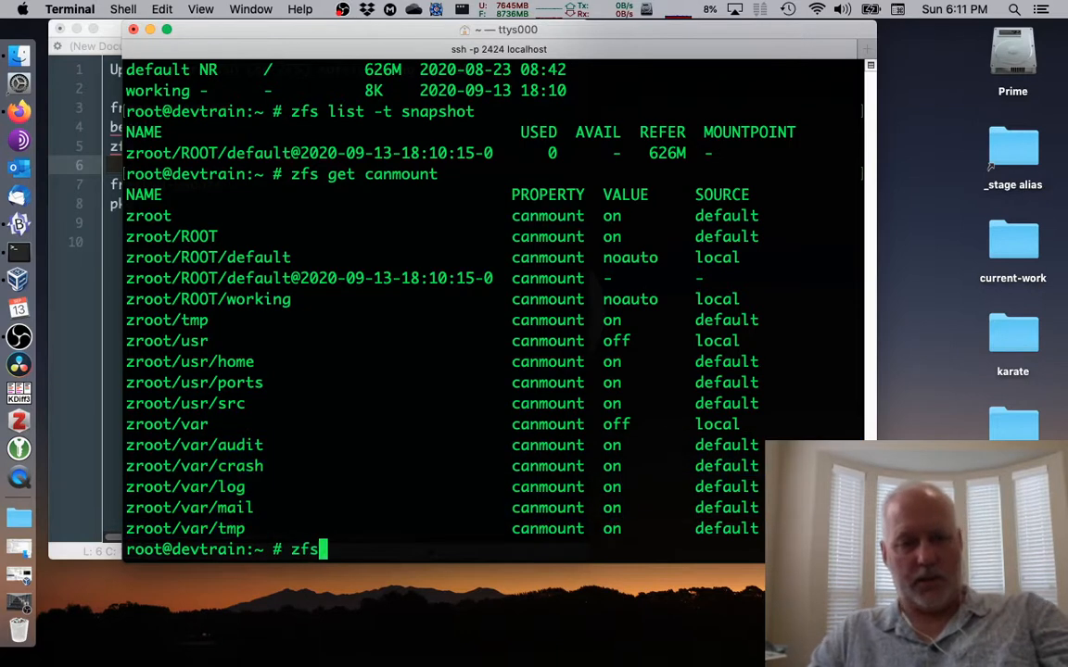
pyautogui.press('Return')
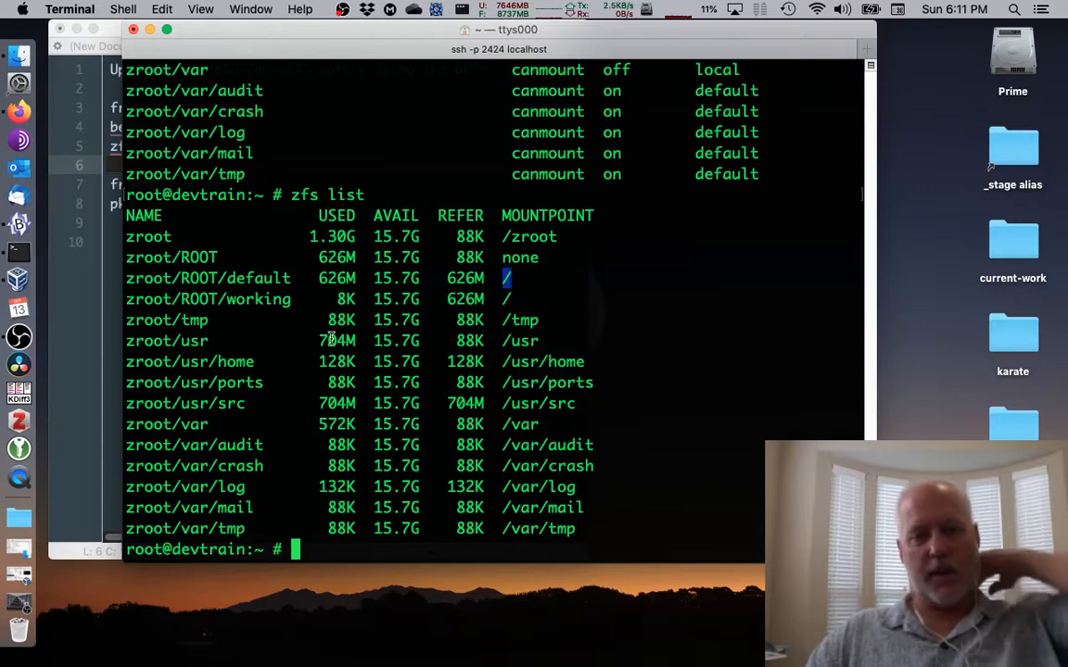
pyautogui.moveTo(208, 338)
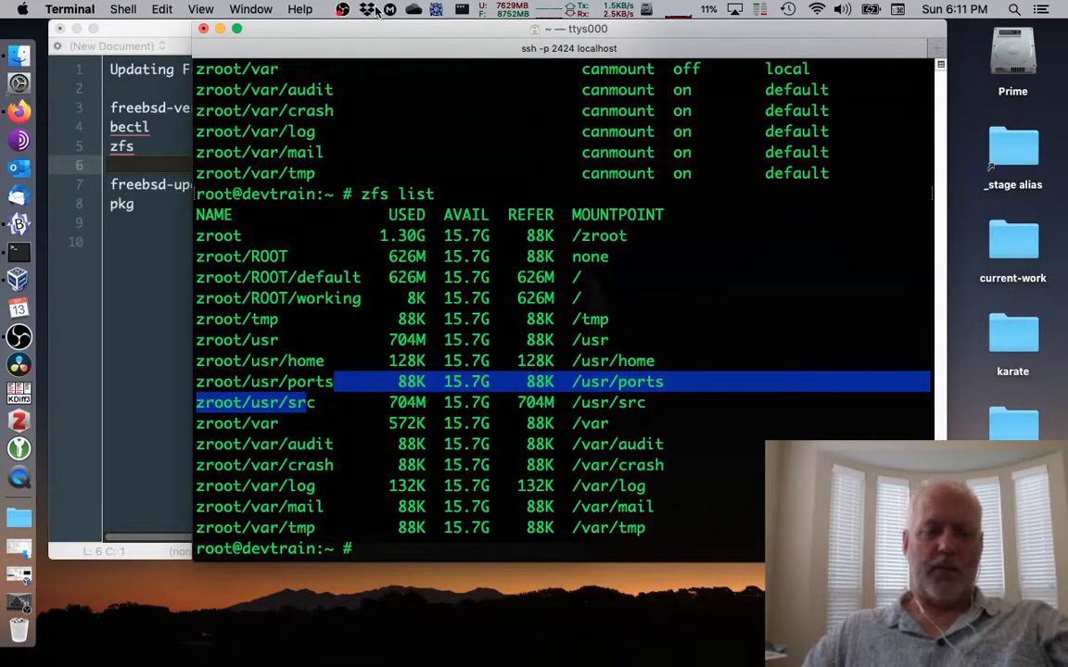
# List boot environments, delete /bin/* with rm -fr, and confirm ls is not found.
pyautogui.write('b')
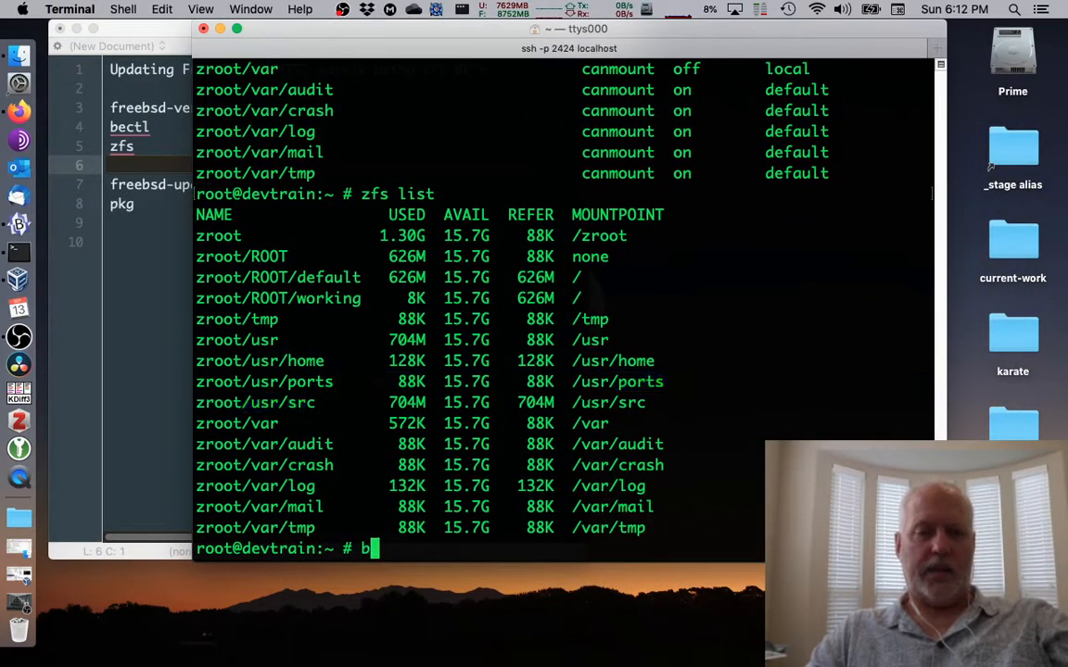
pyautogui.write('ectl list')
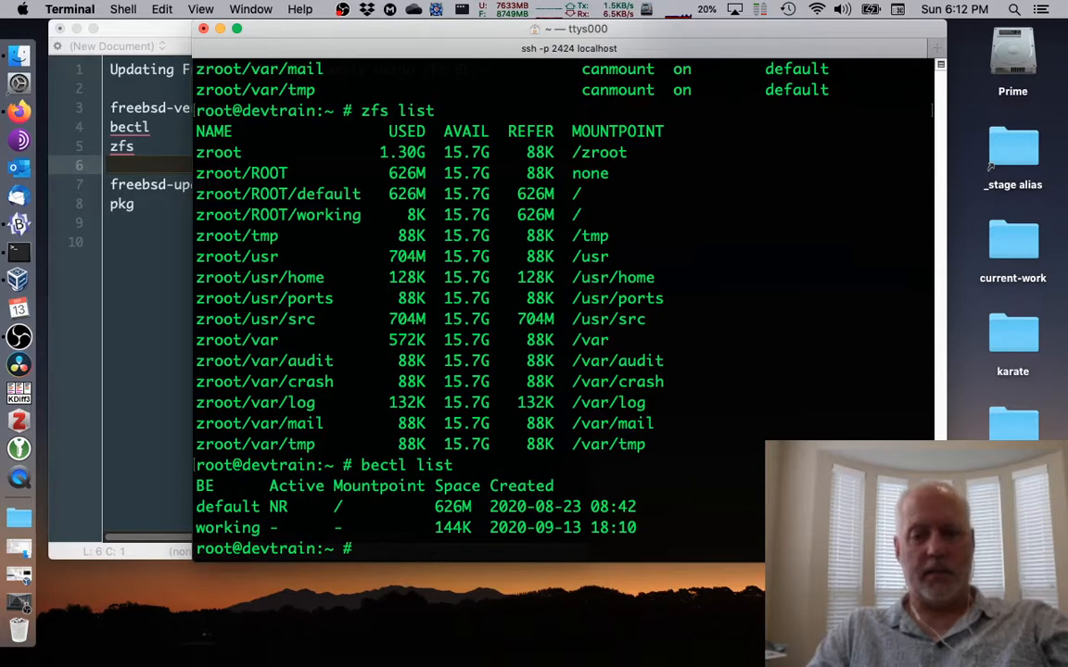
pyautogui.write('rm')
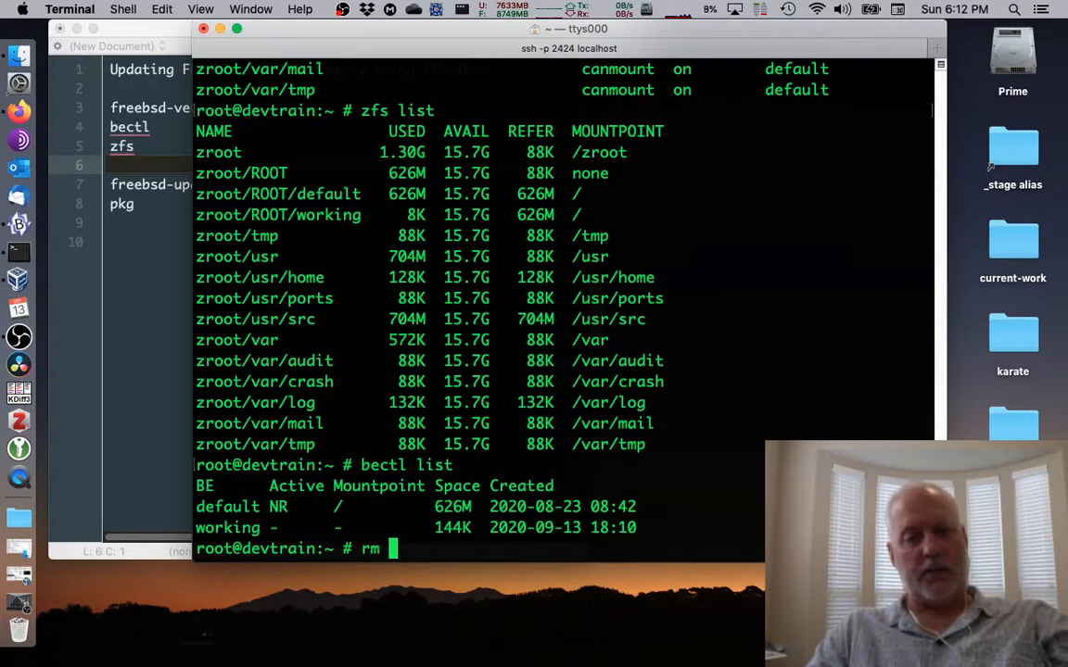
pyautogui.write('-')
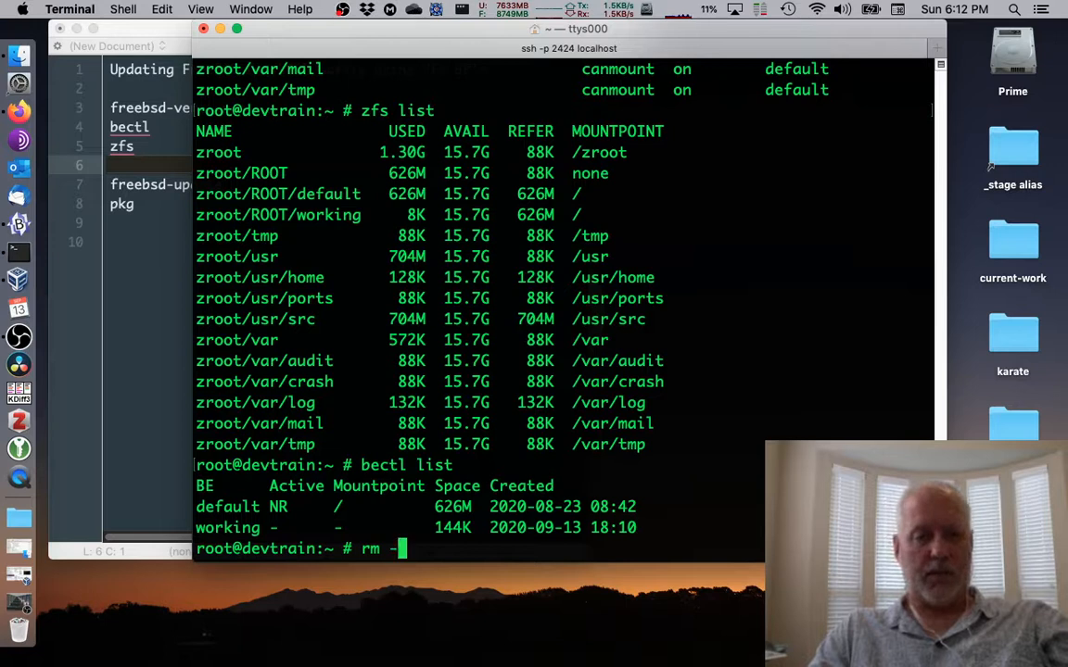
pyautogui.write('fr /')
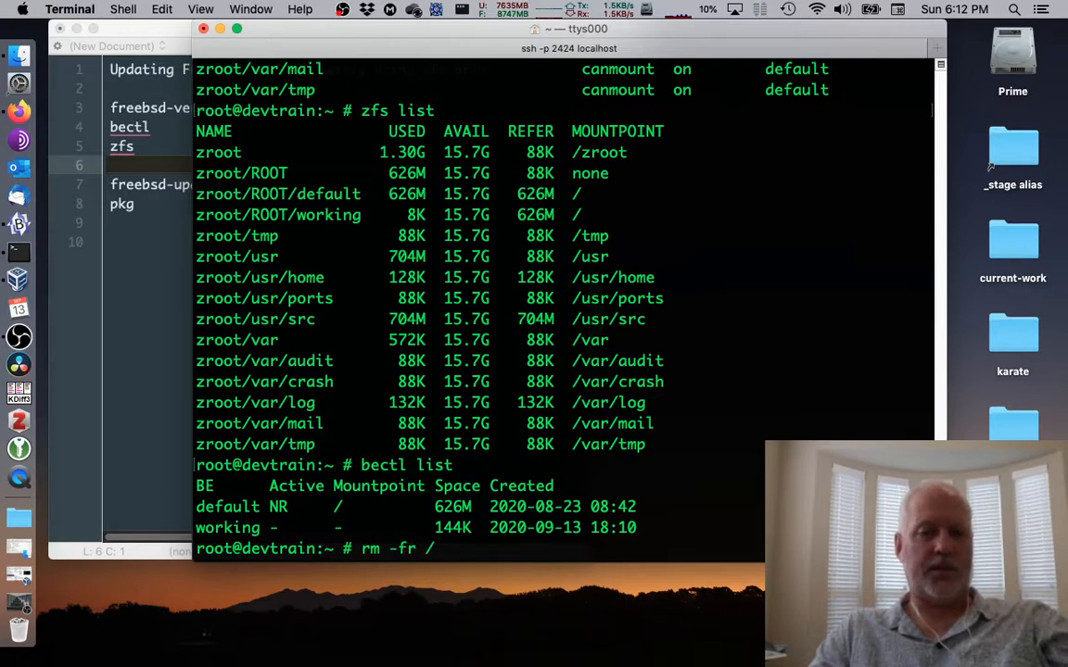
pyautogui.press('Return')
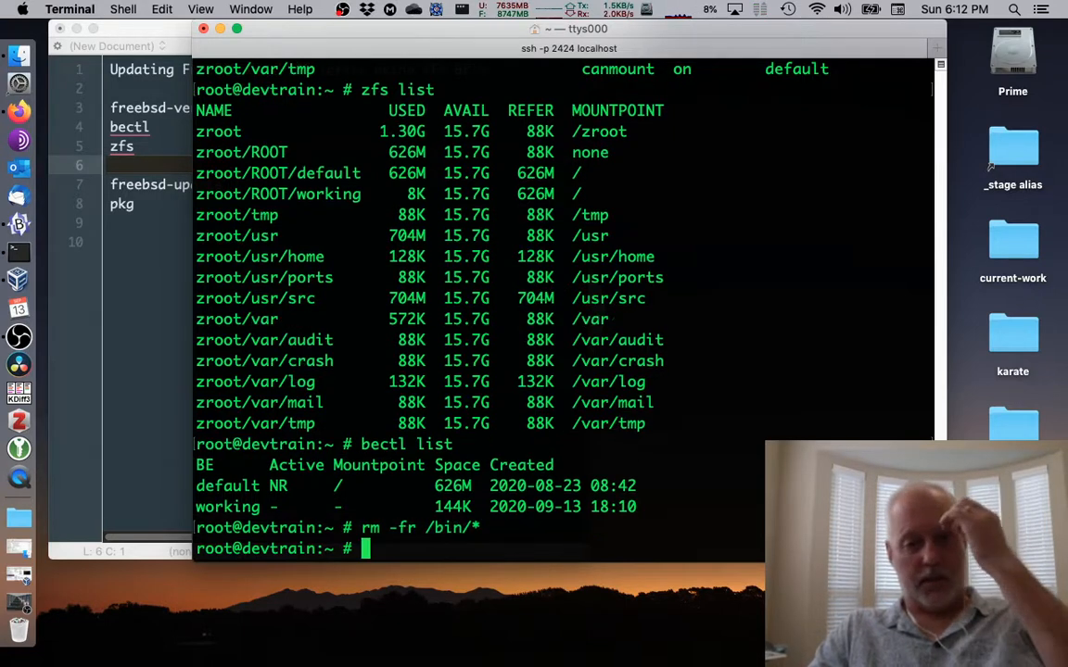
pyautogui.write('ls /')
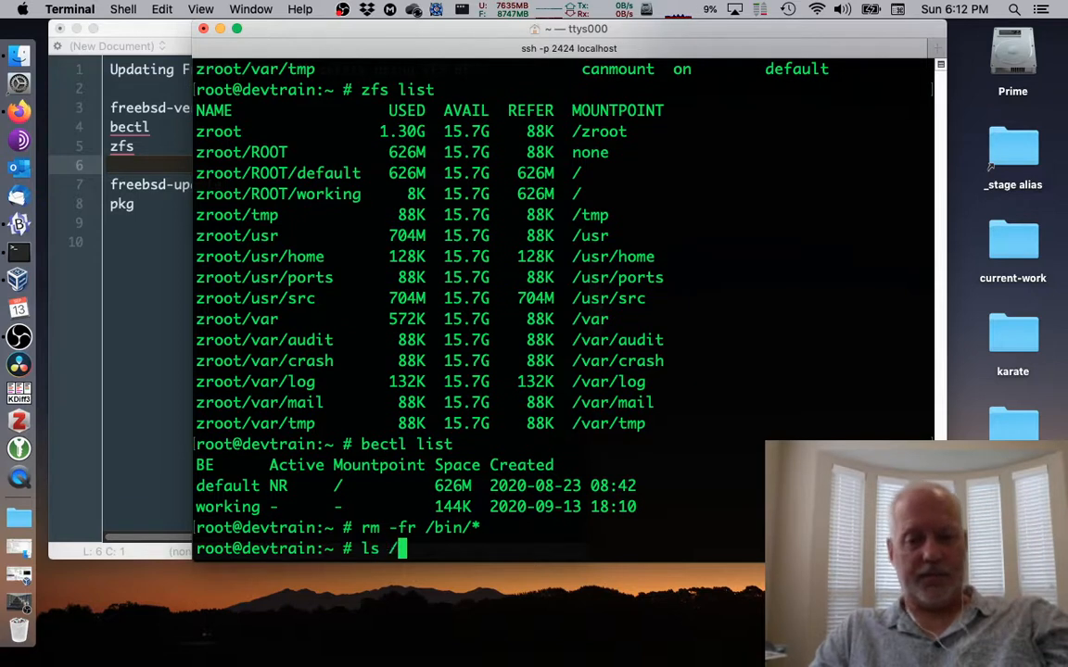
pyautogui.press('Return')
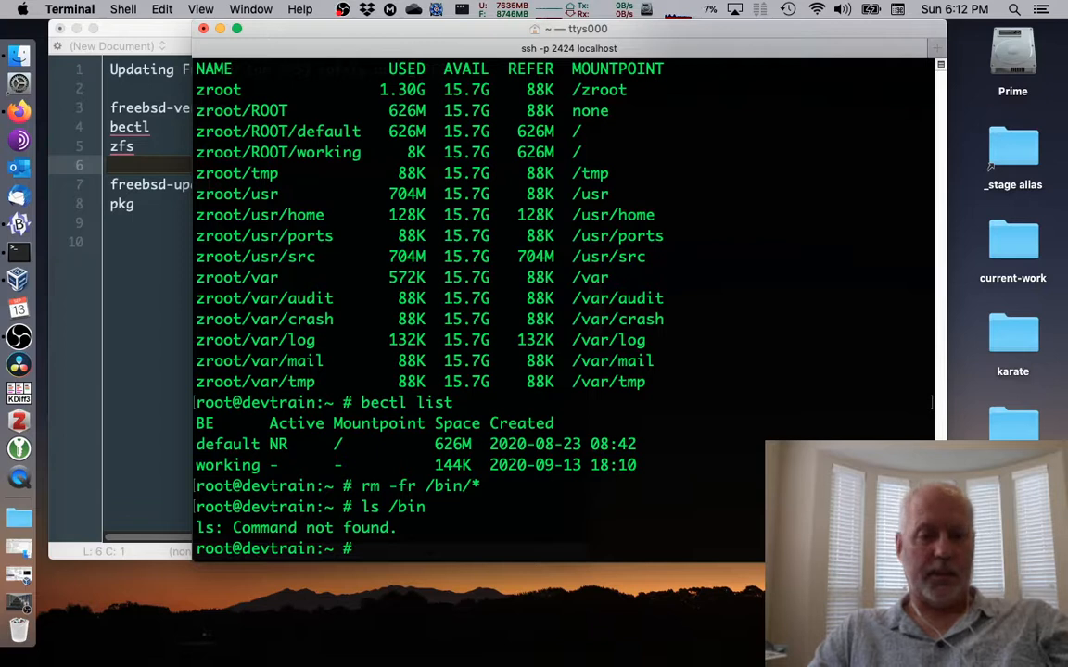
# Run halt so the VM restarts to the FreeBSD loader menu.
pyautogui.write('halt')
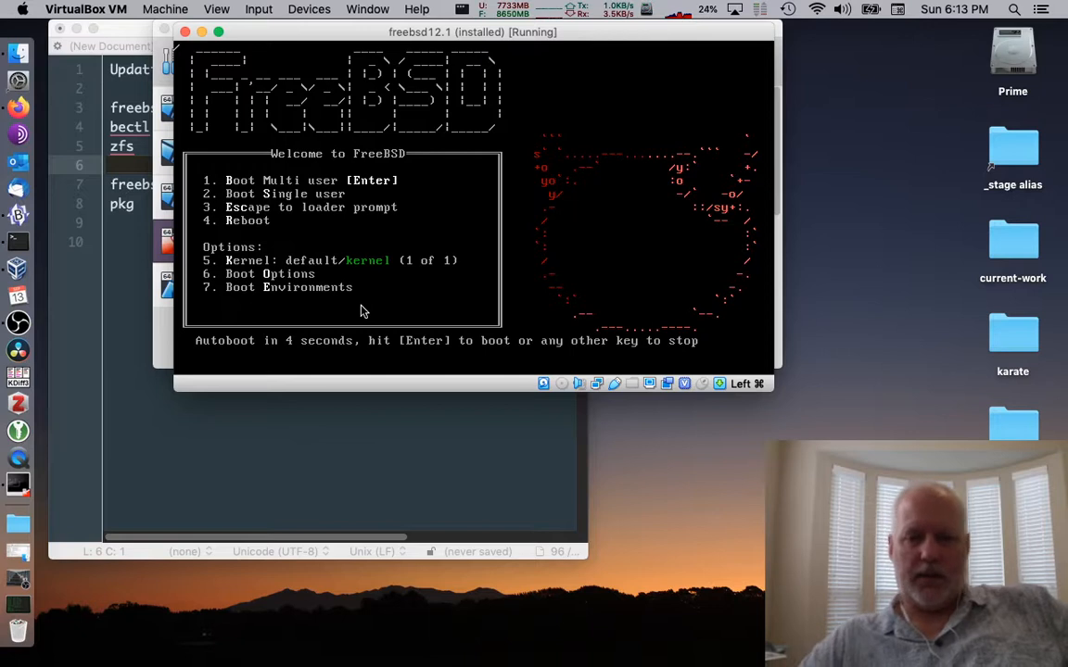
# Boot the default multi-user system, which fails to exec /bin/sh.
pyautogui.press('7')
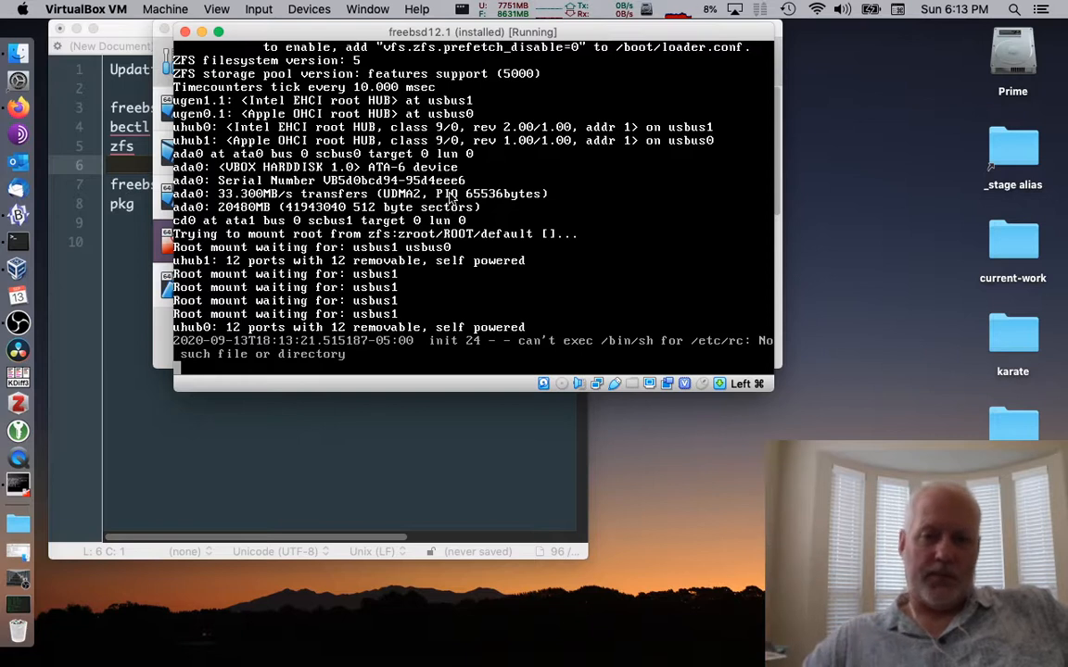
pyautogui.moveTo(672, 329)
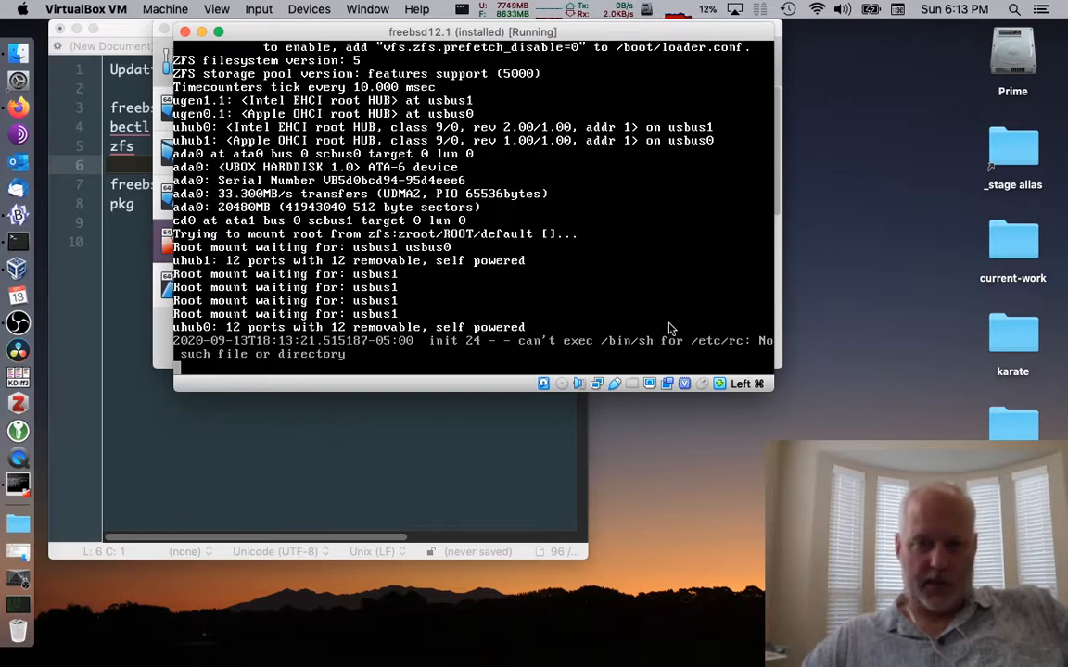
pyautogui.moveTo(420, 313)
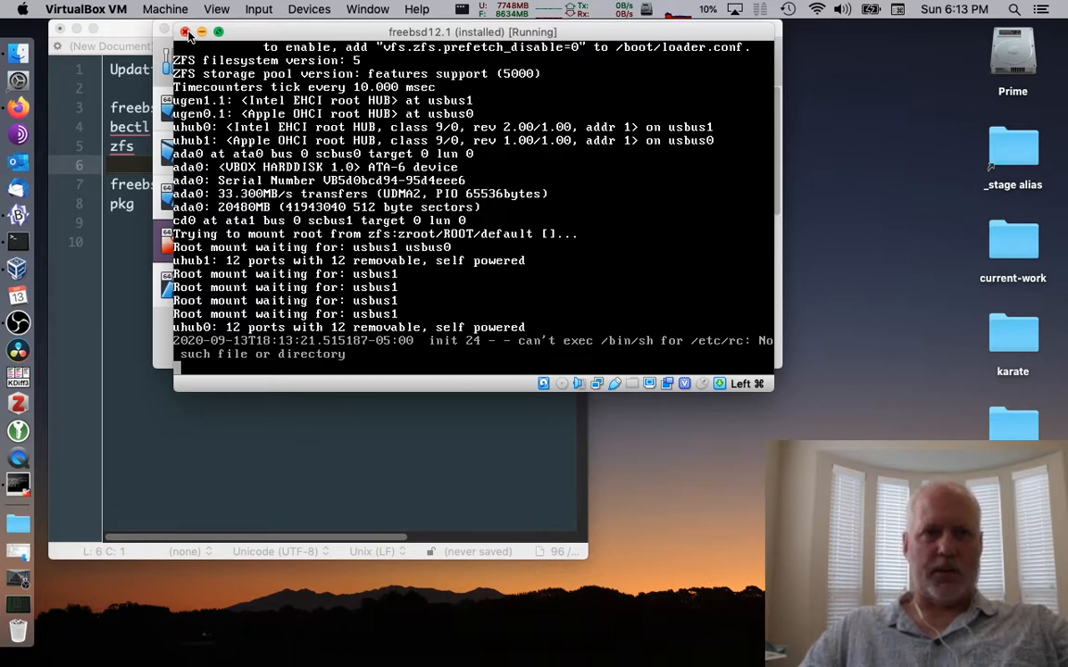
# Power off the crashed VM, dismiss the crash alert, and start freebsd12.1 again.
pyautogui.click(184, 31)
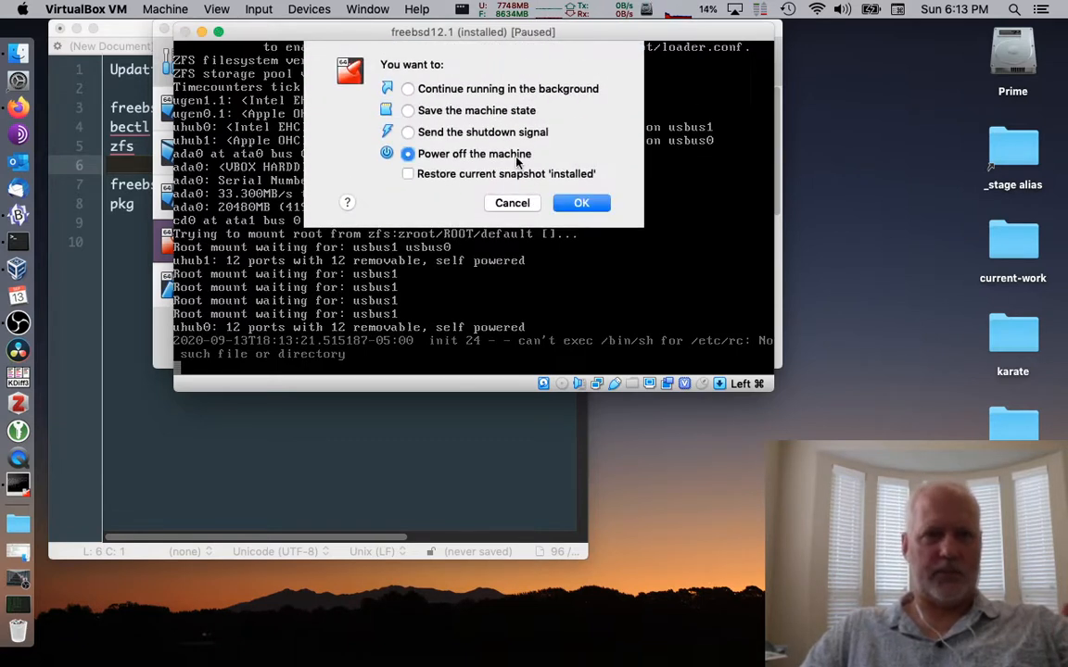
pyautogui.click(581, 203)
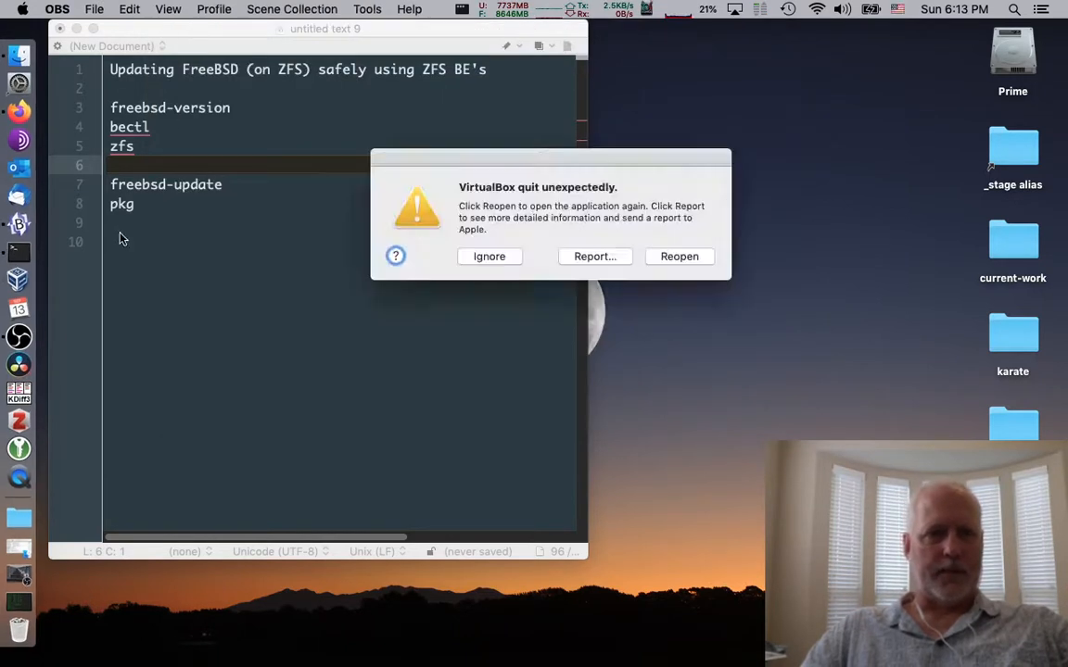
pyautogui.click(489, 257)
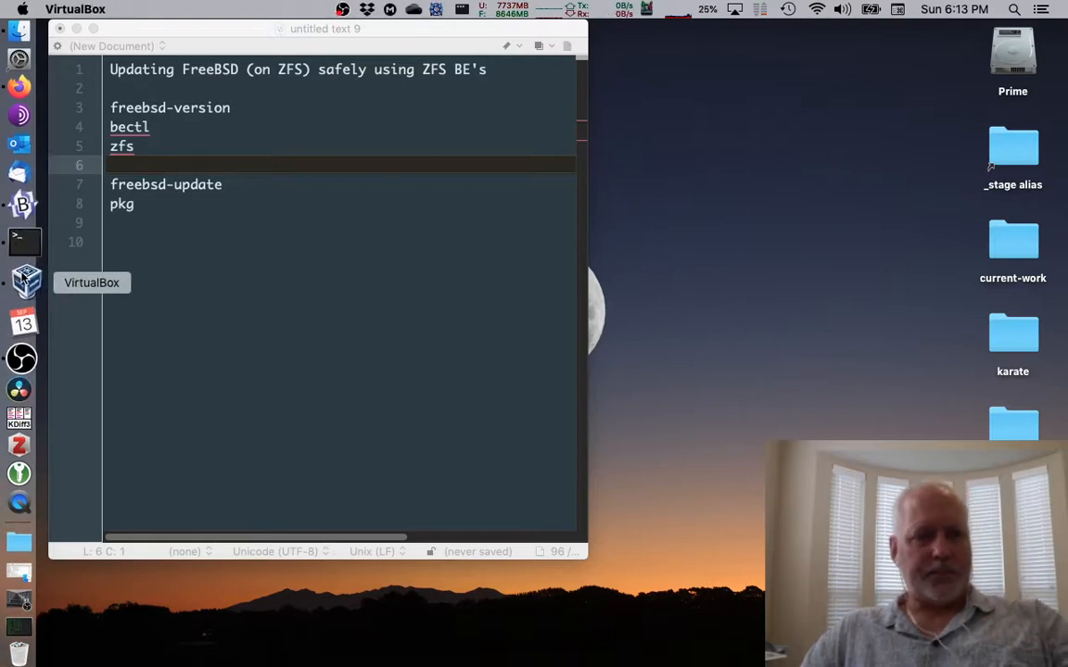
pyautogui.click(25, 283)
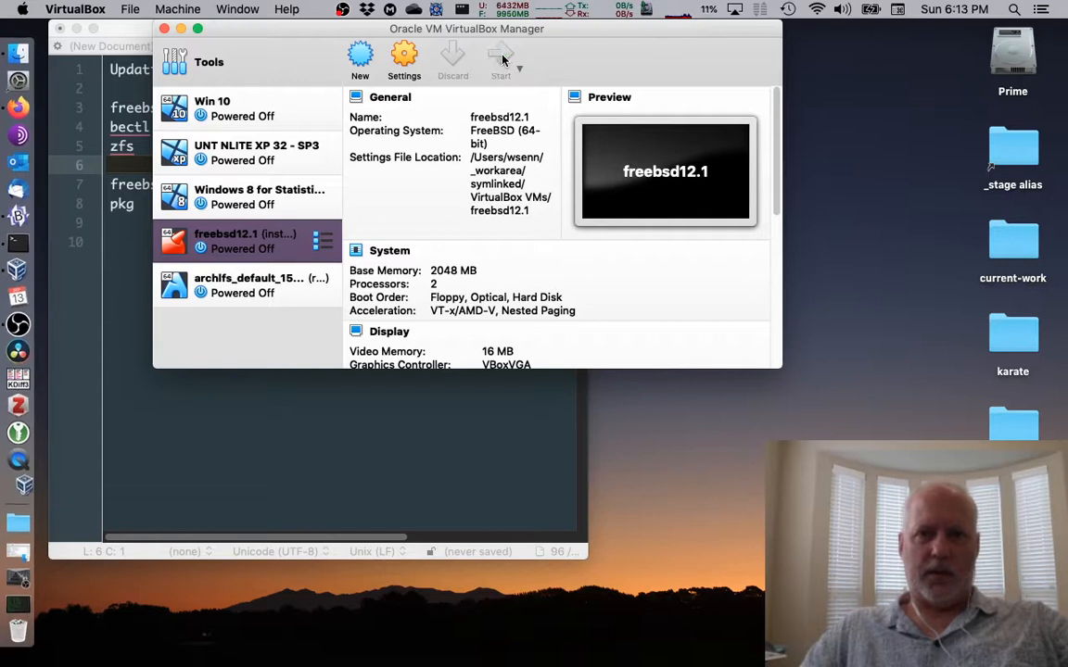
pyautogui.click(500, 58)
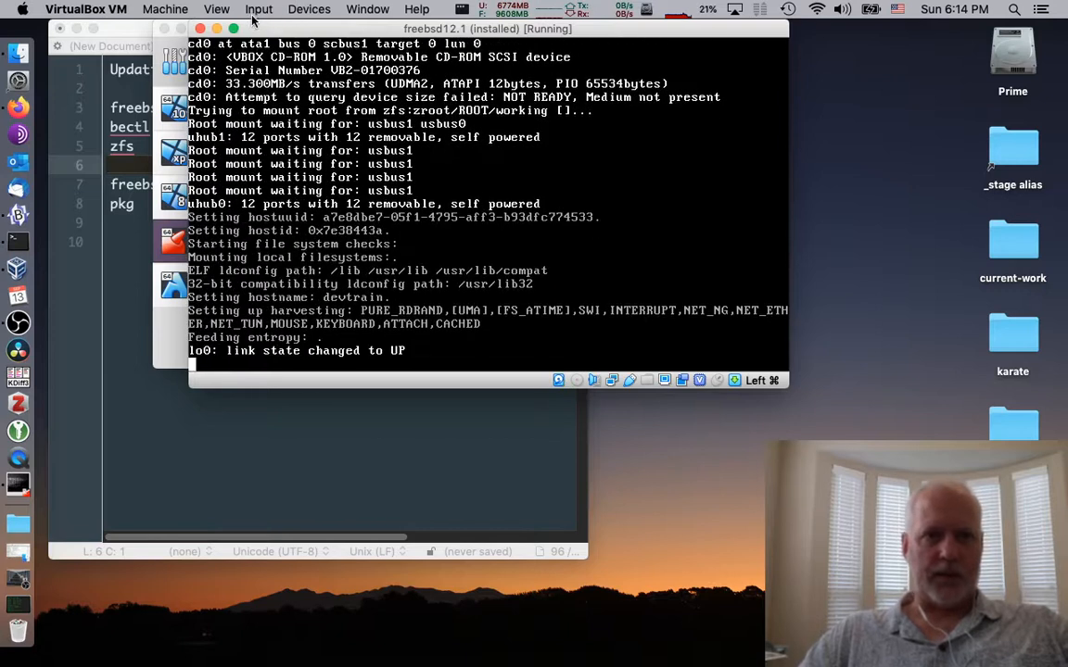
pyautogui.moveTo(354, 199)
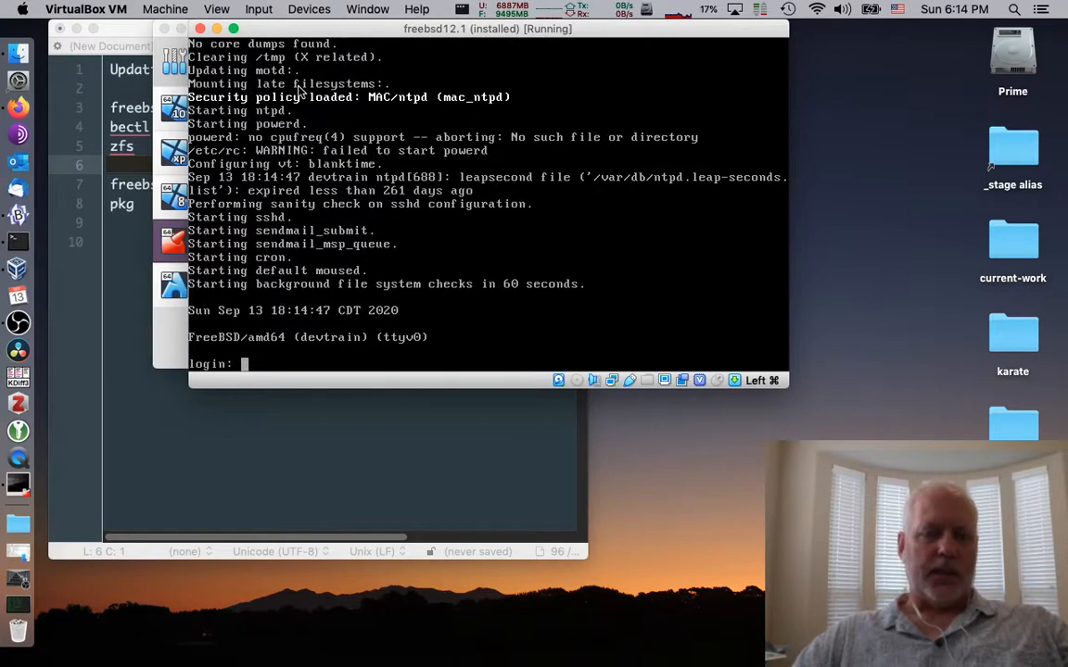
pyautogui.moveTo(120, 356)
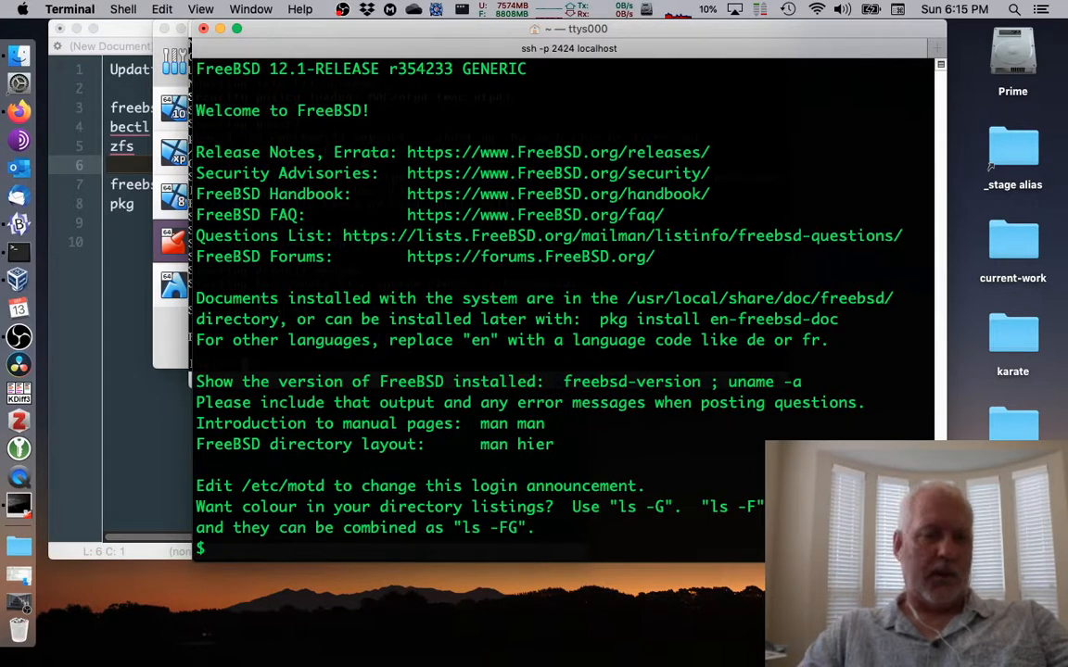
# Check uname -a, become root with su -, and list boot environments.
pyautogui.write('una')
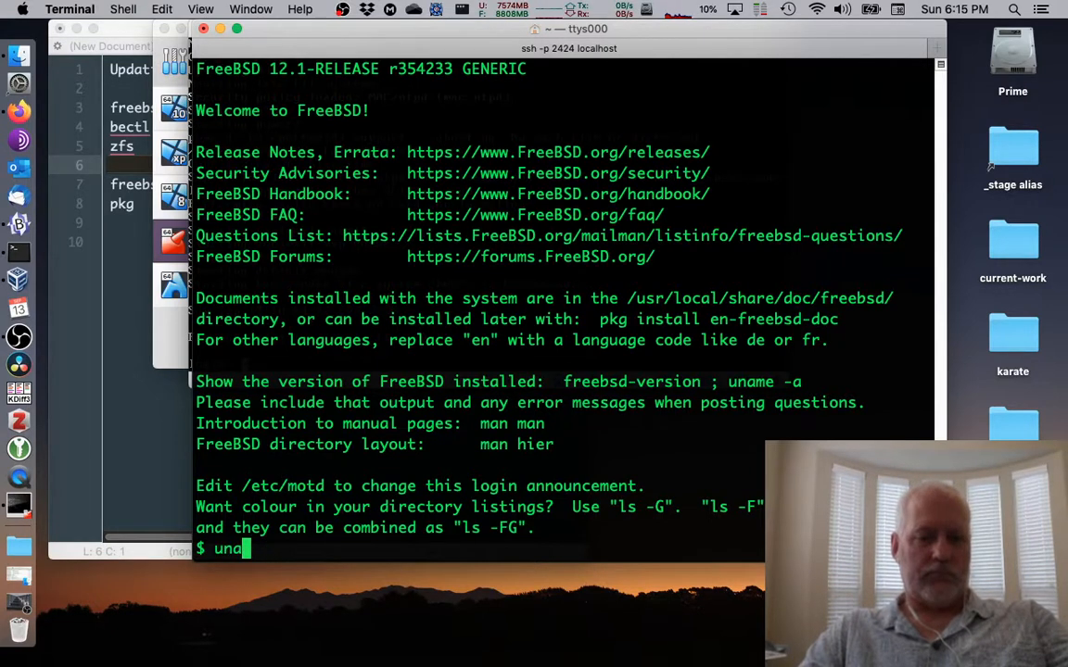
pyautogui.press('Return')
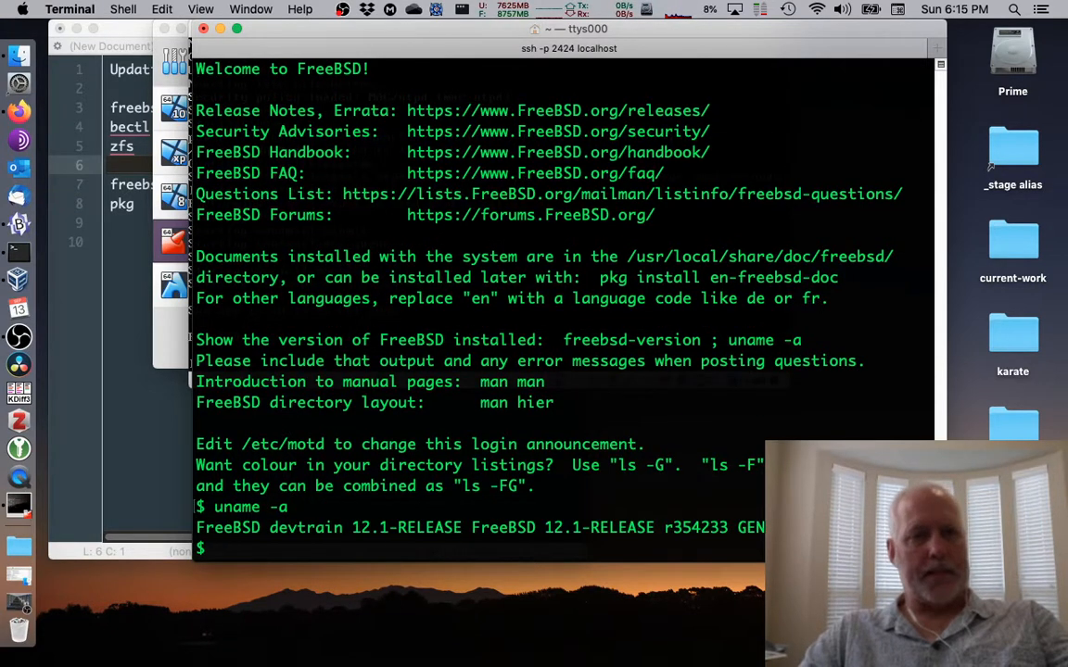
pyautogui.write('su')
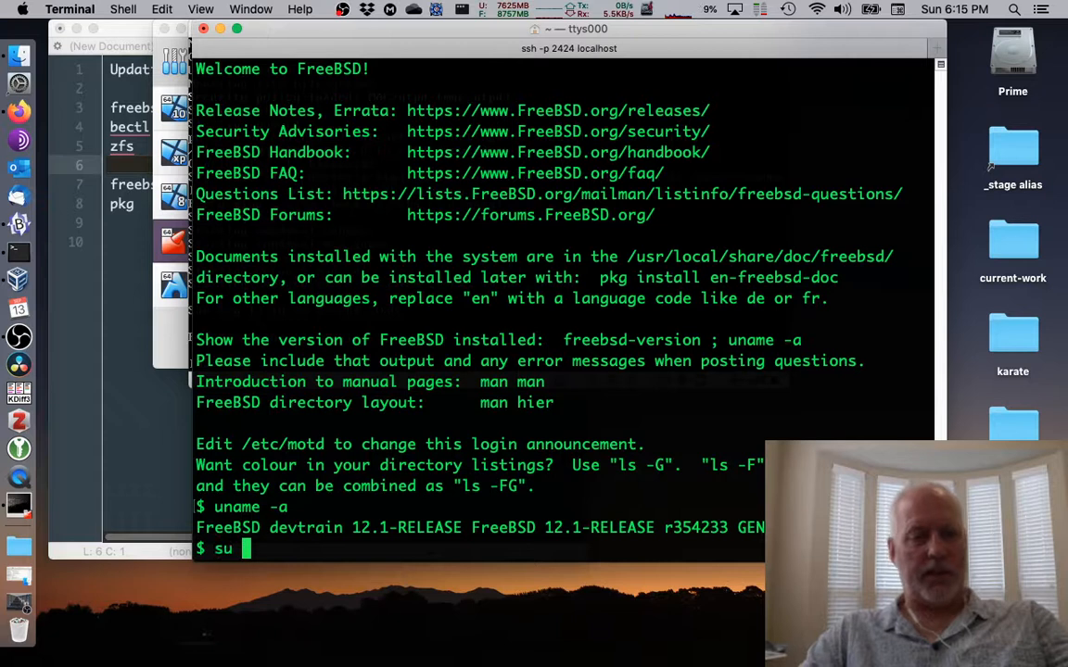
pyautogui.write('-')
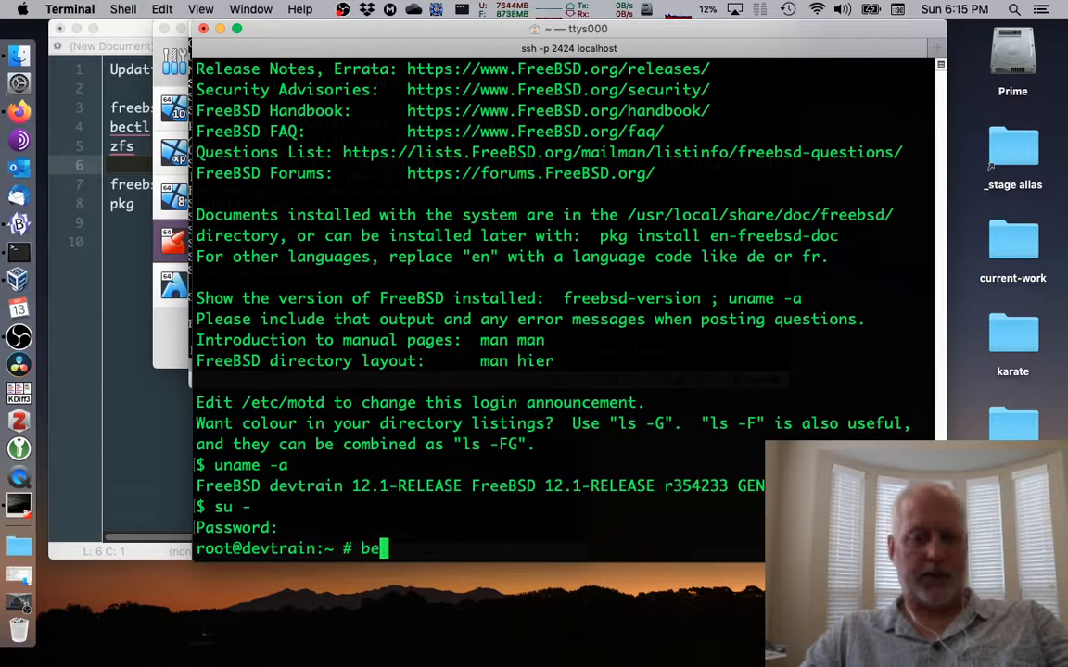
pyautogui.write('ctl list')
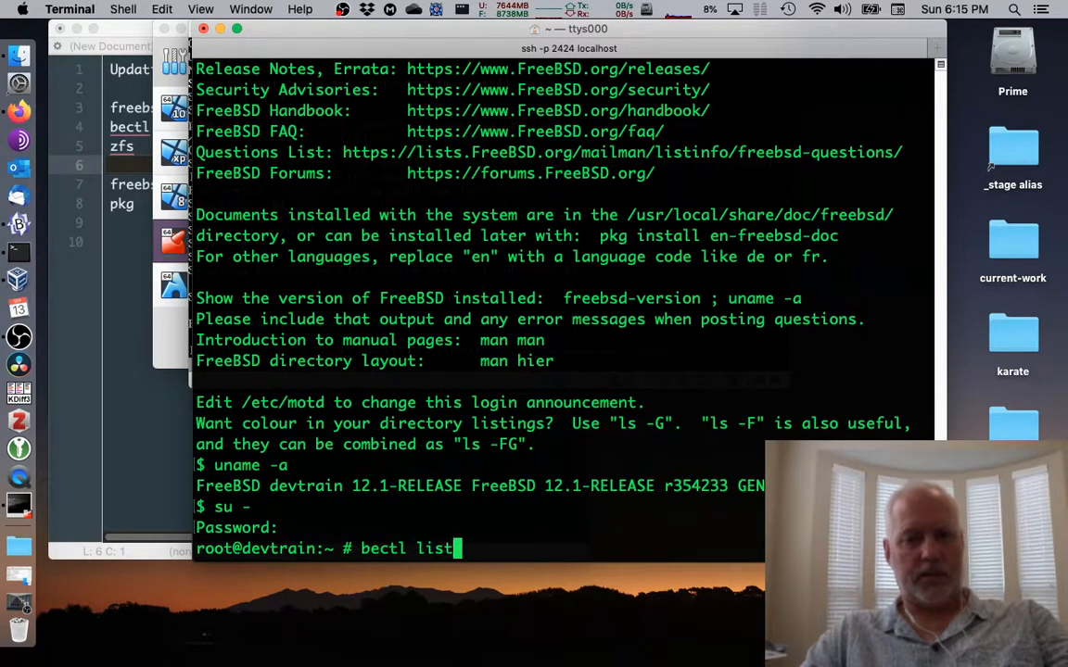
pyautogui.press('Return')
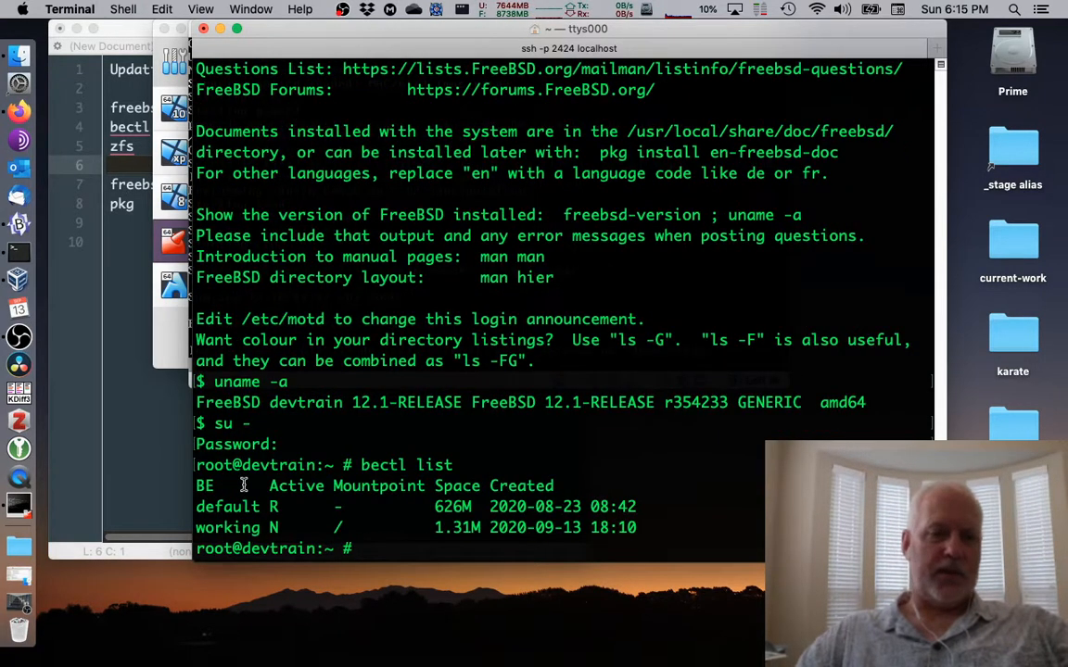
pyautogui.doubleClick(227, 506)
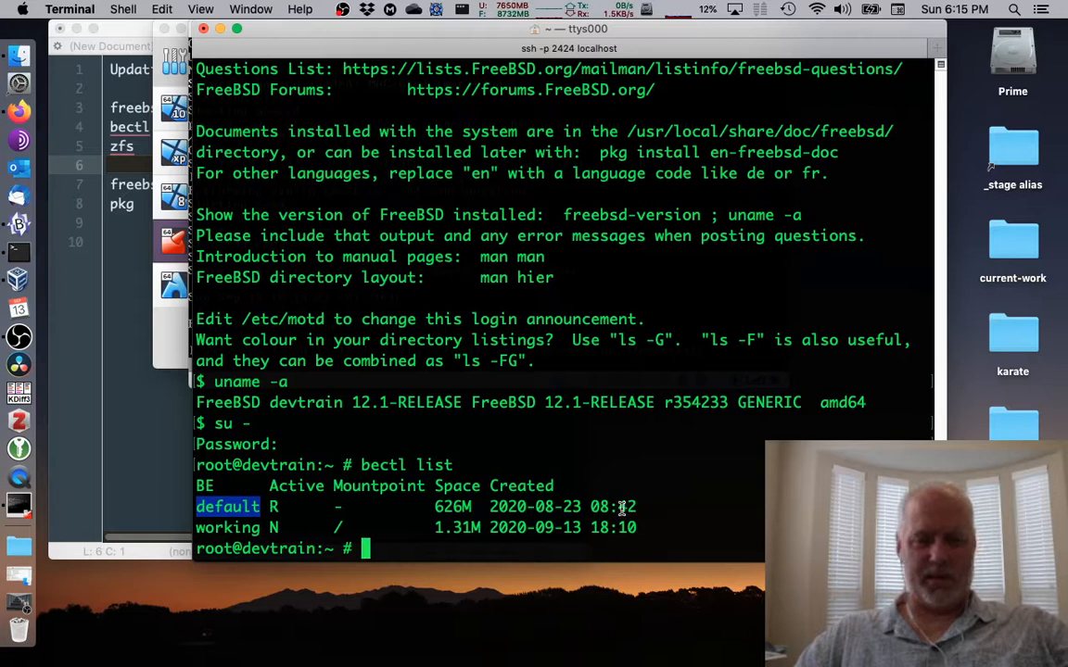
pyautogui.moveTo(218, 527)
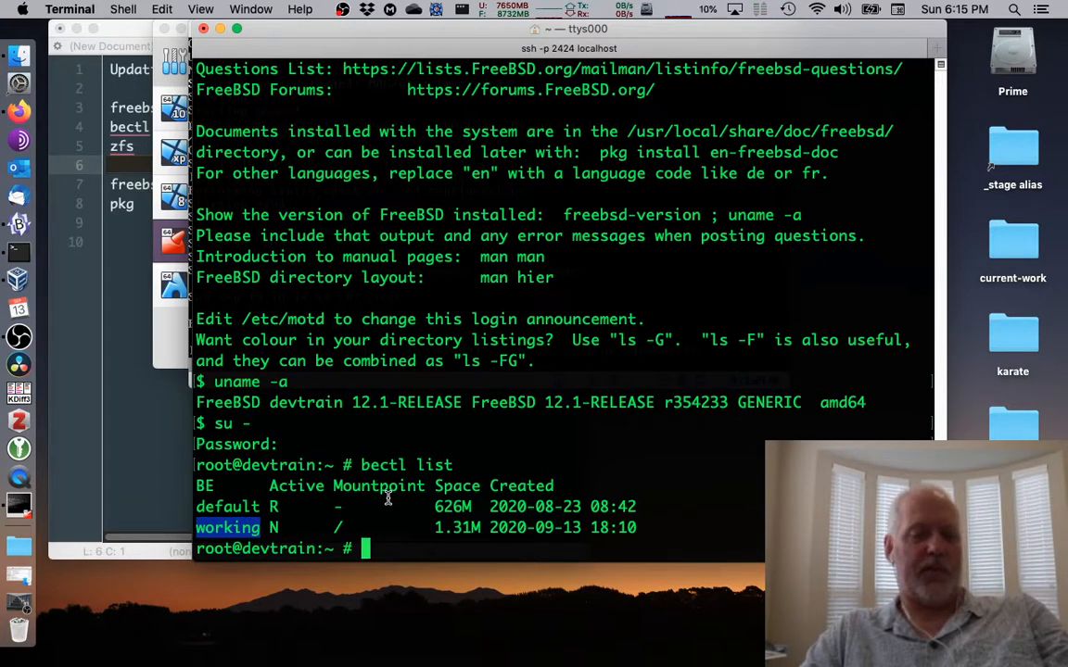
# Activate the 'working' boot environment and confirm it in bectl list.
pyautogui.write('bect')
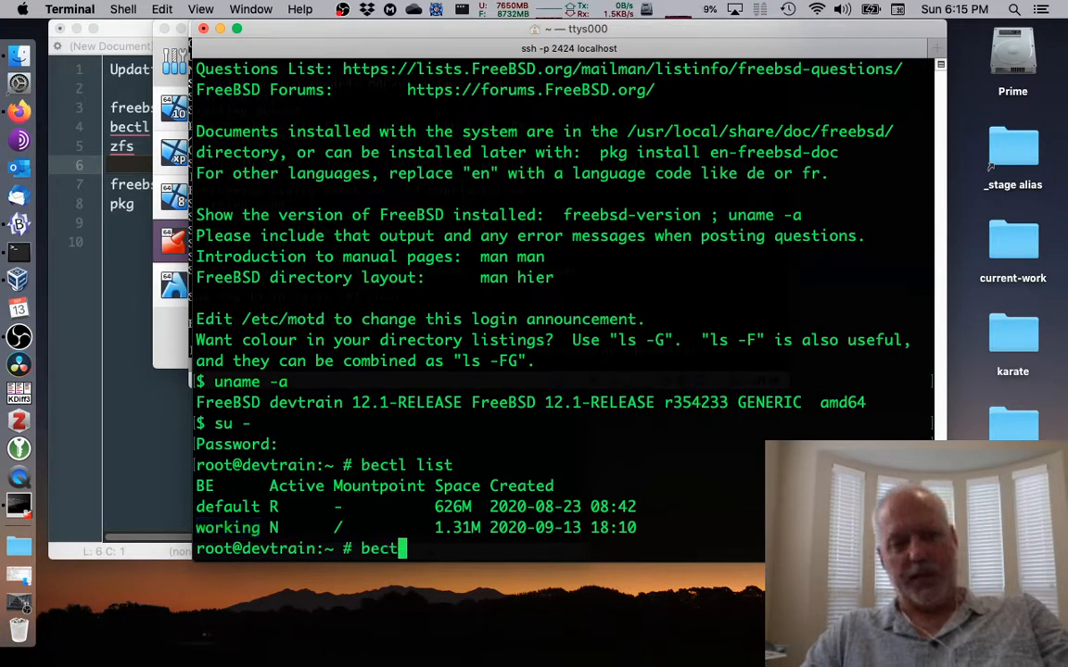
pyautogui.write('act')
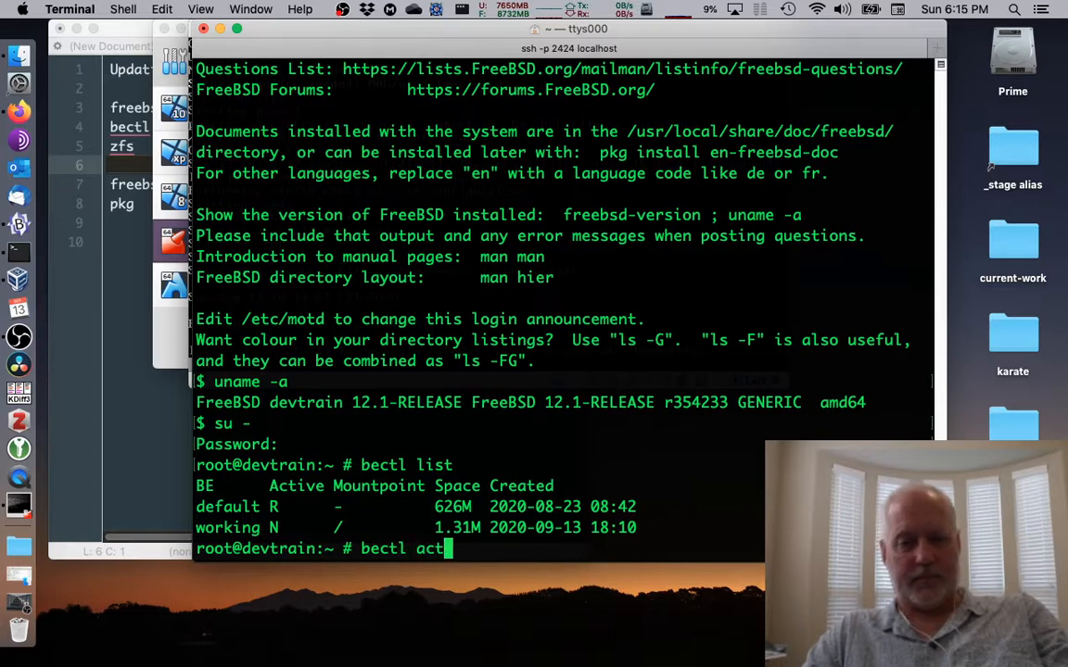
pyautogui.write('ivate working')
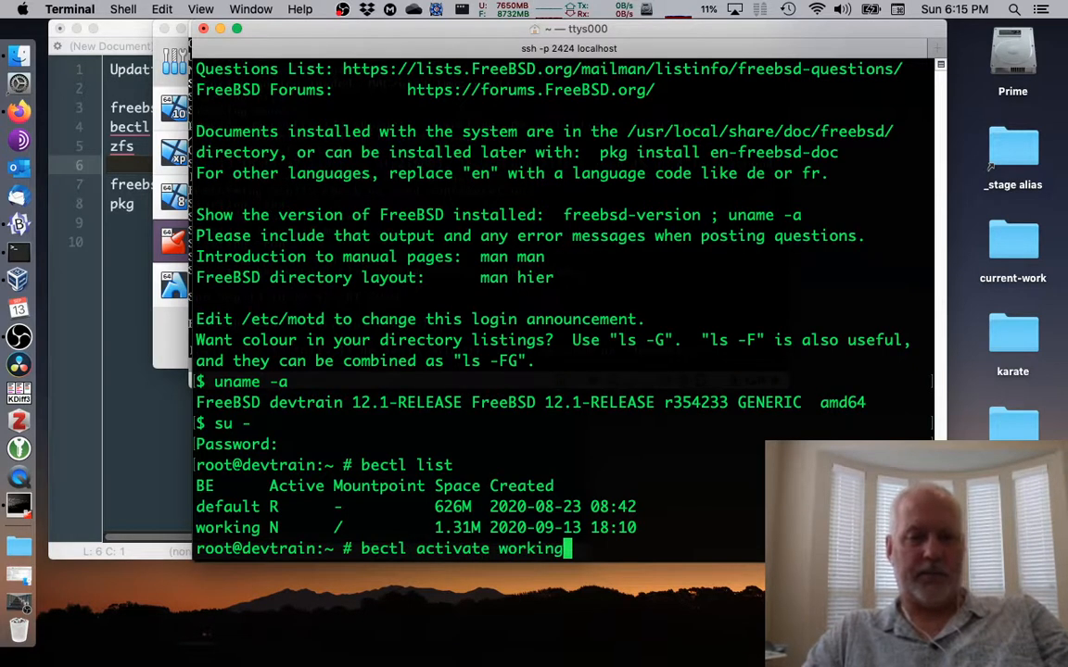
pyautogui.press('Return')
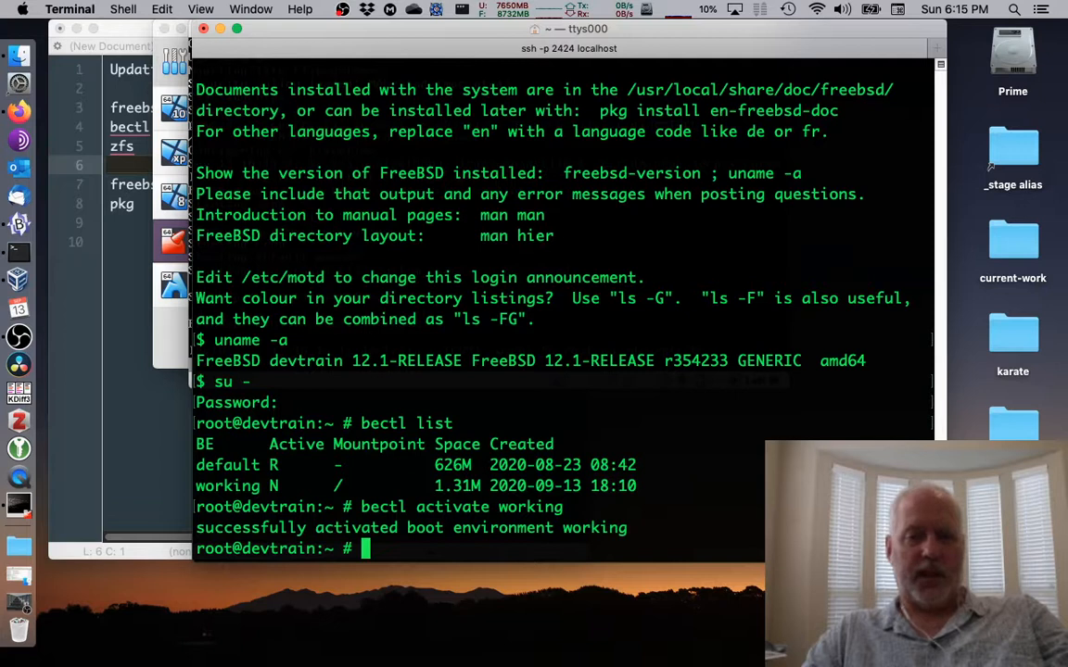
pyautogui.write('bectl')
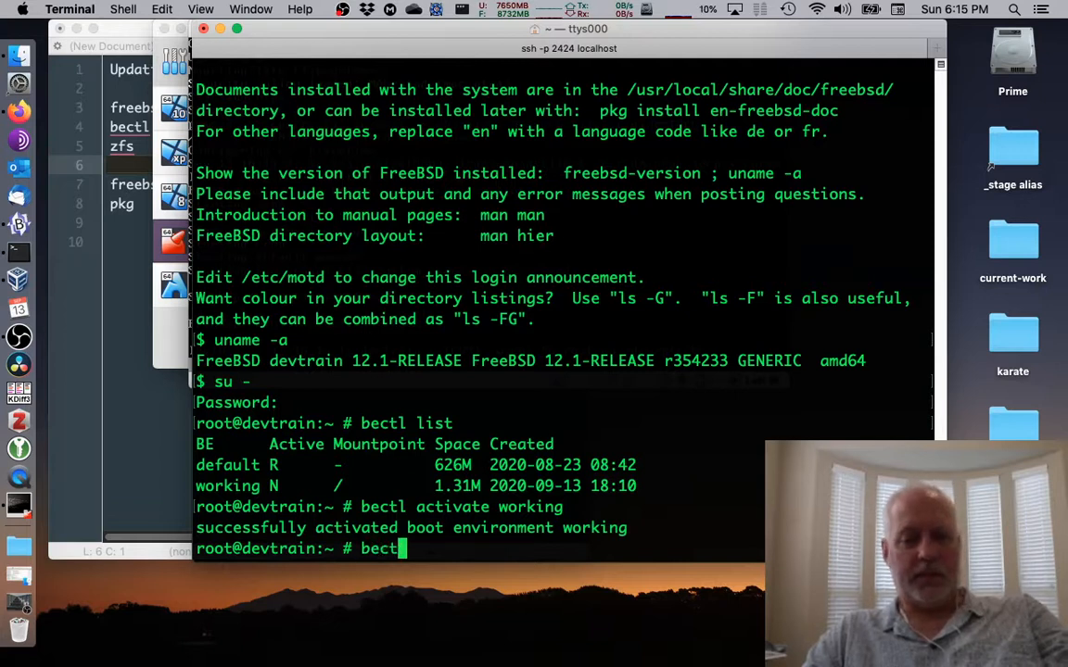
pyautogui.press('Return')
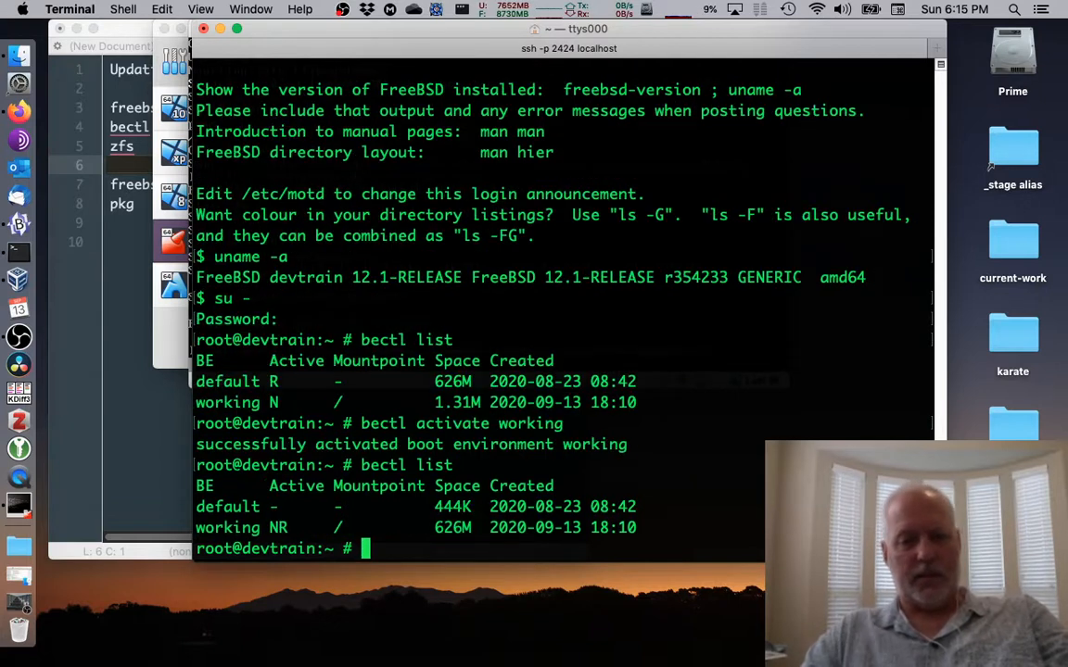
pyautogui.doubleClick(227, 527)
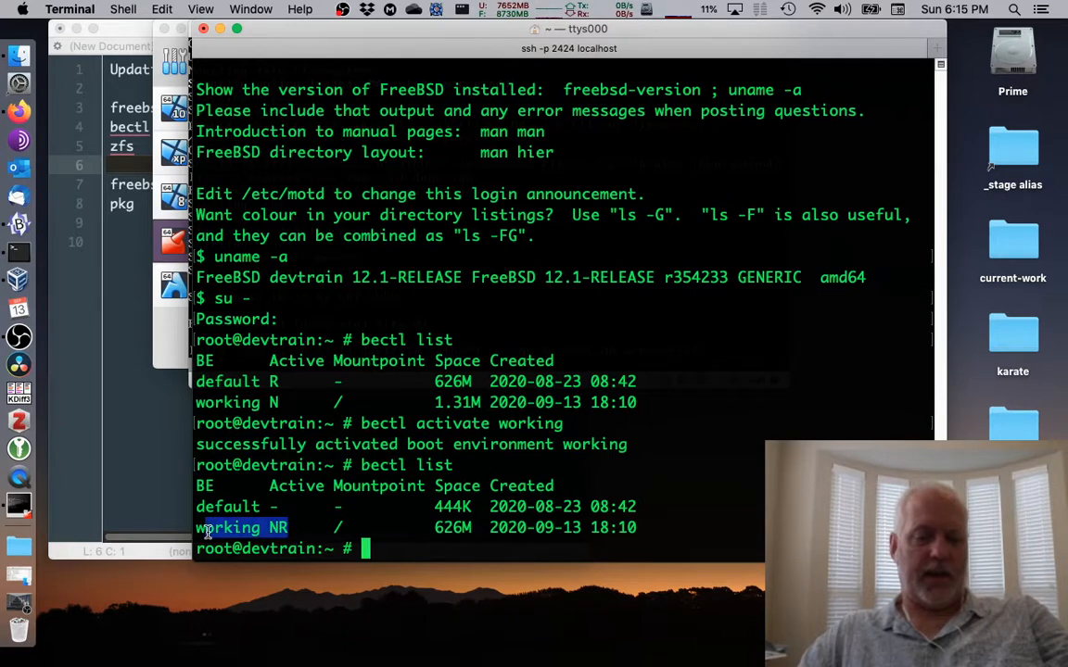
# Destroy the old 'default' boot environment with bectl destroy -o and list again.
pyautogui.write('b')
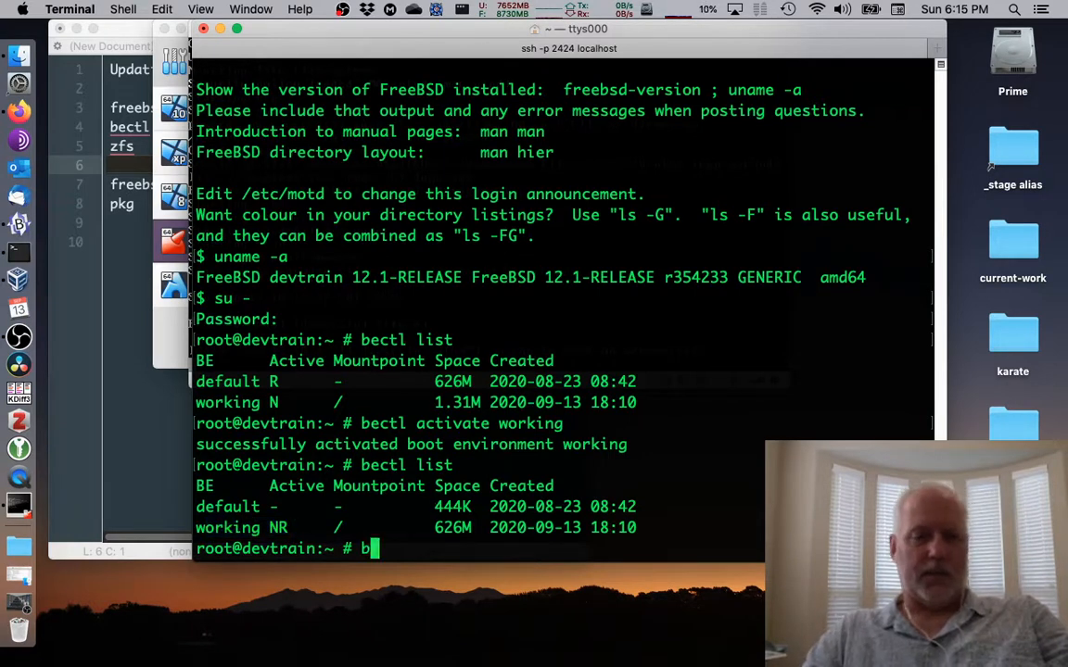
pyautogui.write('ectl')
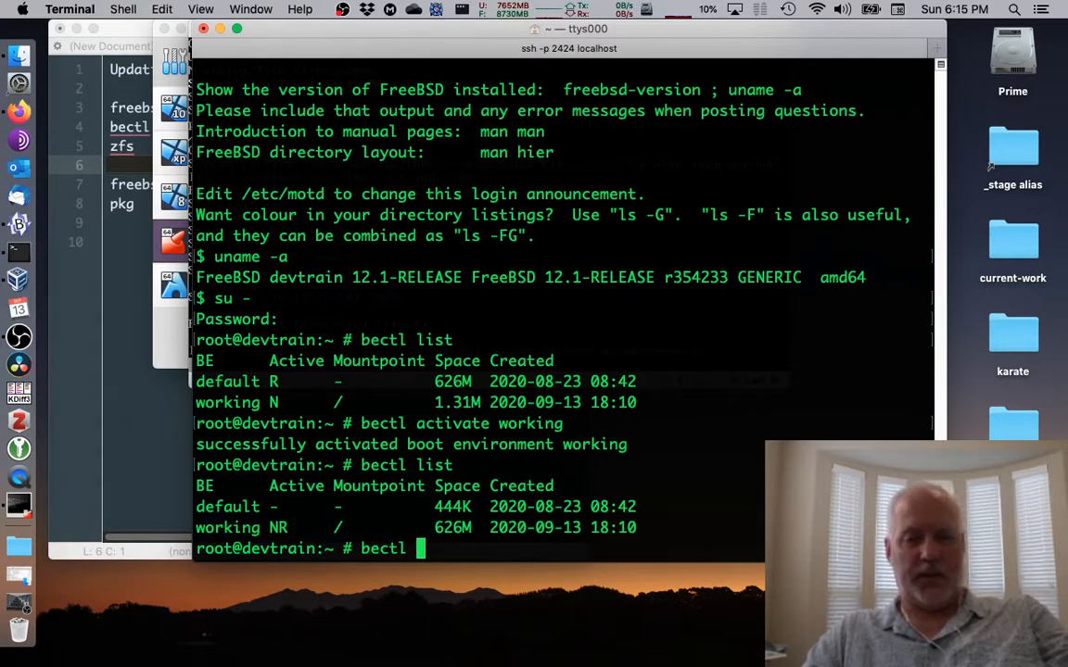
pyautogui.write('destroy')
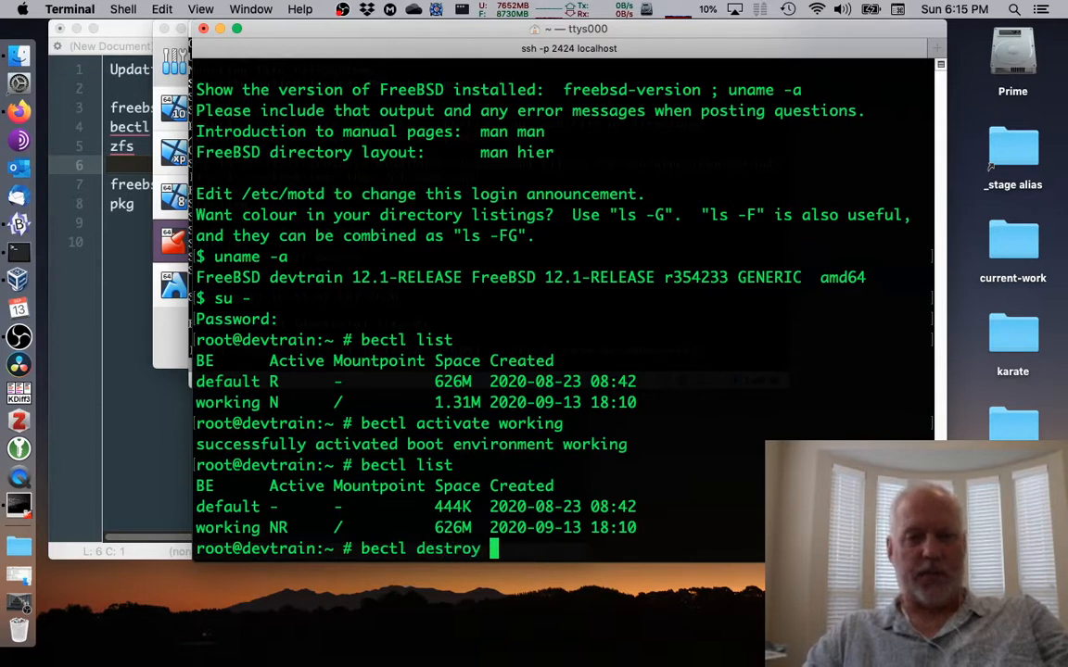
pyautogui.write('default')
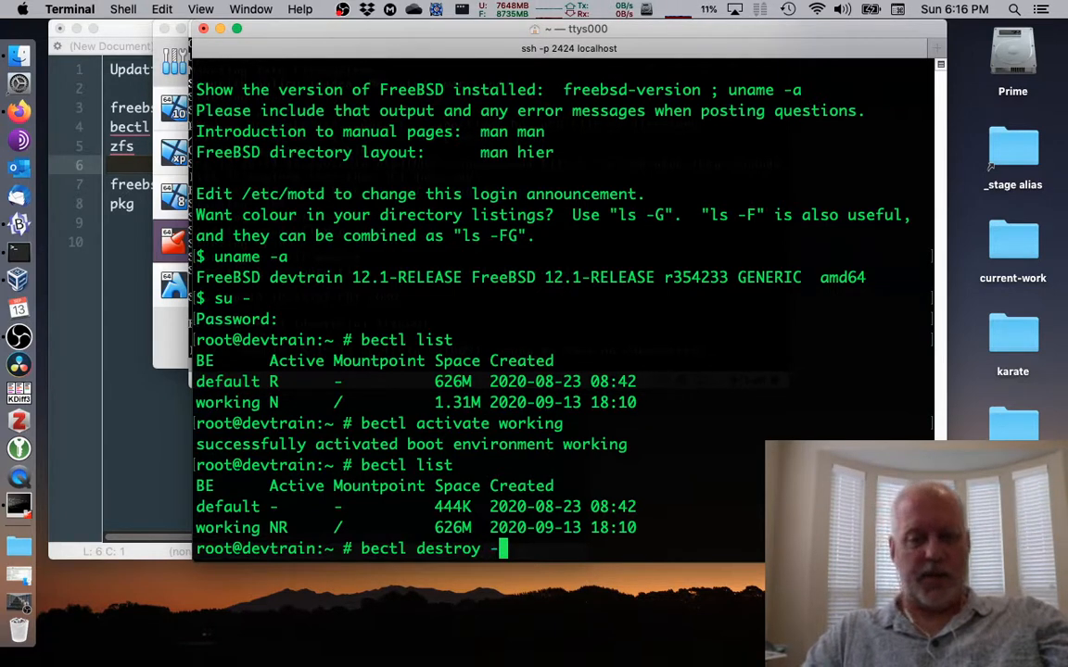
pyautogui.write('o')
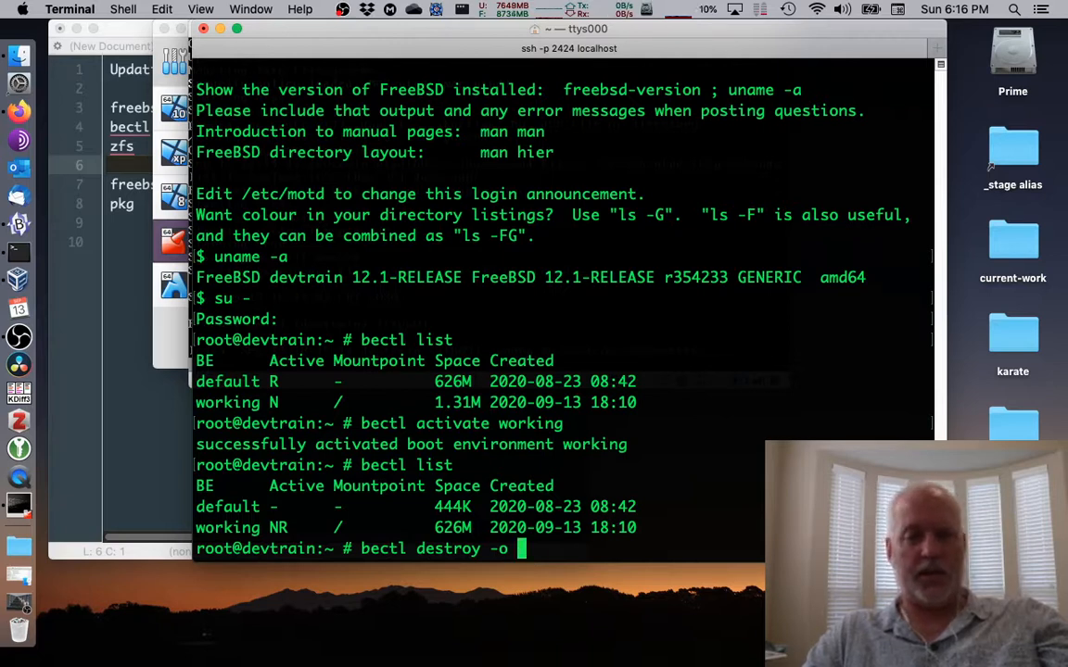
pyautogui.press('Return')
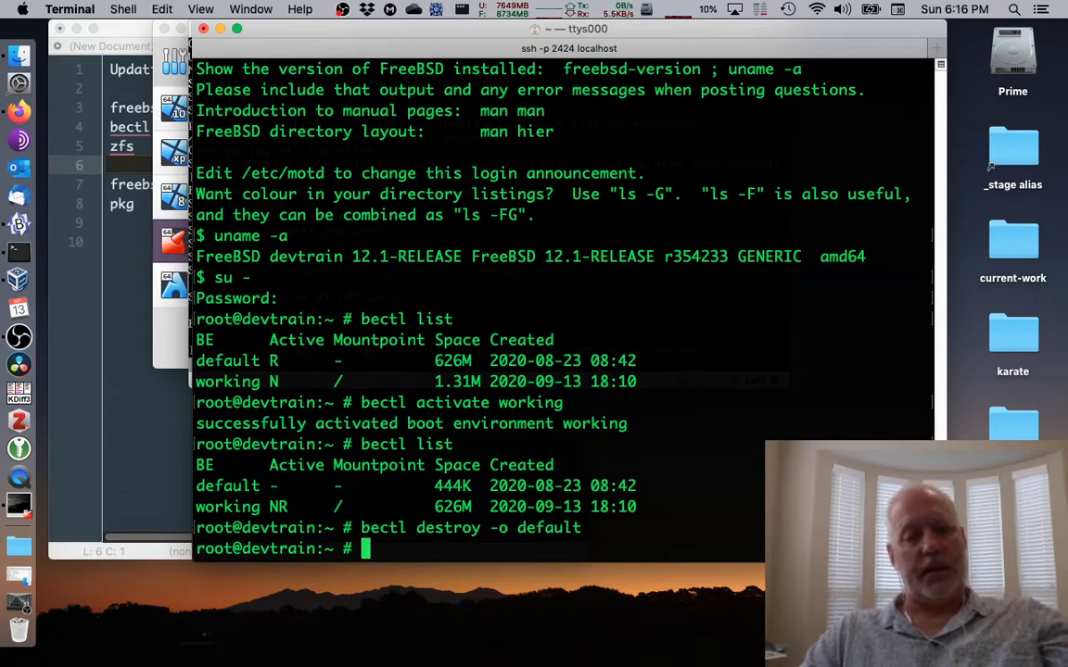
pyautogui.write('bectl list')
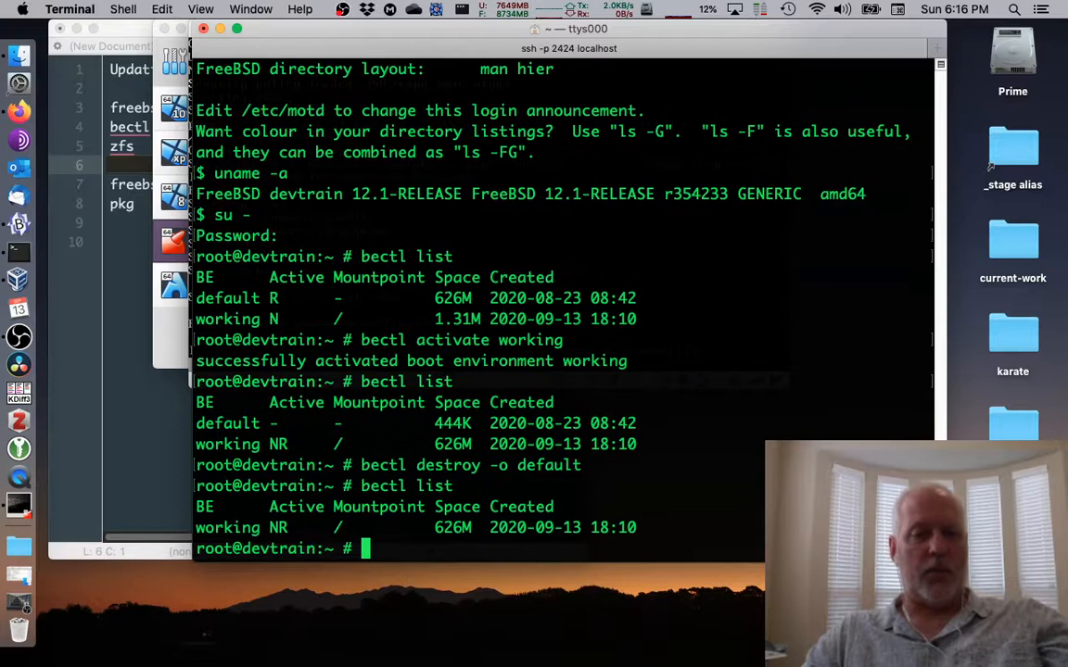
# Confirm no ZFS snapshots remain, then rename boot environment 'working' to 'default'.
pyautogui.write('zfs l')
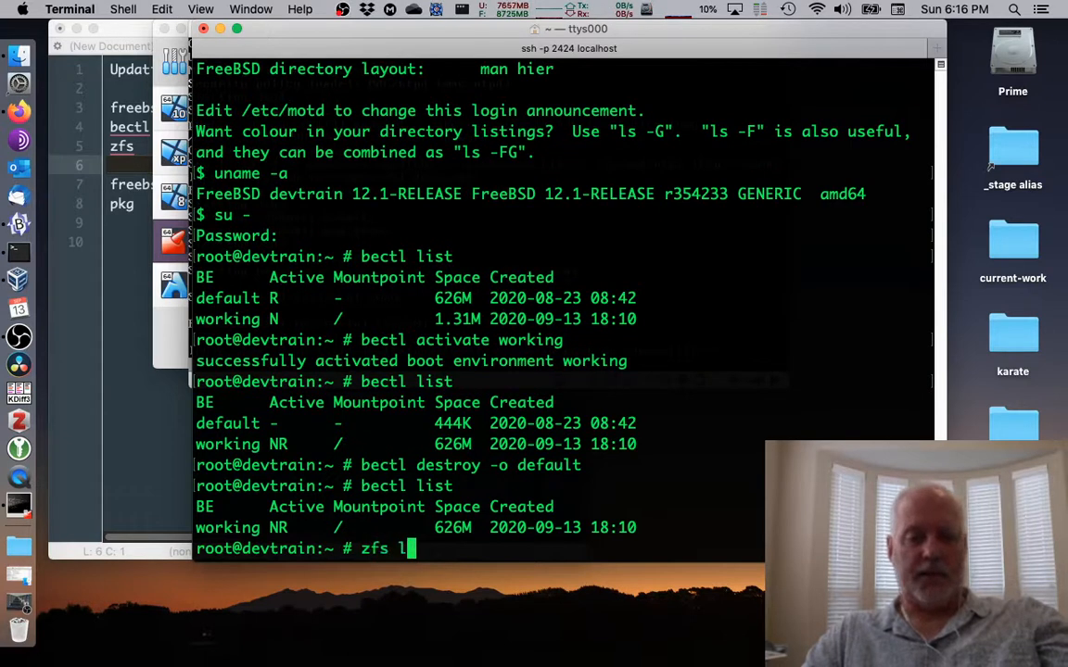
pyautogui.write('ist -t snapshot')
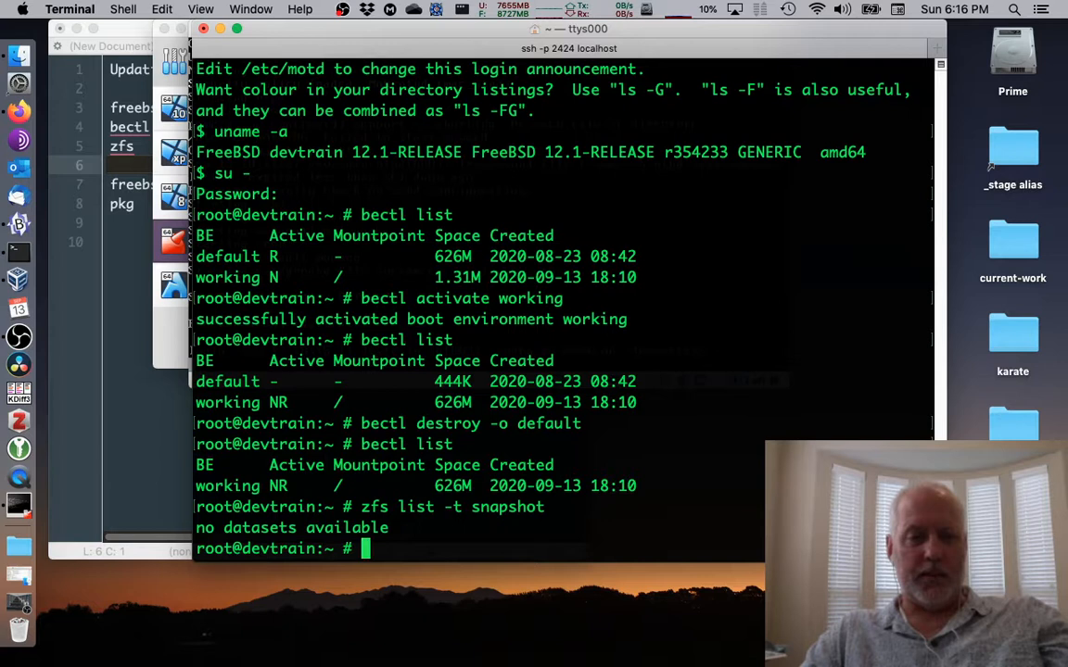
pyautogui.write('bectl')
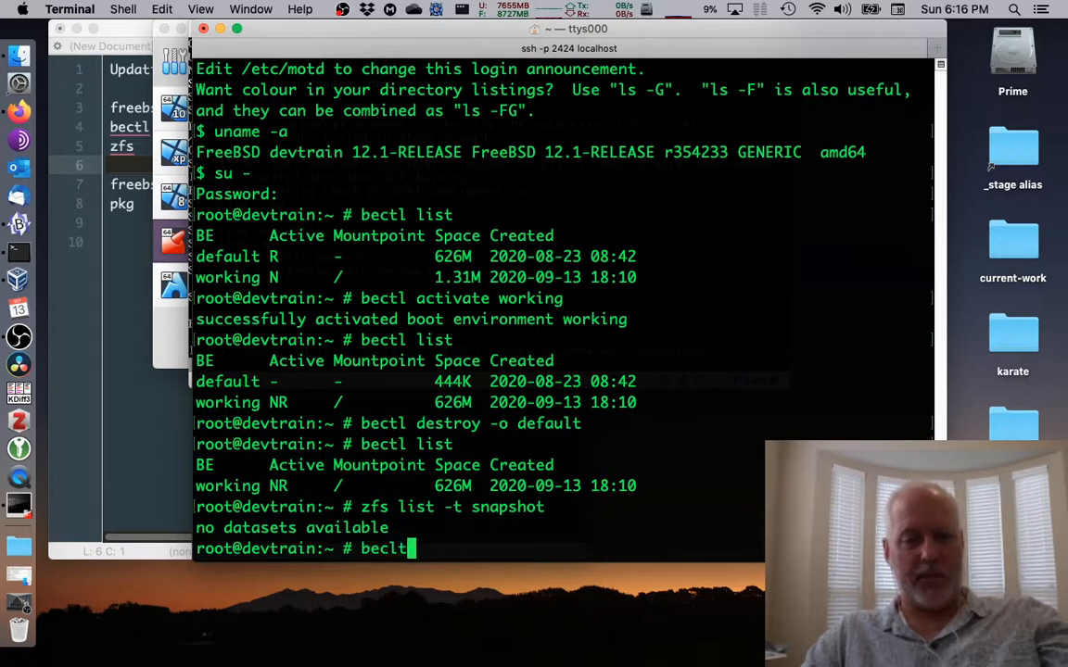
pyautogui.write('renam')
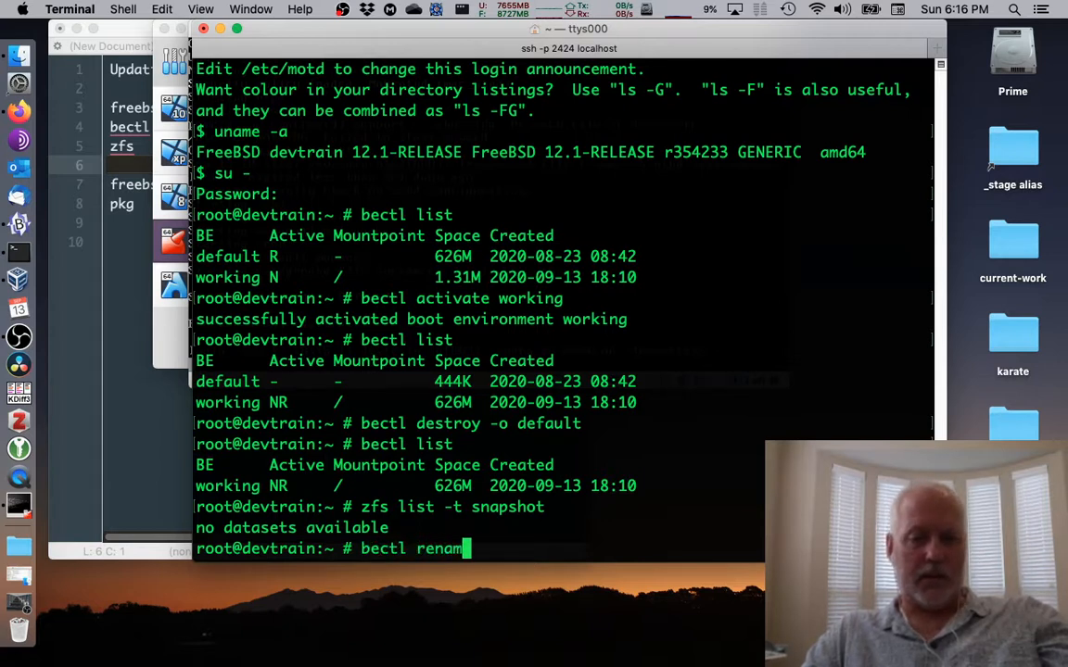
pyautogui.write('working defau')
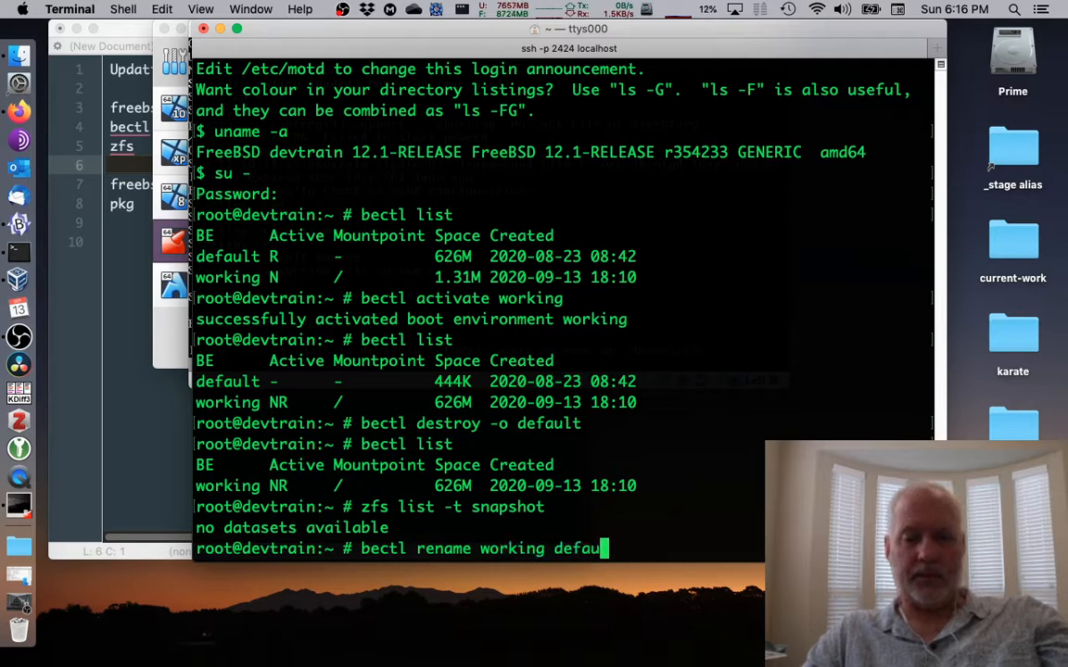
pyautogui.press('Return')
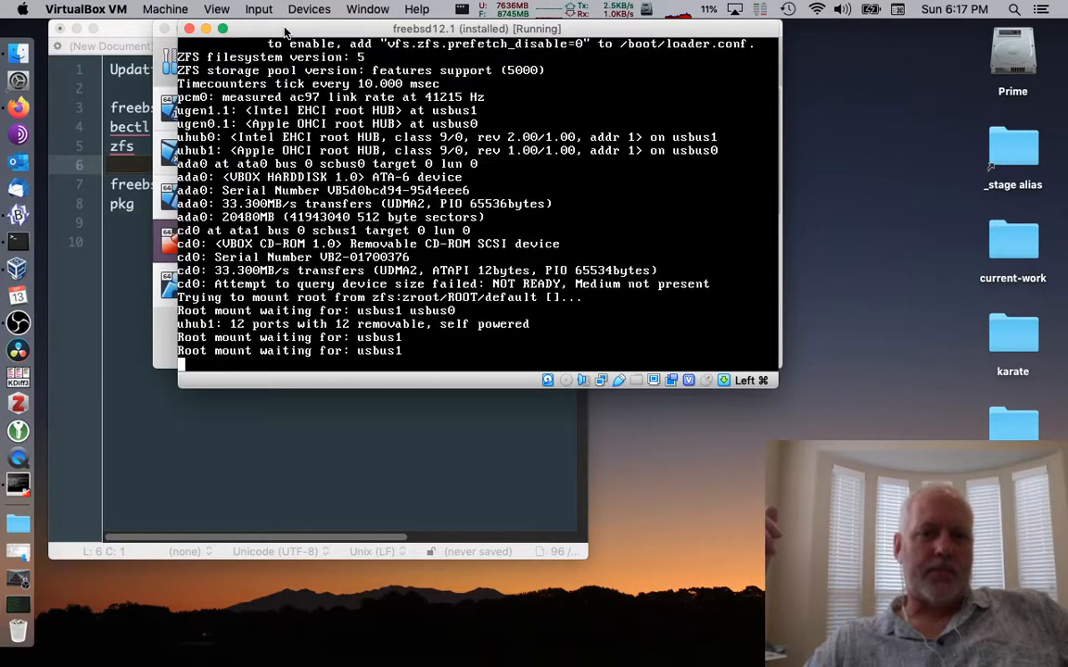
# Reboot the VM from zroot/ROOT/default and reconnect with ssh -p 2424 localhost.
pyautogui.scroll(-3)
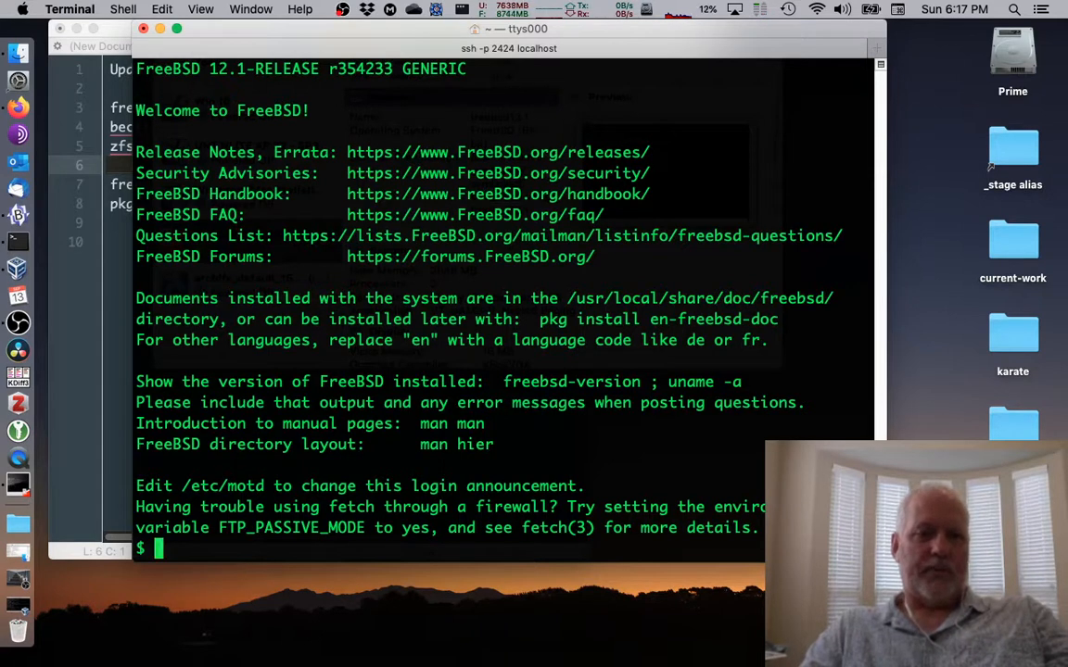
# Become root with su - and confirm 12.1-RELEASE using freebsd-version -kru.
pyautogui.write('su -')
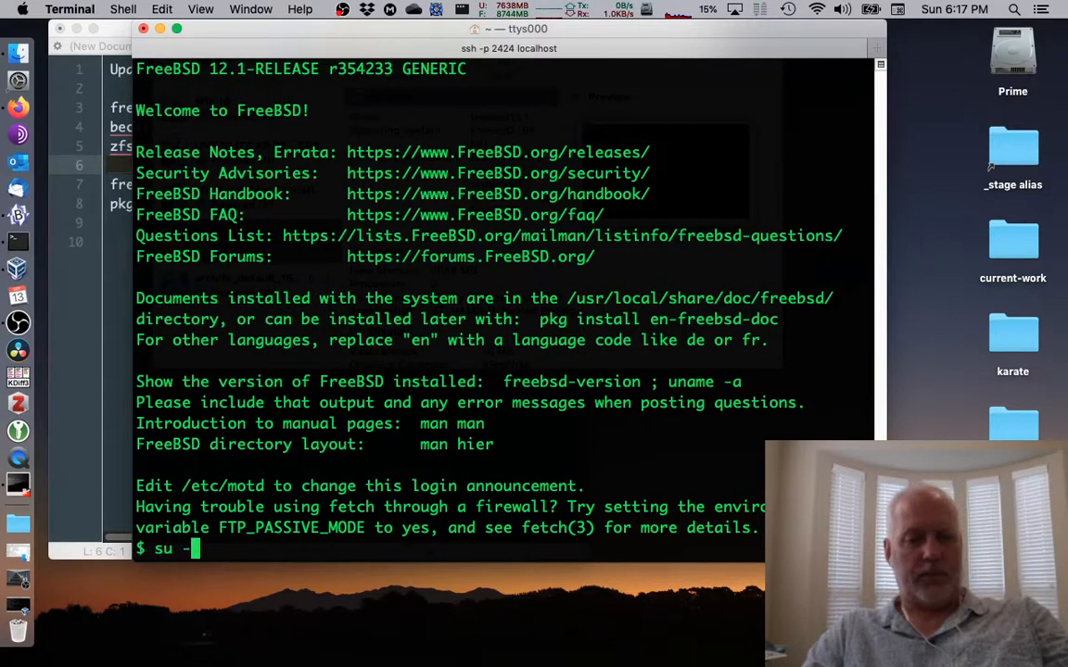
pyautogui.press('Return')
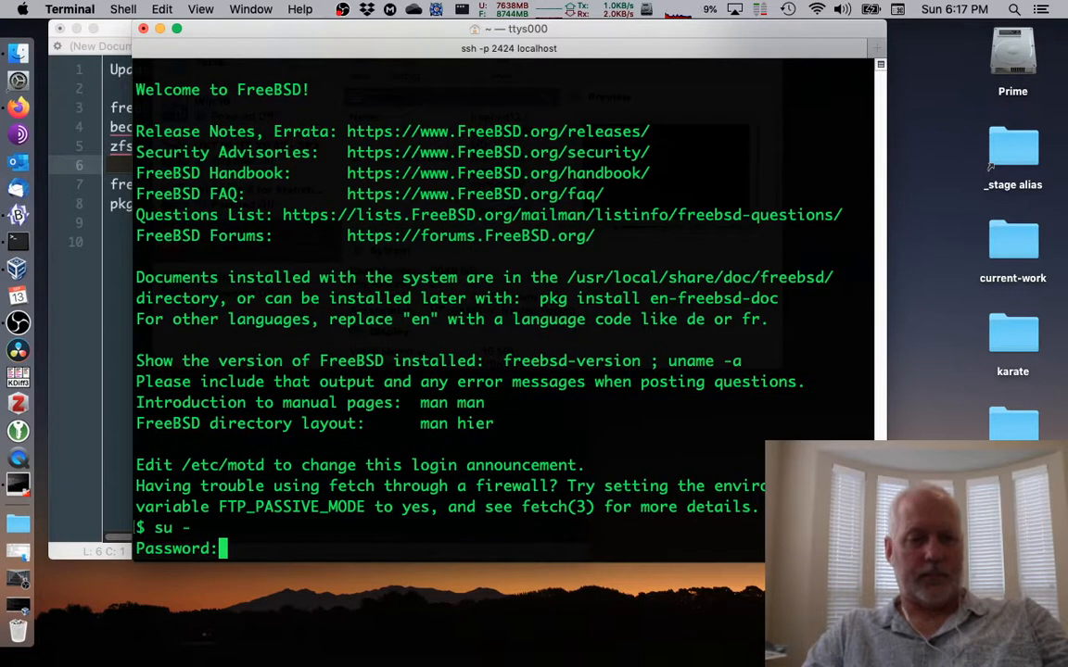
pyautogui.press('Return')
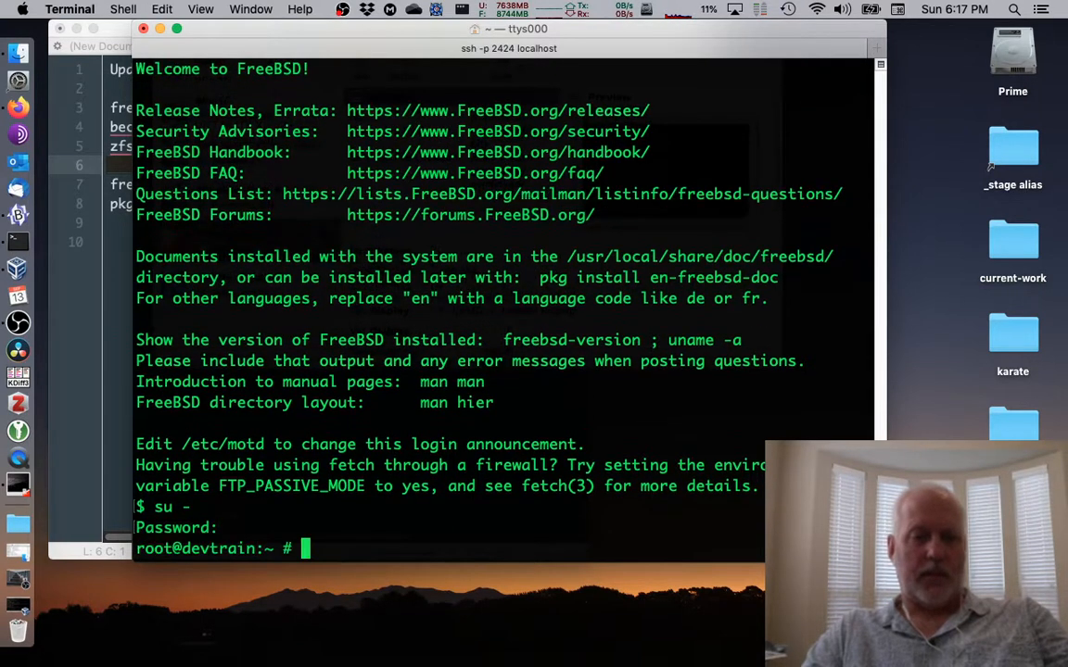
pyautogui.write('freebsd-')
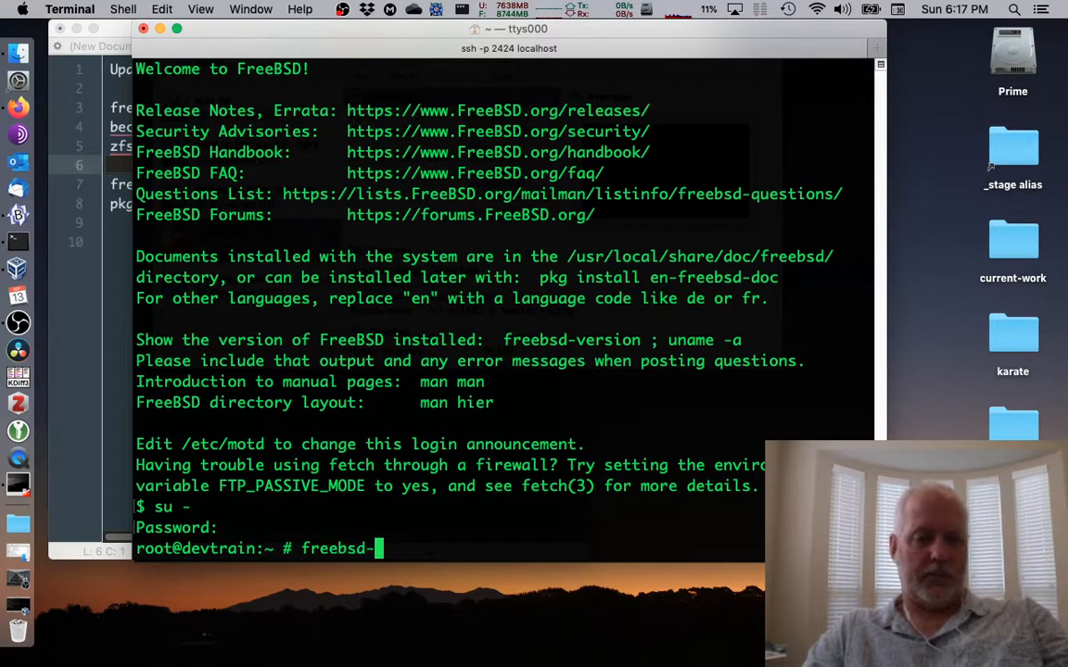
pyautogui.write('version -kruy')
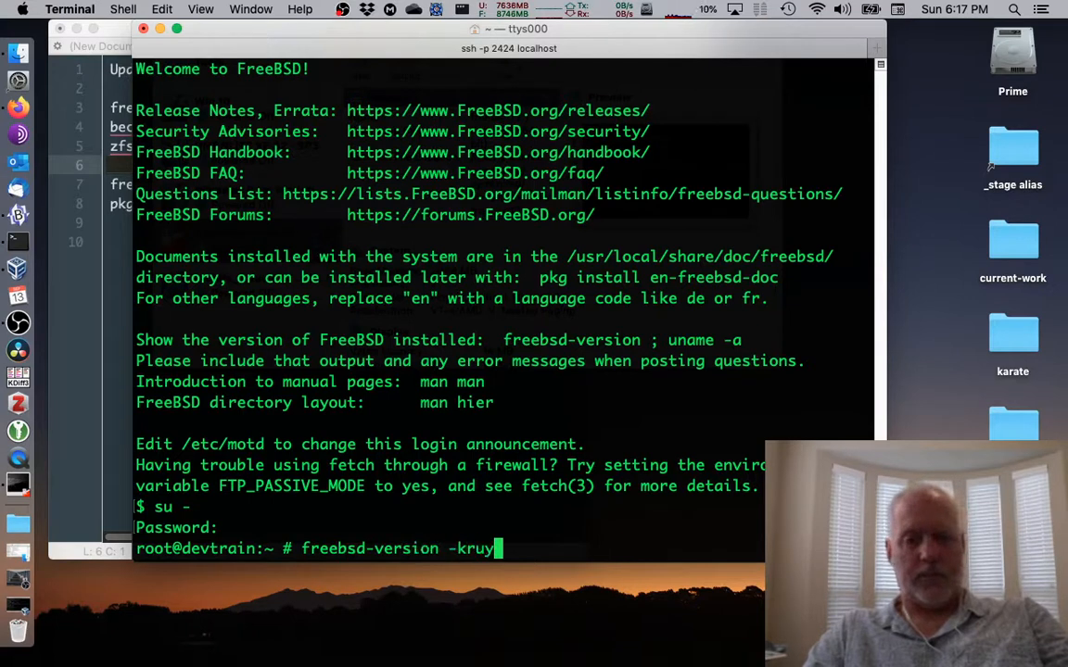
pyautogui.press('Return')
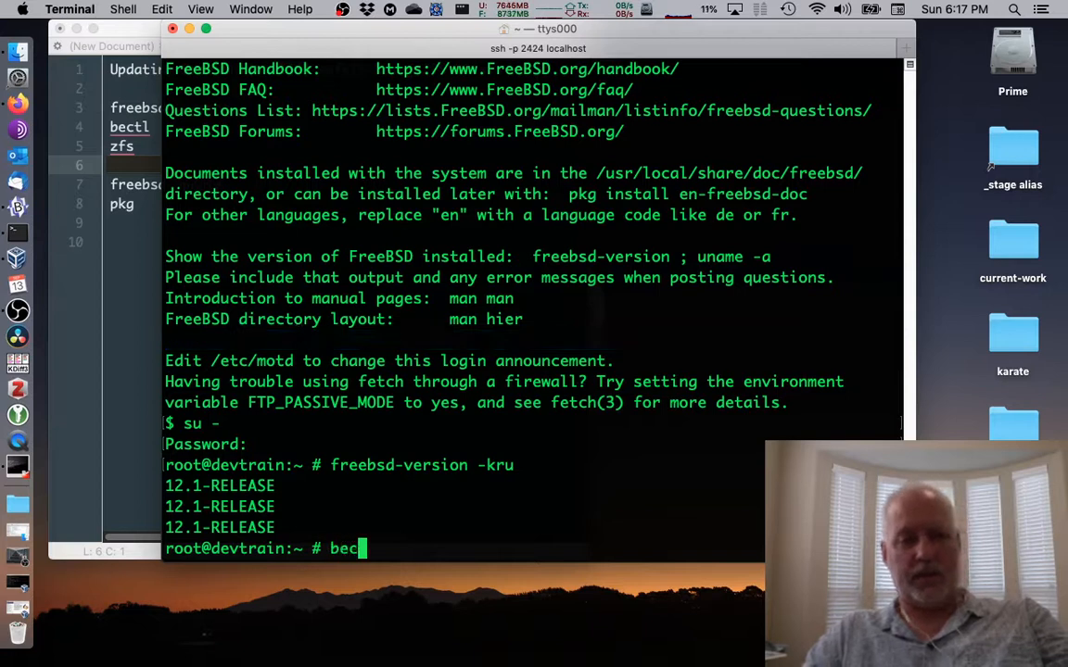
# Create a boot environment named 'working' with bectl and list the boot environments.
pyautogui.write('tl c')
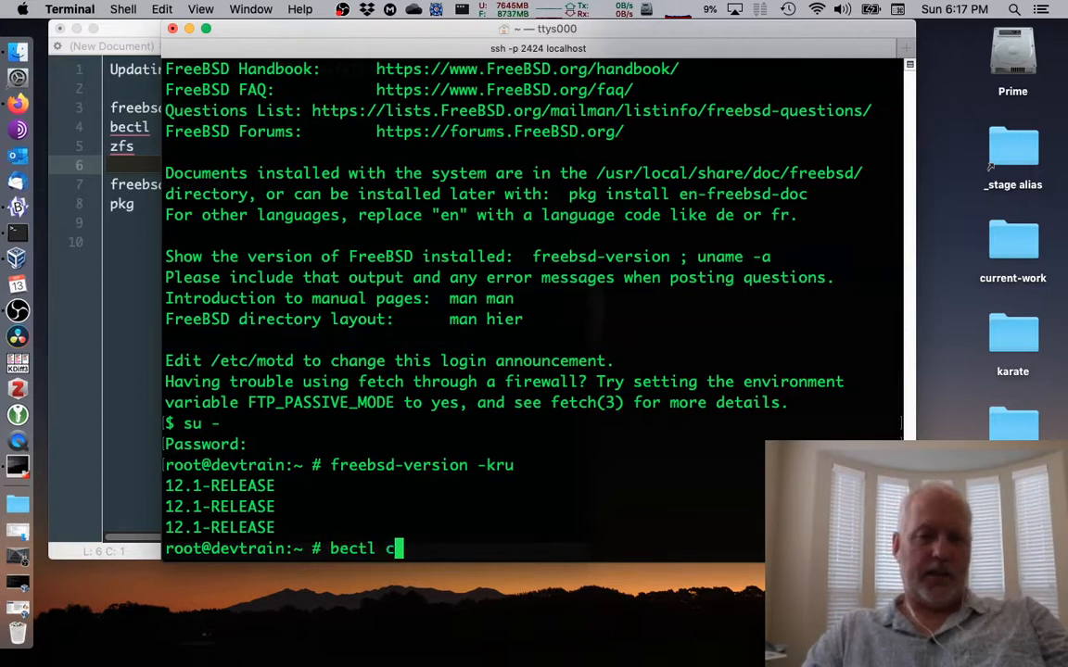
pyautogui.write('reate working')
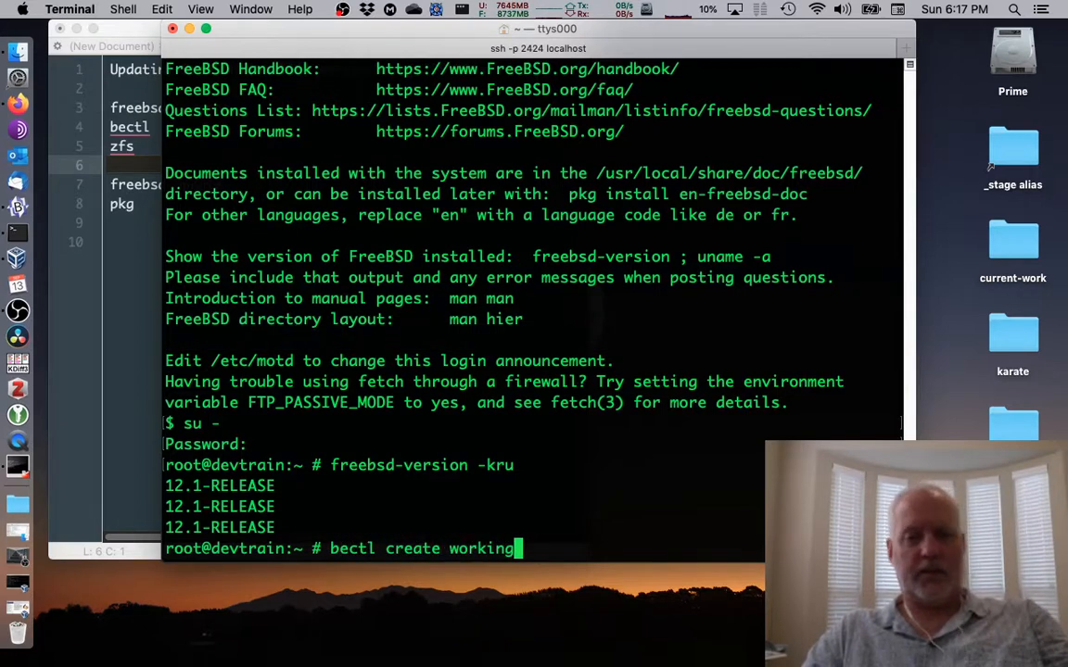
pyautogui.press('Return')
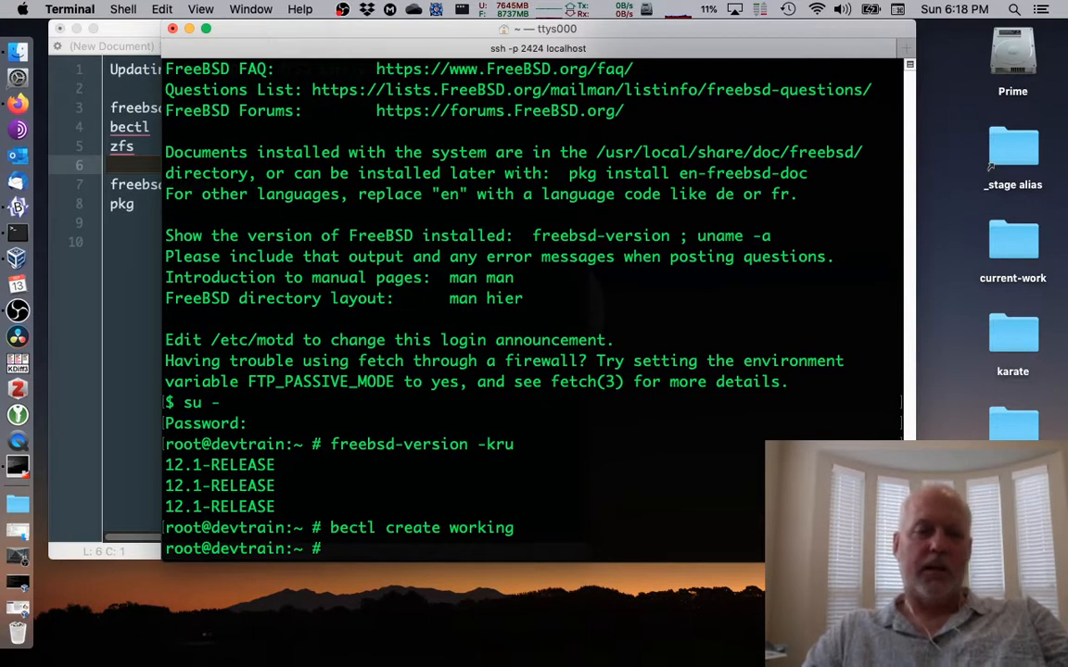
pyautogui.write('bectl list')
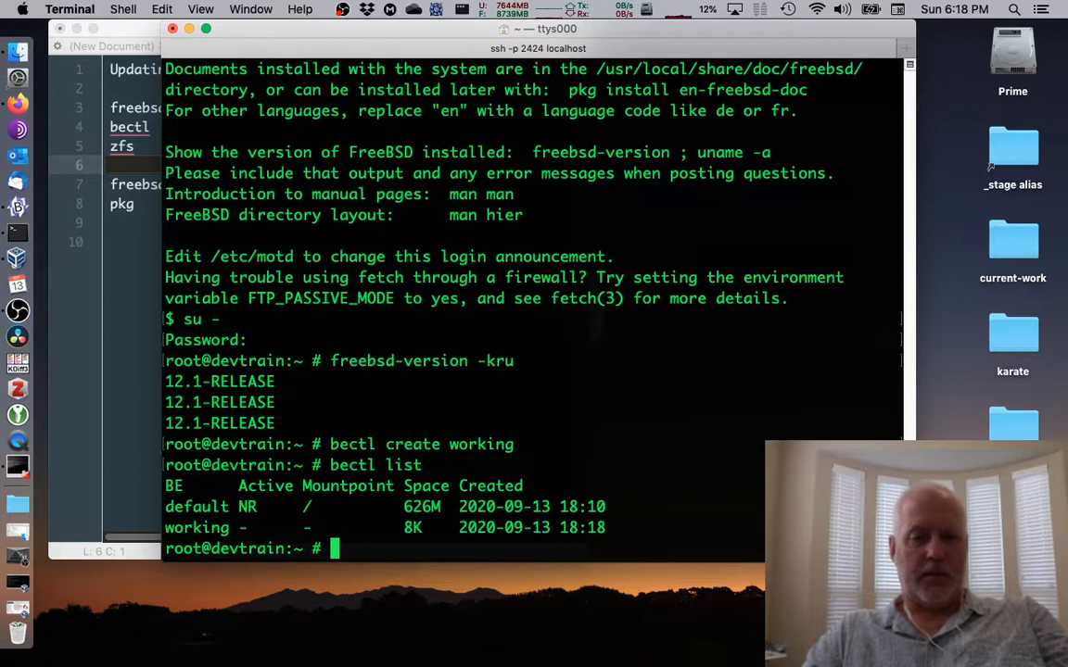
# List ZFS snapshots to confirm the default environment's 18:18 snapshot.
pyautogui.write('zfs list')
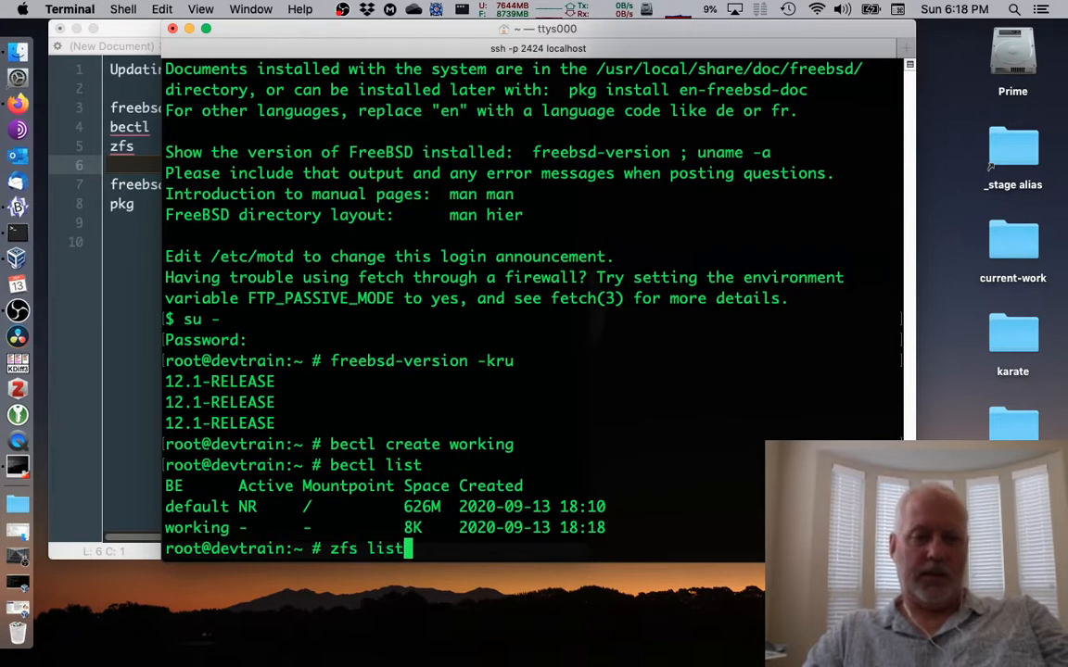
pyautogui.write('-t sna')
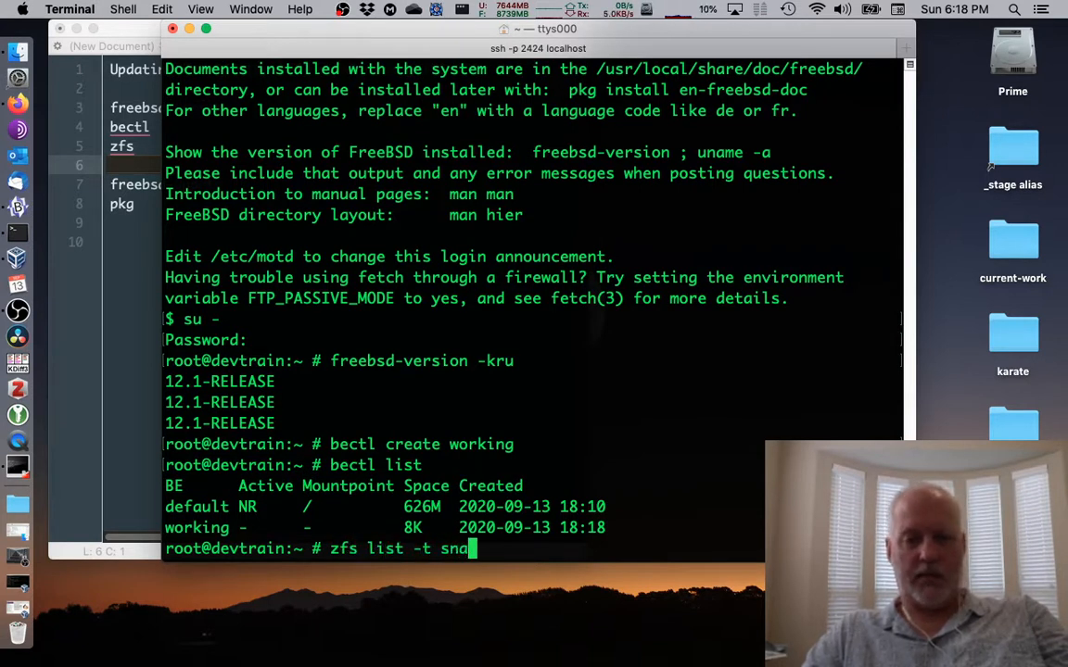
pyautogui.press('Return')
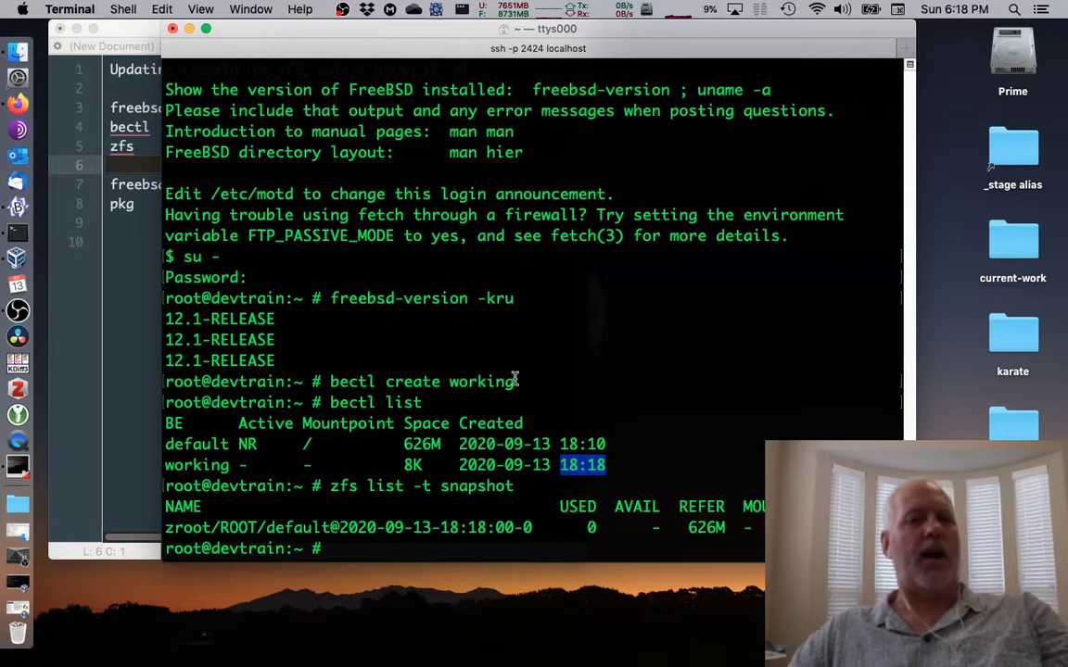
pyautogui.moveTo(578, 298)
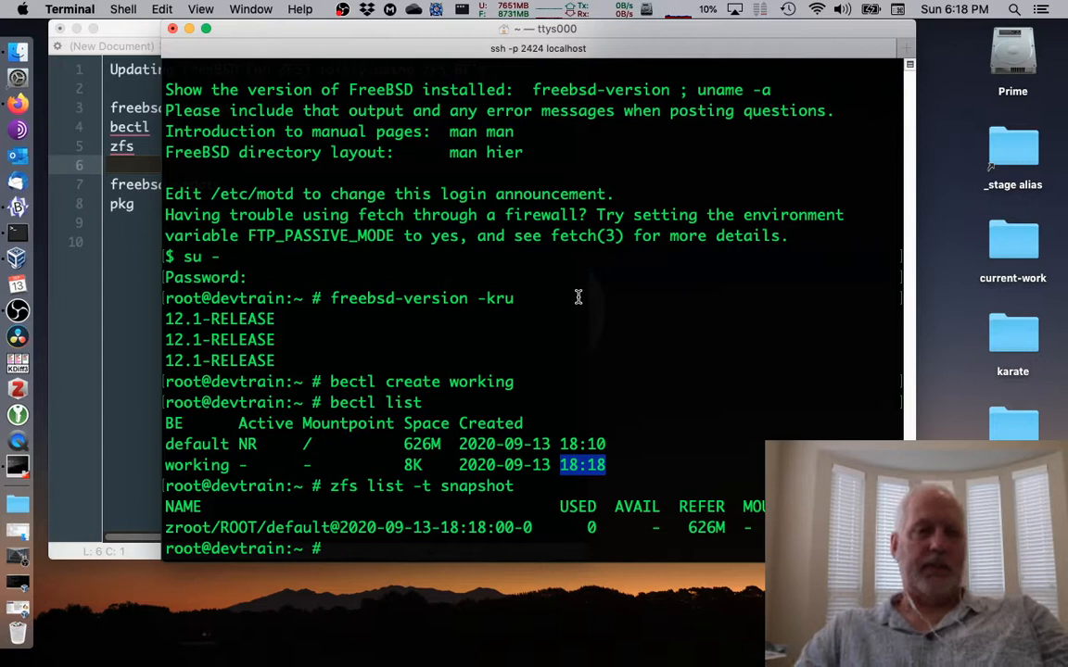
# Run freebsd-update fetch to download the 12.1-RELEASE-p9 patches.
pyautogui.write('freebsd-u')
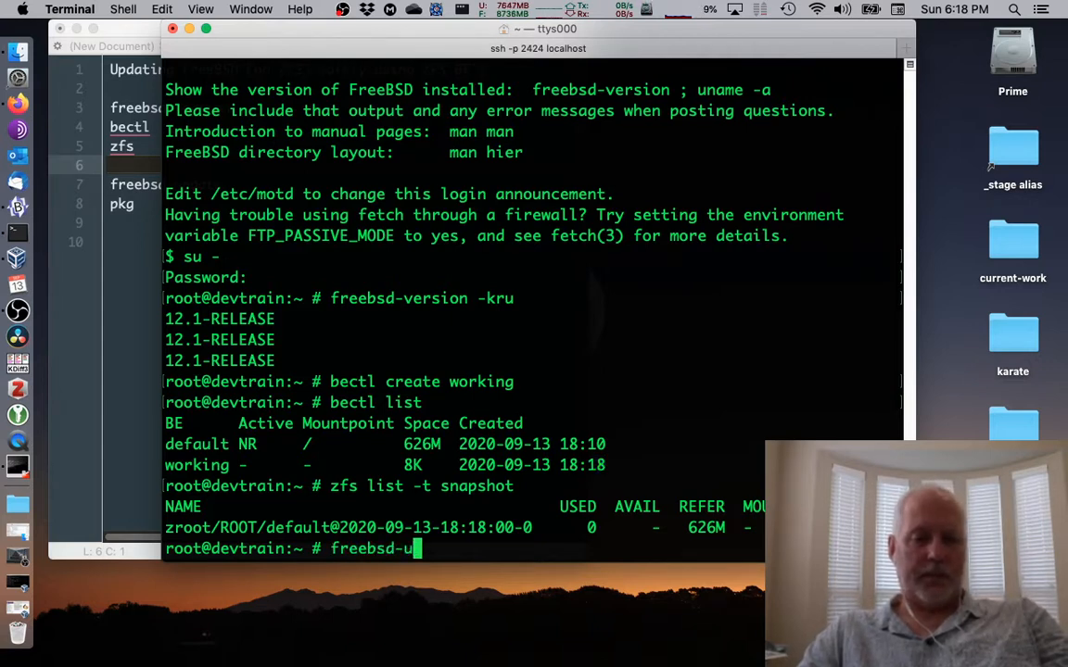
pyautogui.write('pdate')
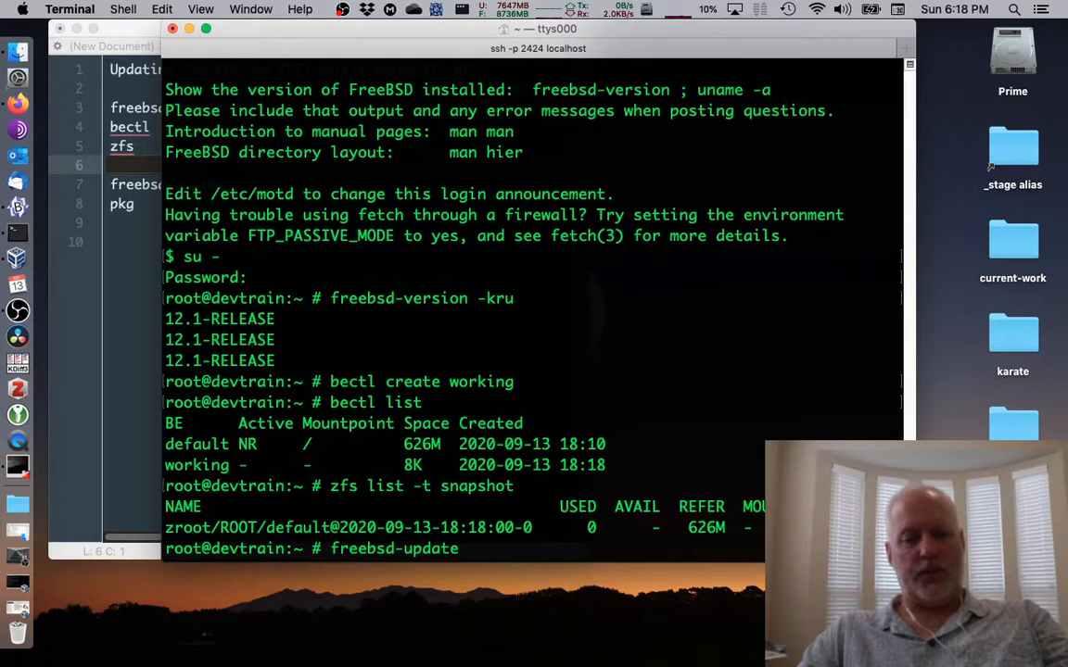
pyautogui.write('fetch')
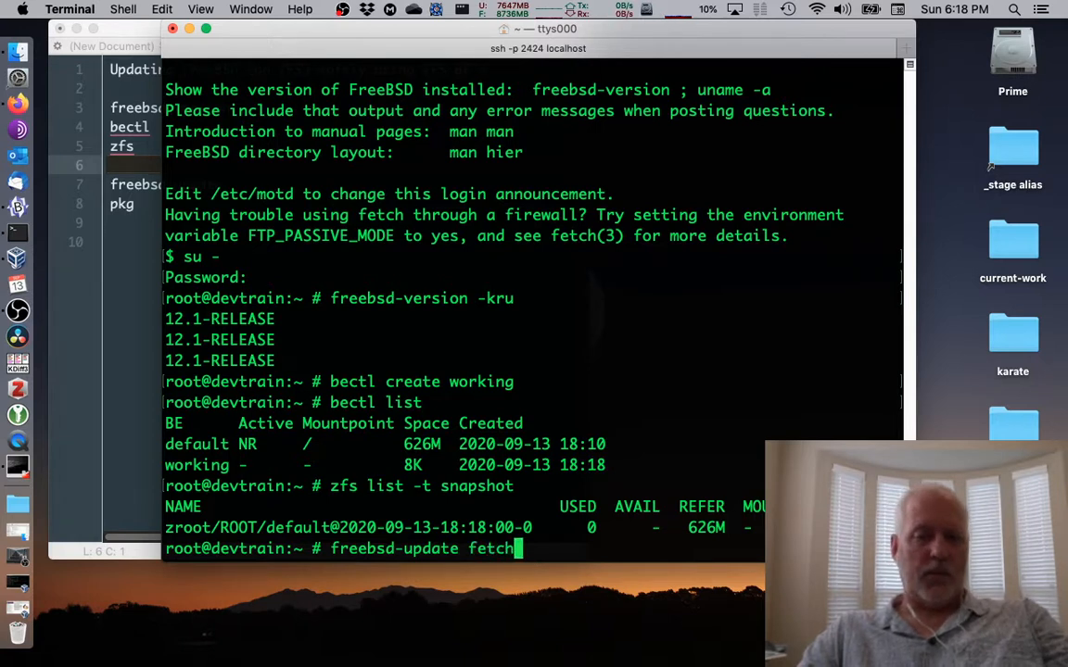
pyautogui.write('install')
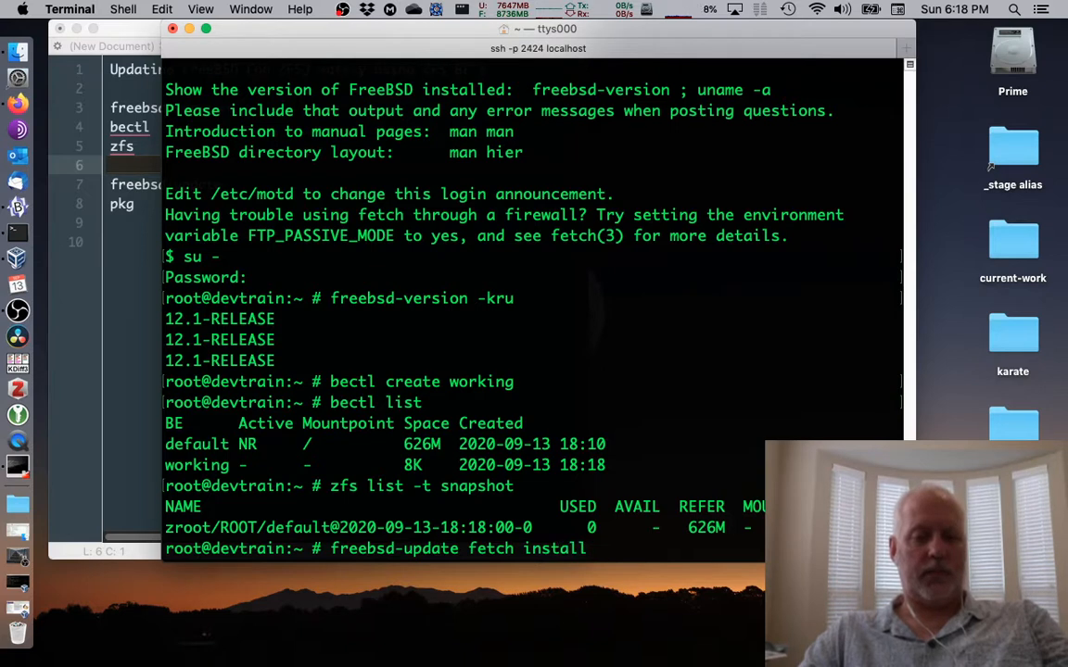
pyautogui.press('backspace')
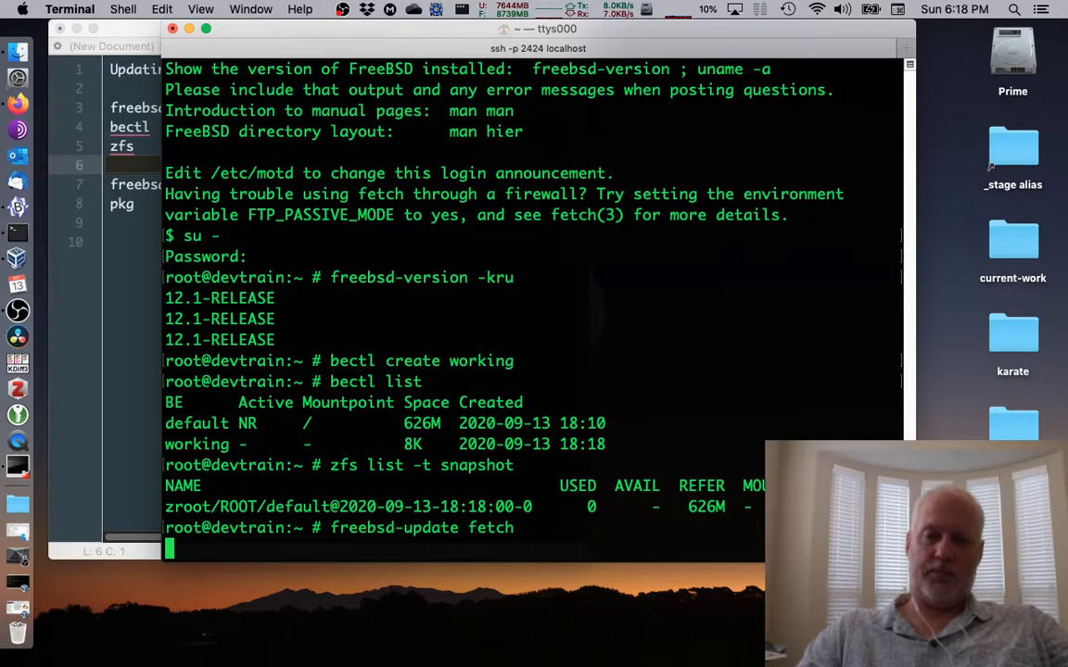
pyautogui.press('Return')
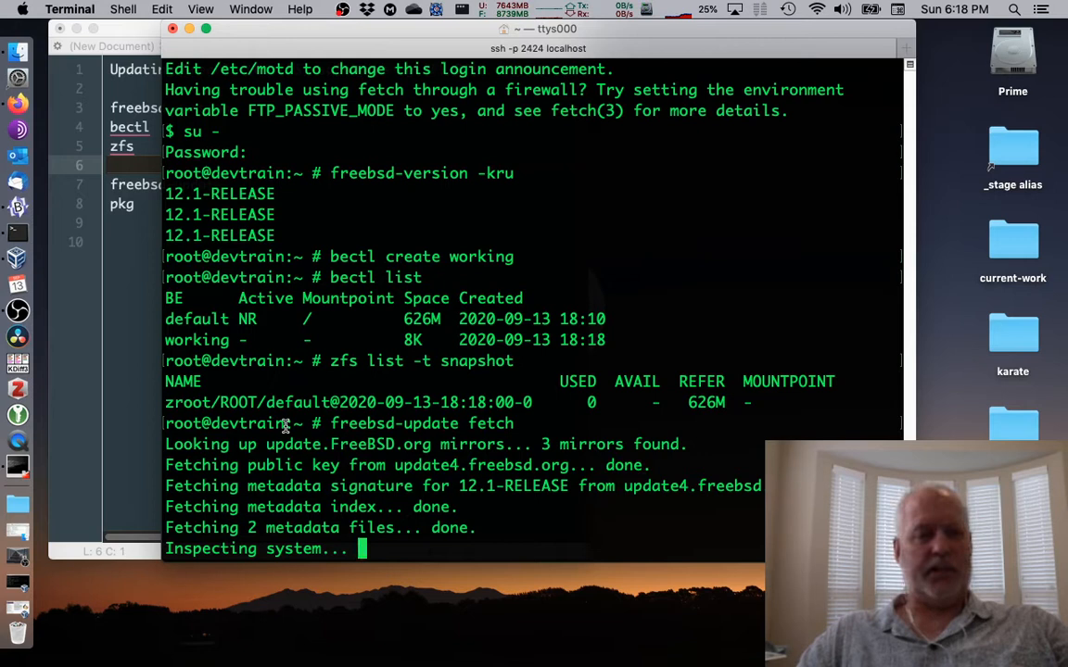
pyautogui.moveTo(474, 423)
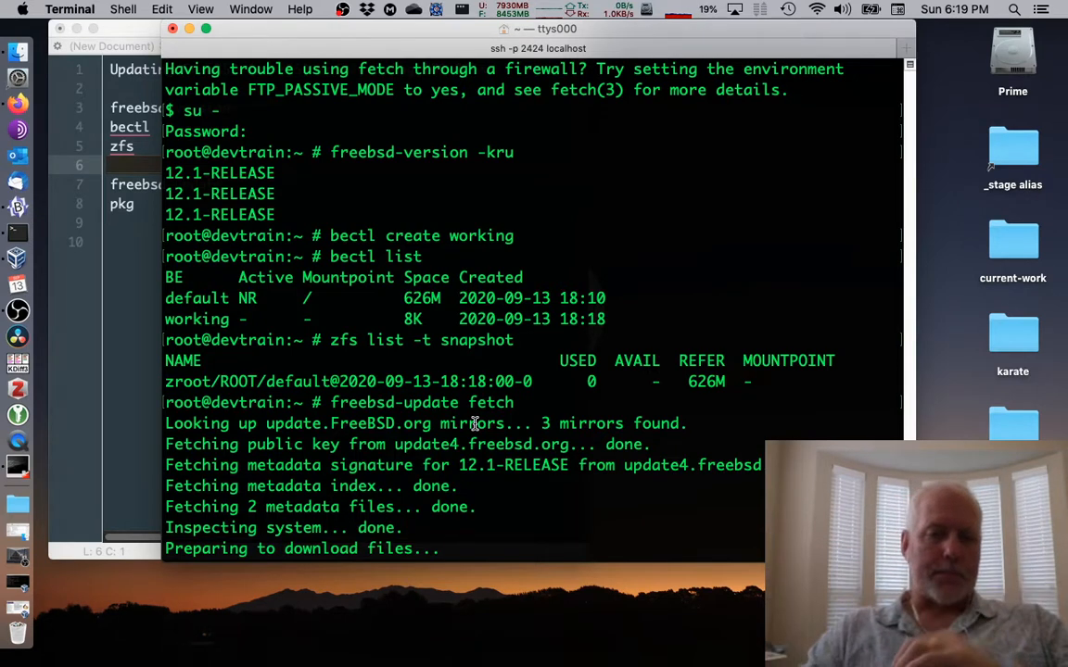
pyautogui.moveTo(417, 545)
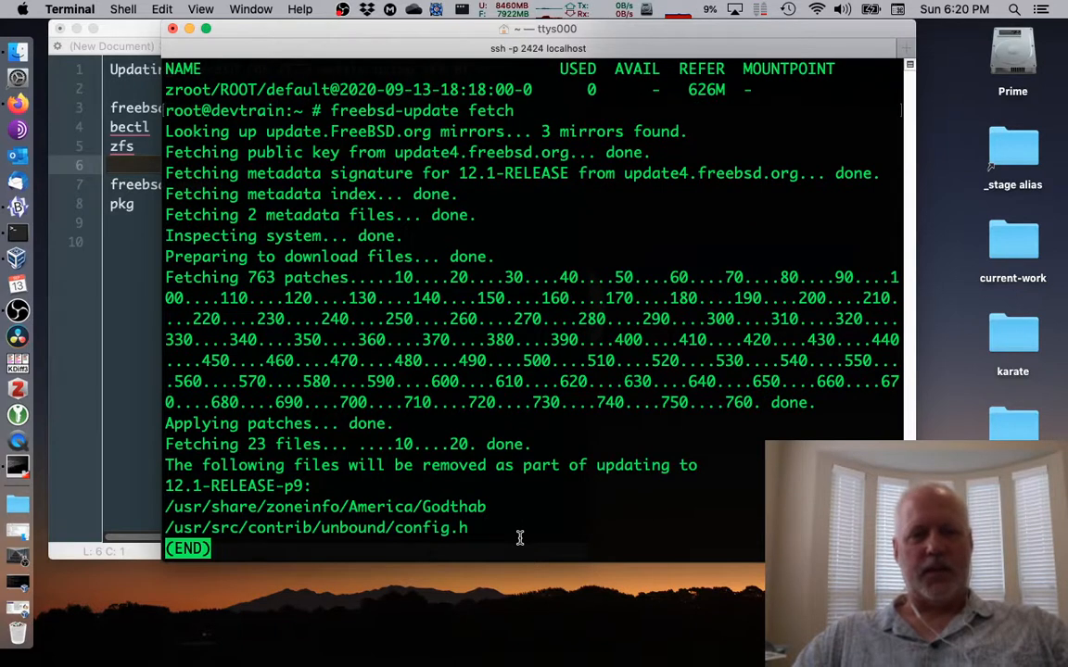
pyautogui.moveTo(296, 483)
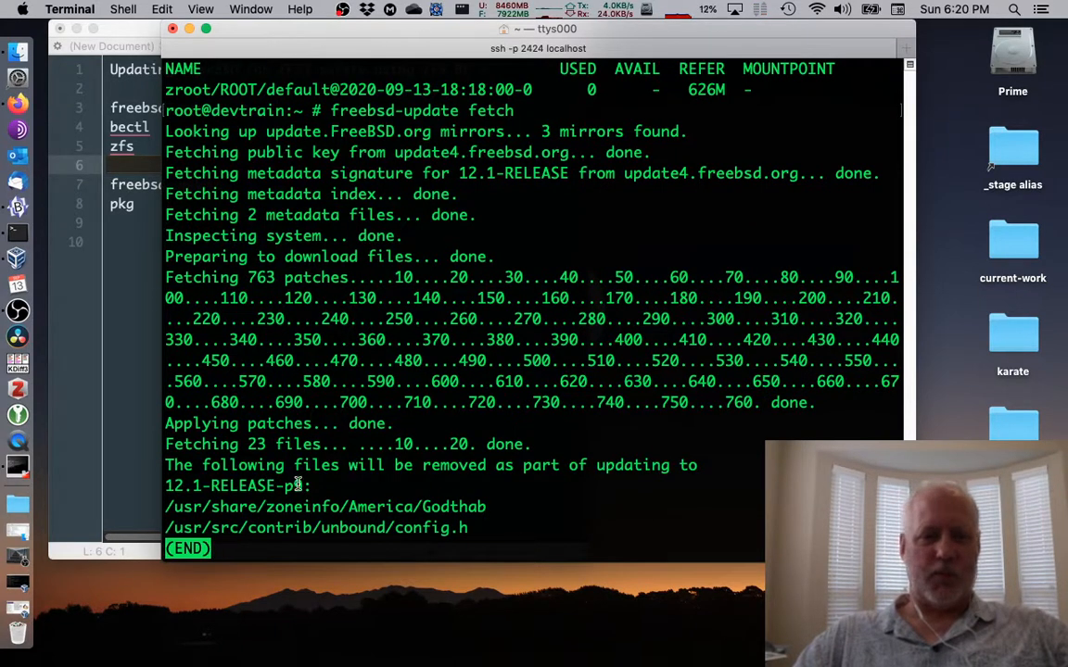
pyautogui.moveTo(516, 477)
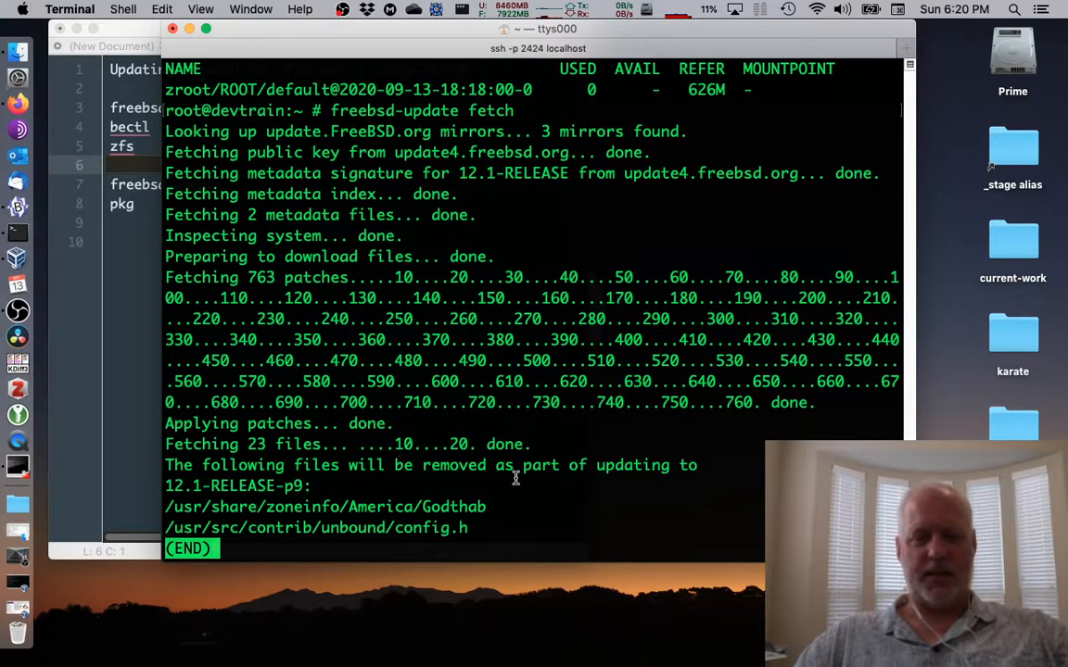
pyautogui.moveTo(191, 491)
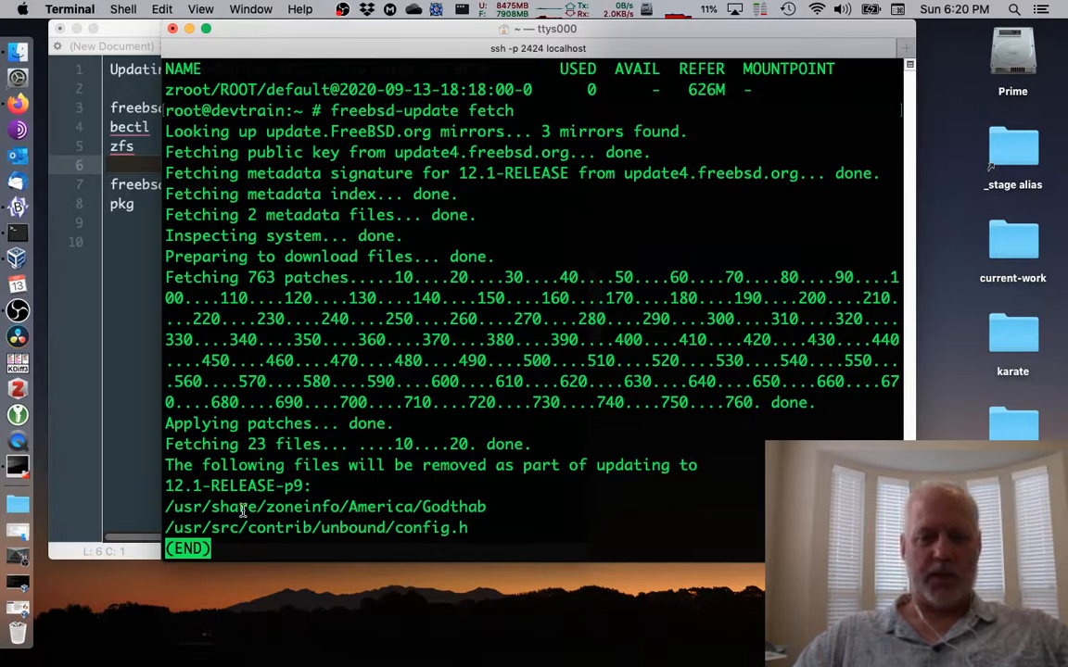
pyautogui.moveTo(325, 523)
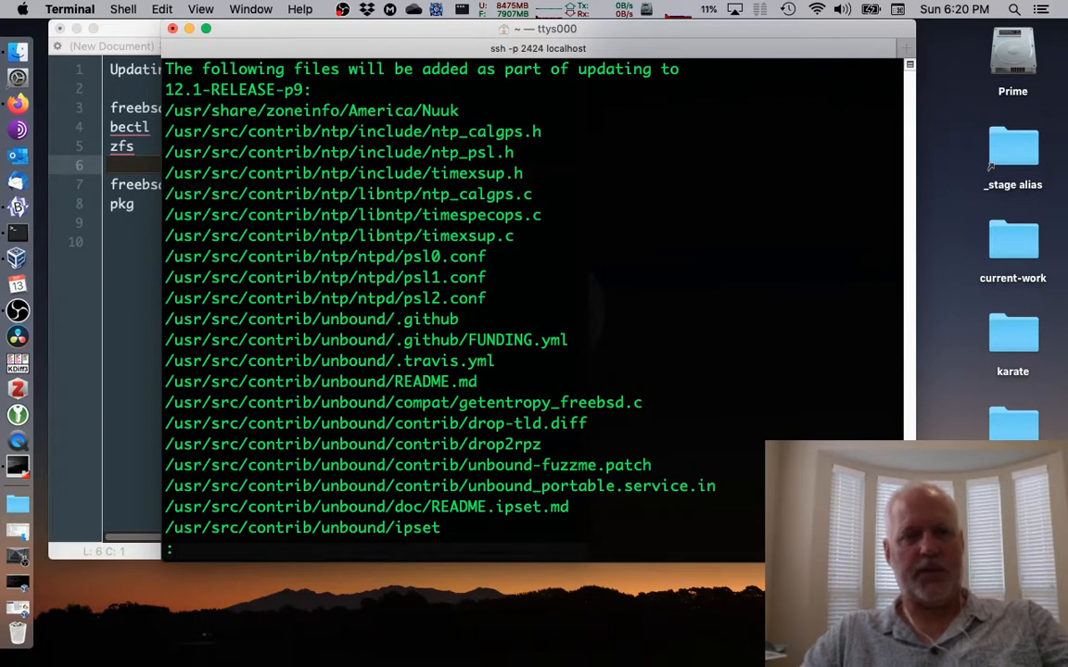
# Scroll through the removed, added and updated file lists, then quit the pager.
pyautogui.scroll(-3)
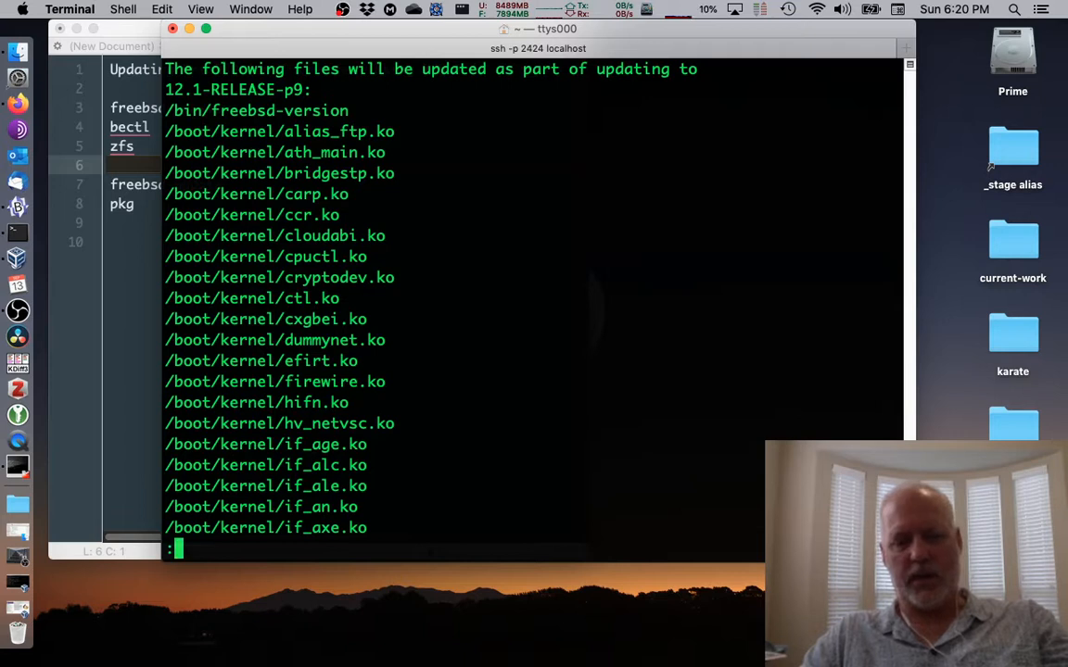
pyautogui.scroll(-3)
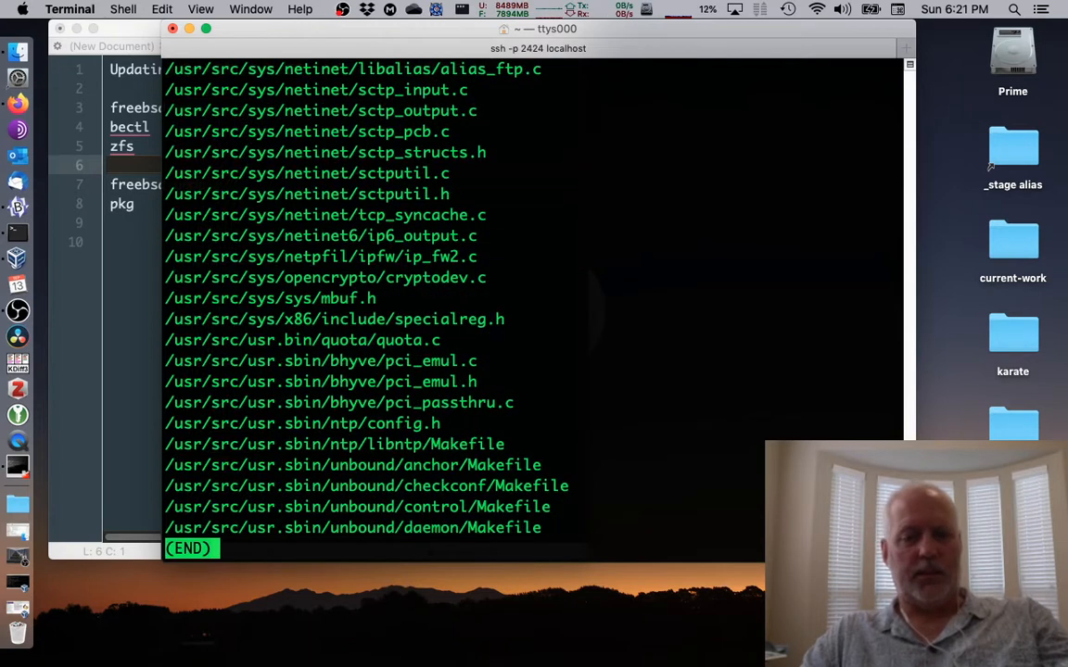
pyautogui.press('q')
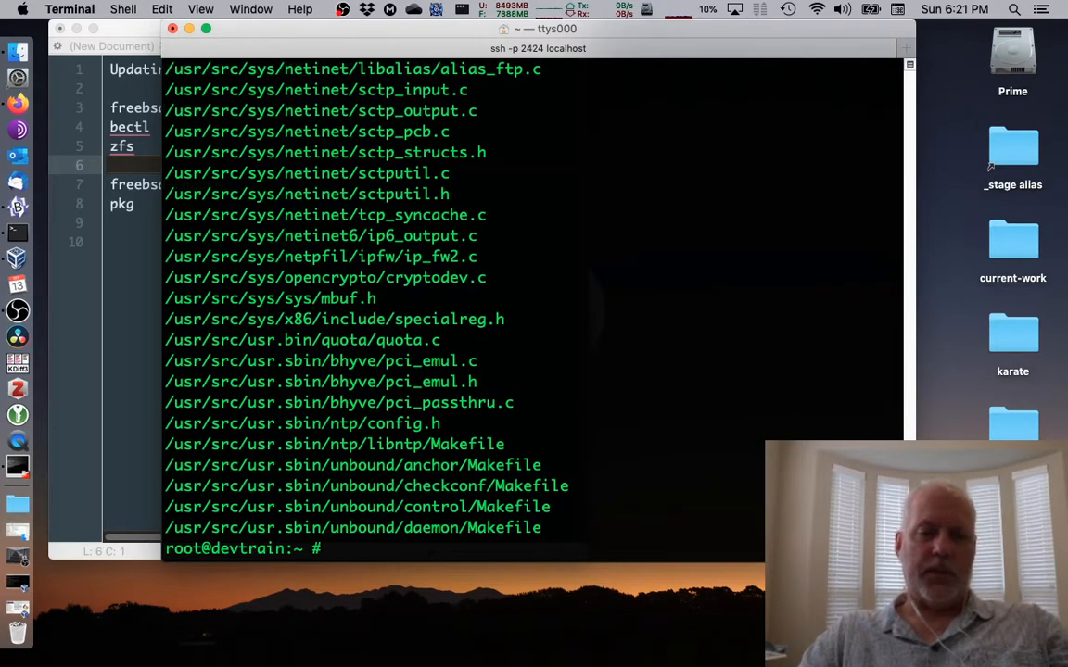
# Enter the freebsd-update install command to apply the fetched patches.
pyautogui.write('freebsd-update fetch')
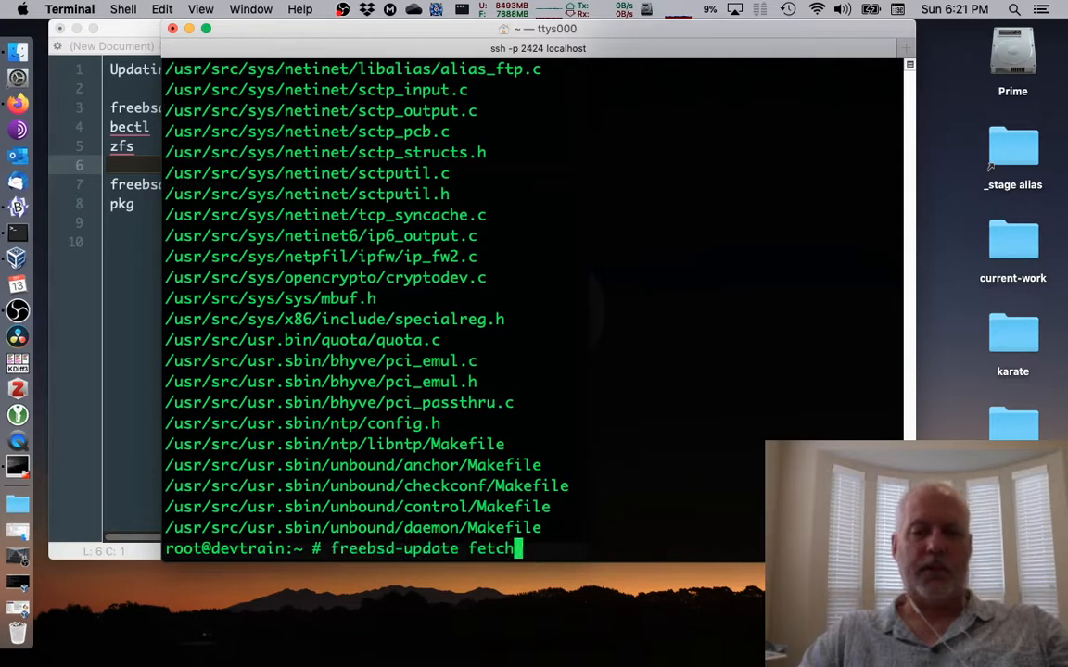
pyautogui.write('inst')
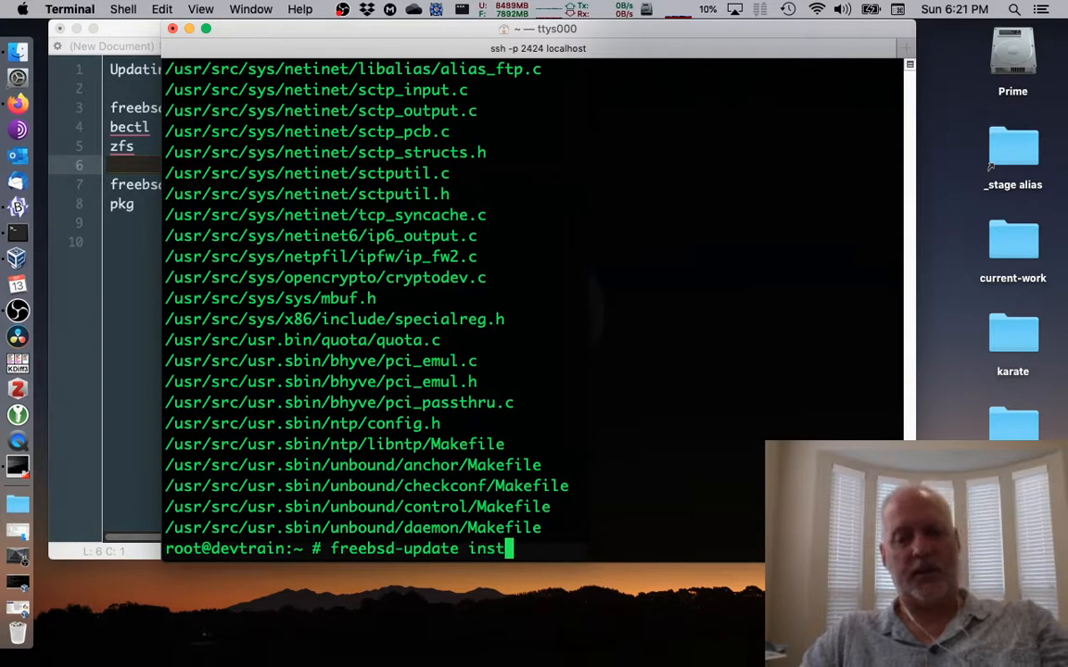
pyautogui.write('all')
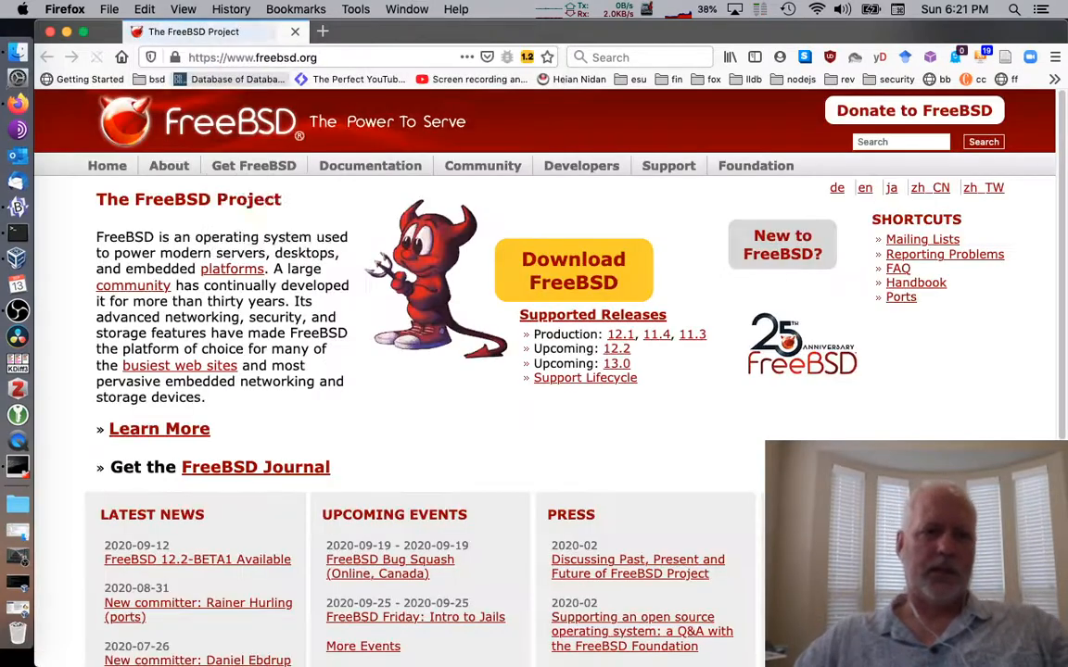
# Open the 12.1 Production release announcement on freebsd.org and scroll through it.
pyautogui.scroll(-3)
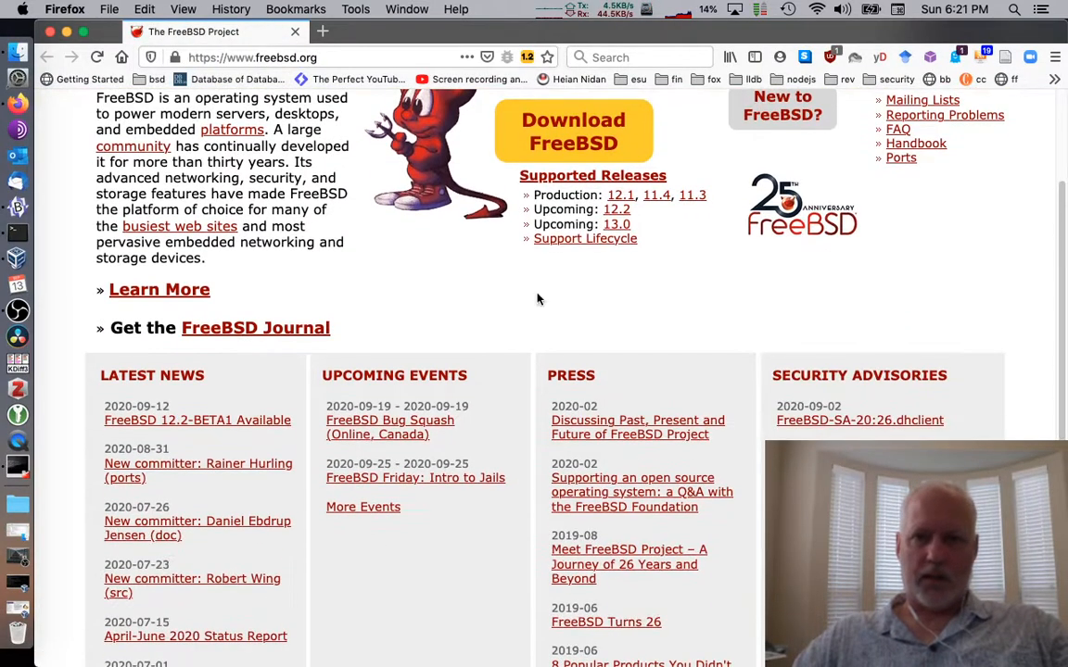
pyautogui.click(620, 195)
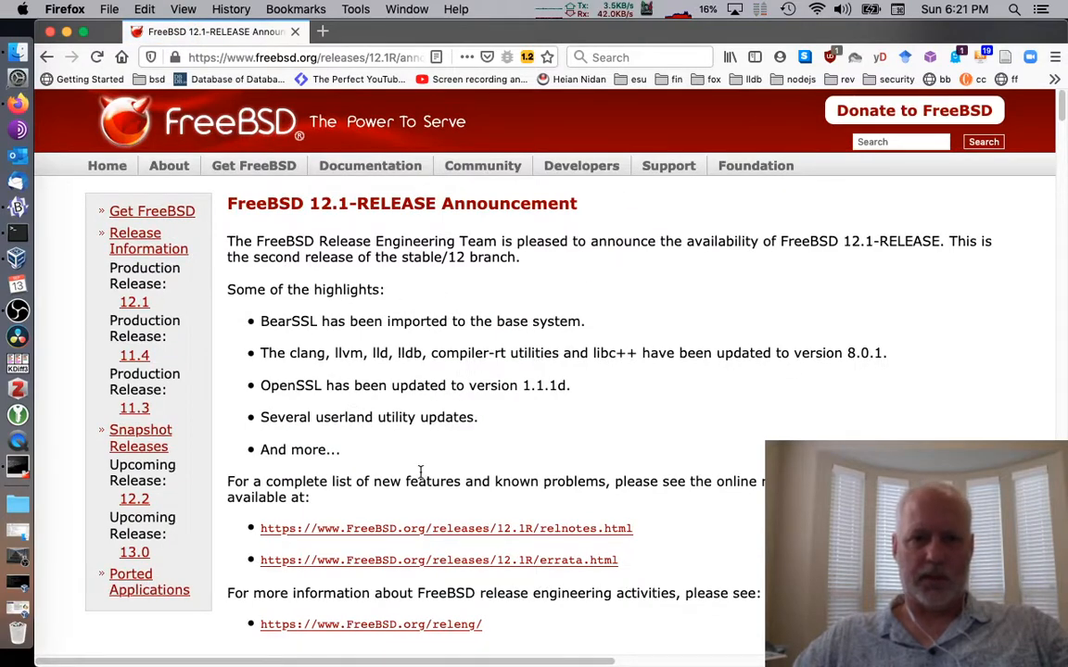
pyautogui.scroll(-3)
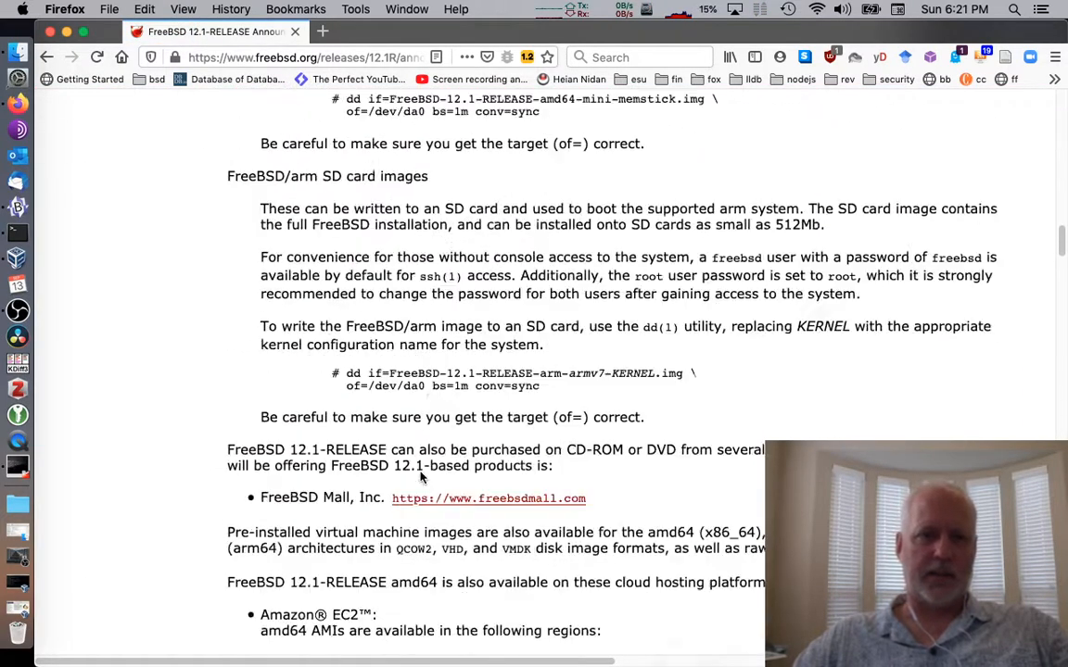
pyautogui.scroll(-3)
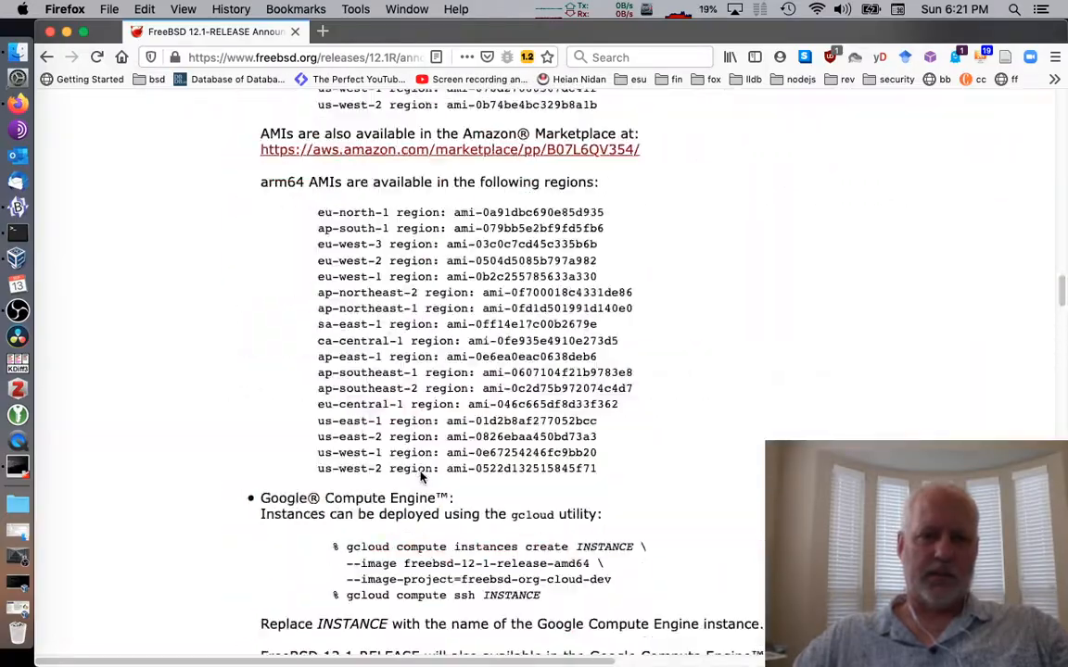
pyautogui.scroll(3)
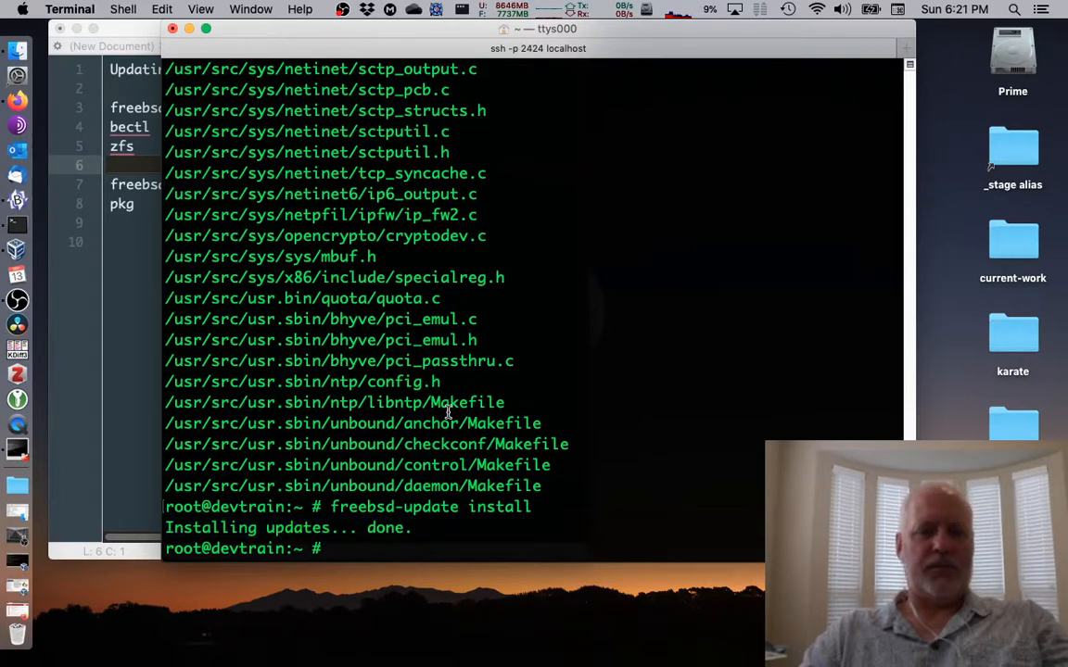
# Run uname and freebsd-version -kru, highlighting the installed 12.1-RELEASE-p9.
pyautogui.write('uname')
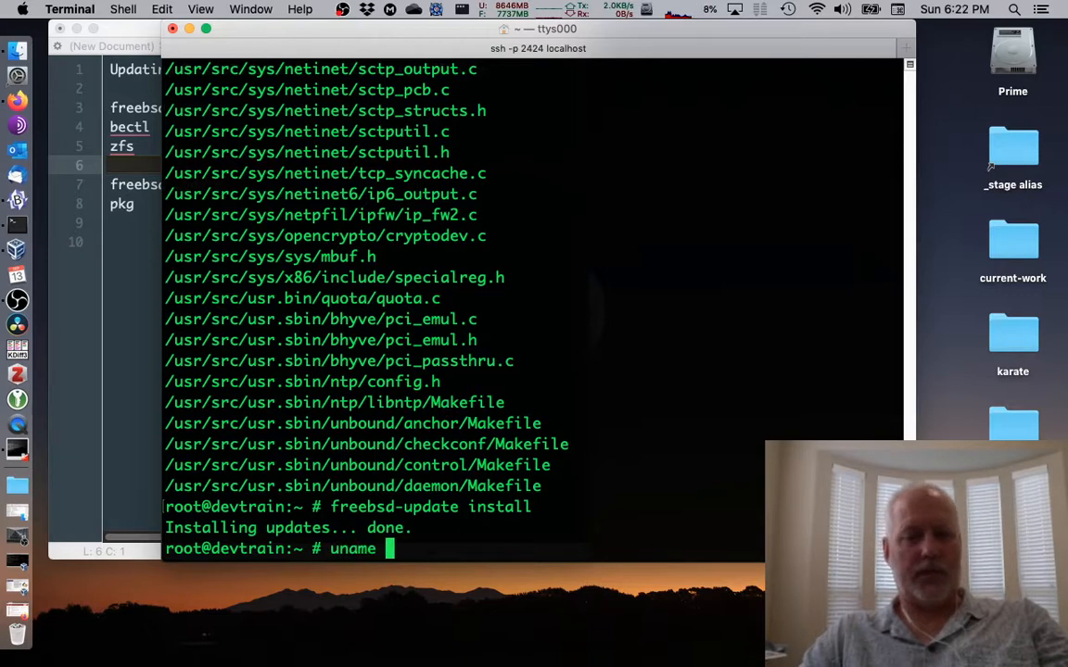
pyautogui.press('Return')
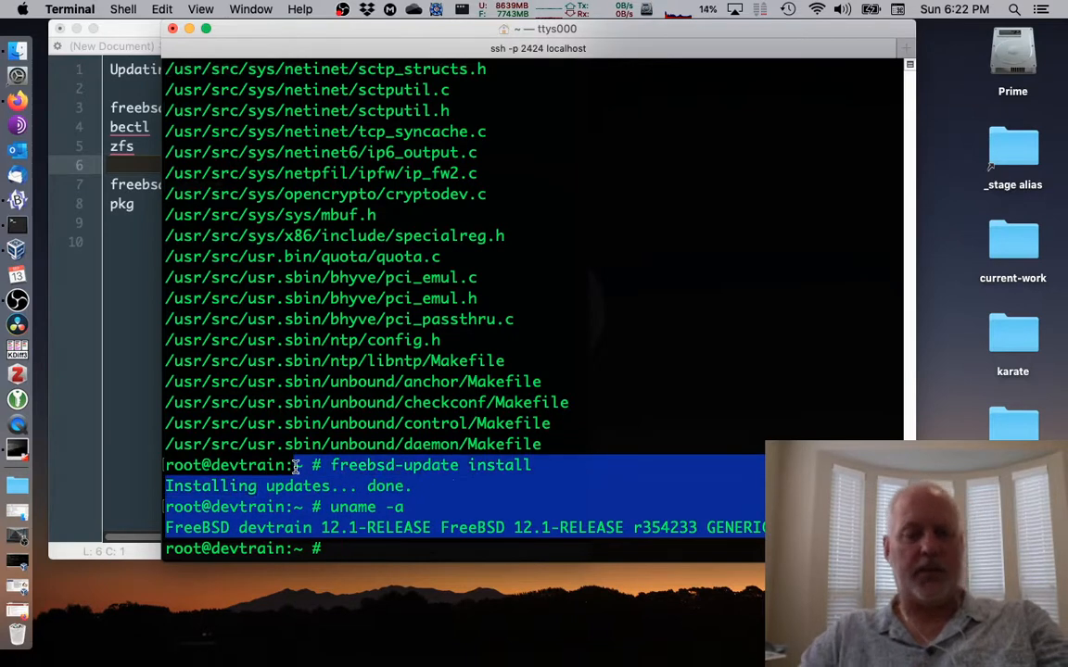
pyautogui.write('freebsd')
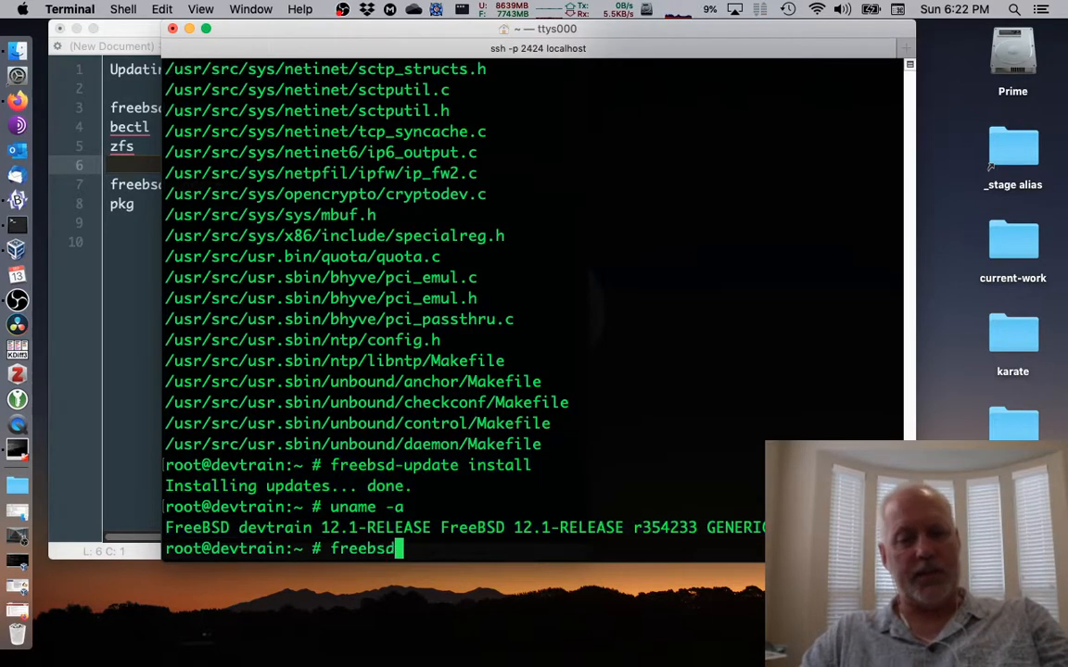
pyautogui.write('-version -')
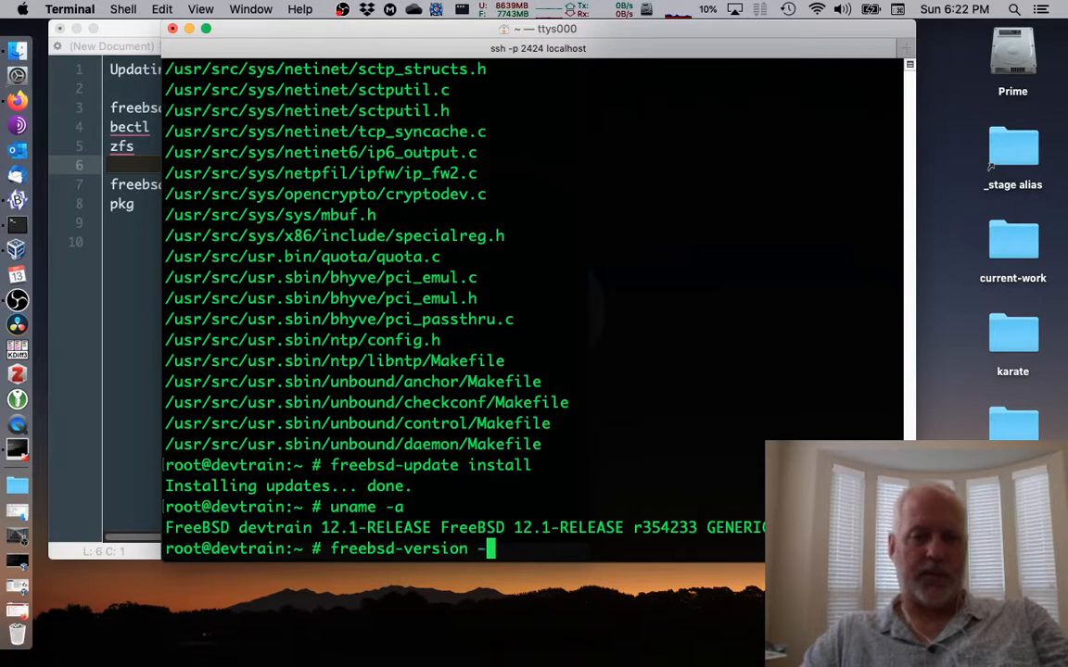
pyautogui.press('Return')
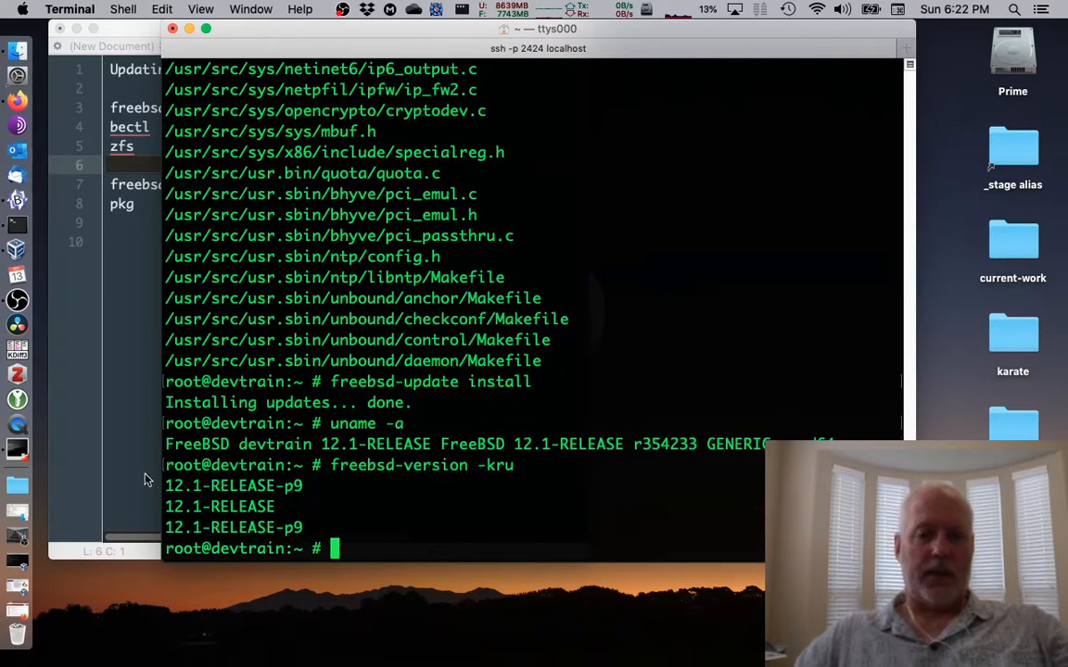
pyautogui.moveTo(498, 469)
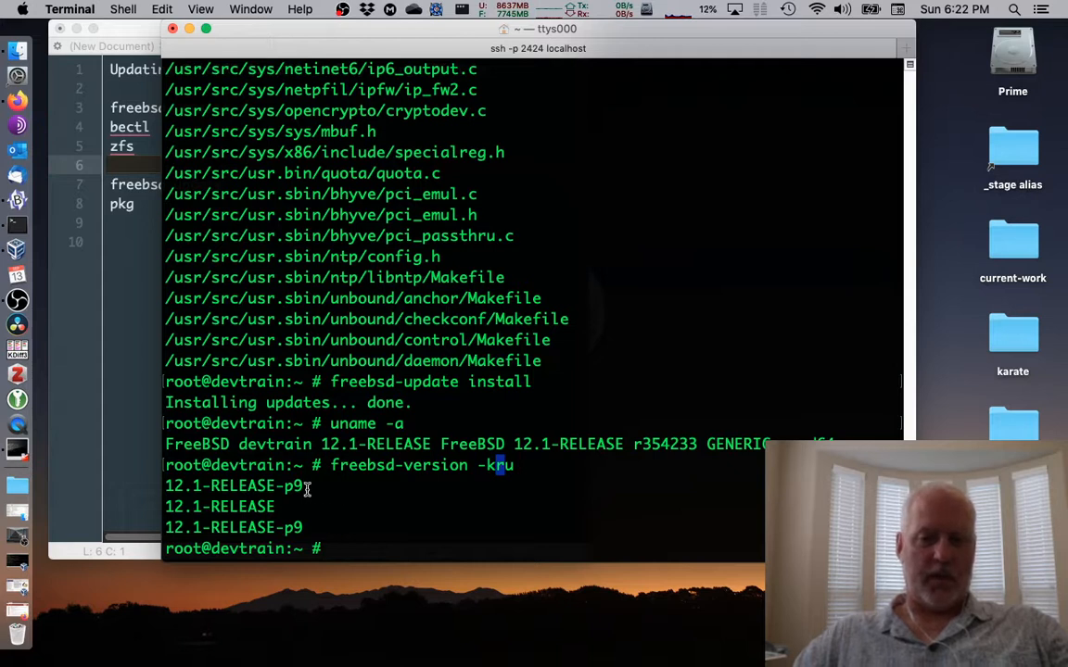
pyautogui.doubleClick(232, 485)
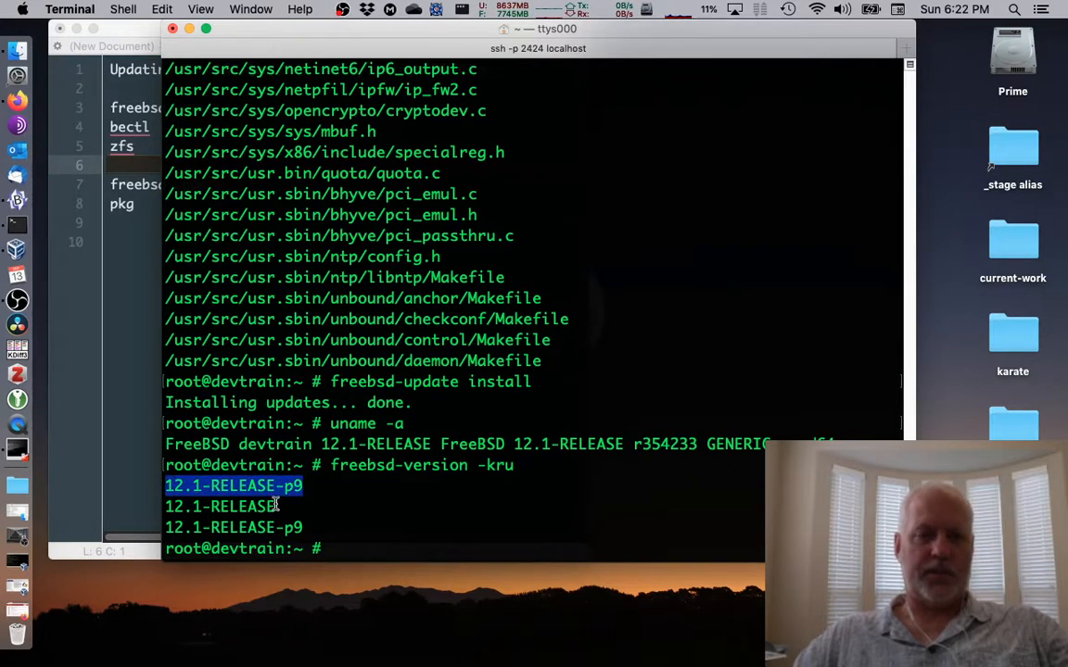
pyautogui.moveTo(143, 499)
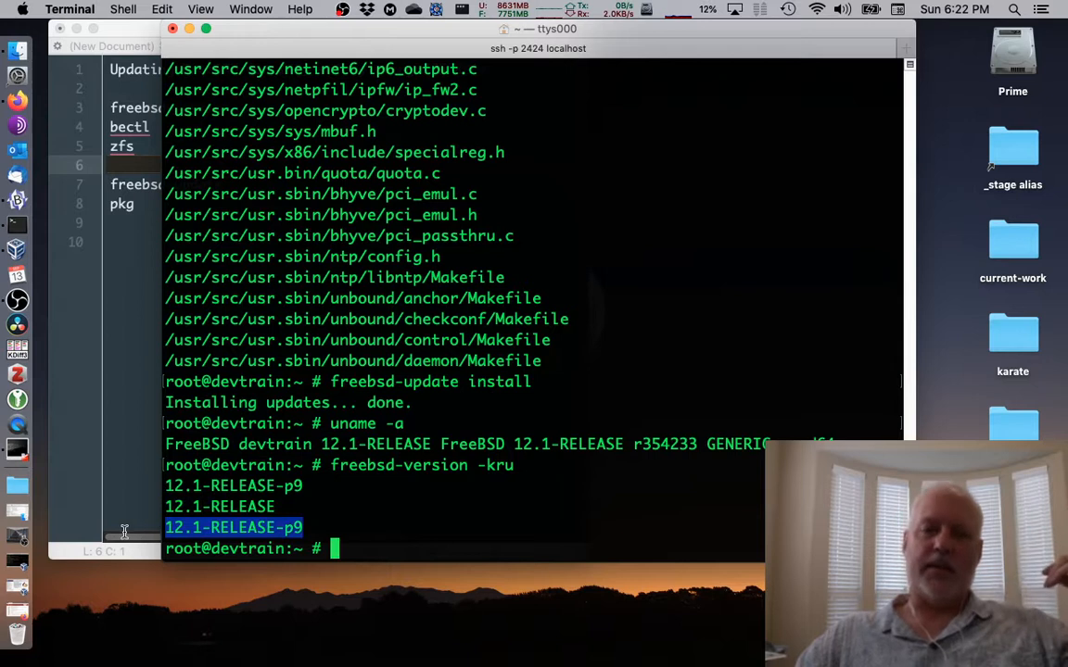
pyautogui.moveTo(317, 520)
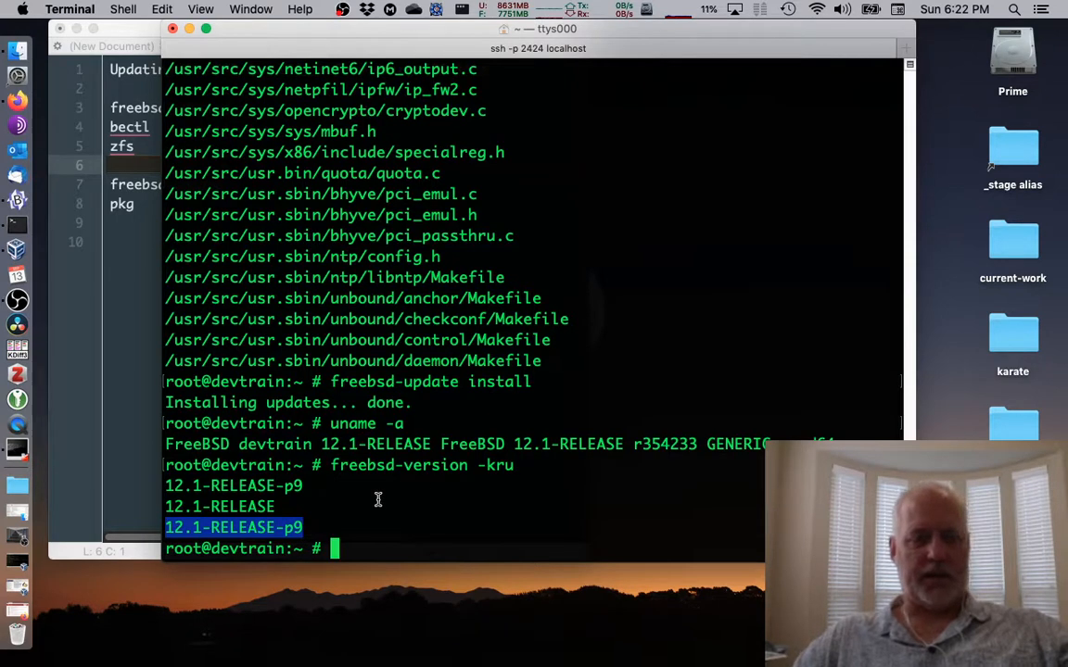
pyautogui.moveTo(562, 258)
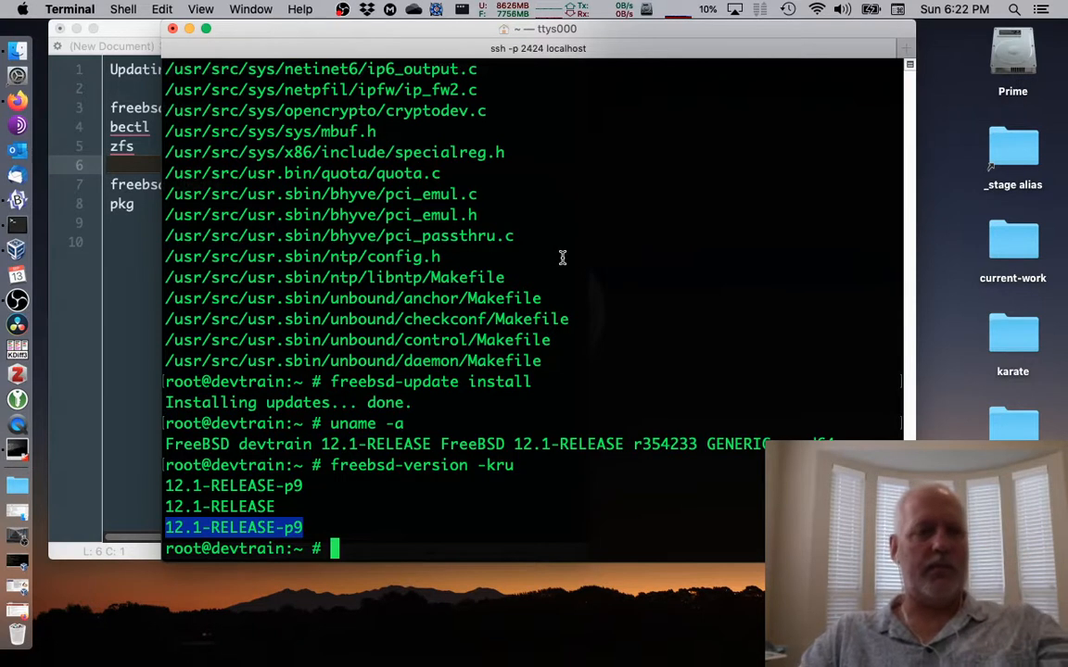
# Bootstrap pkg via pkg update, answering y, and highlight the 31950 packages processed.
pyautogui.write('pkg')
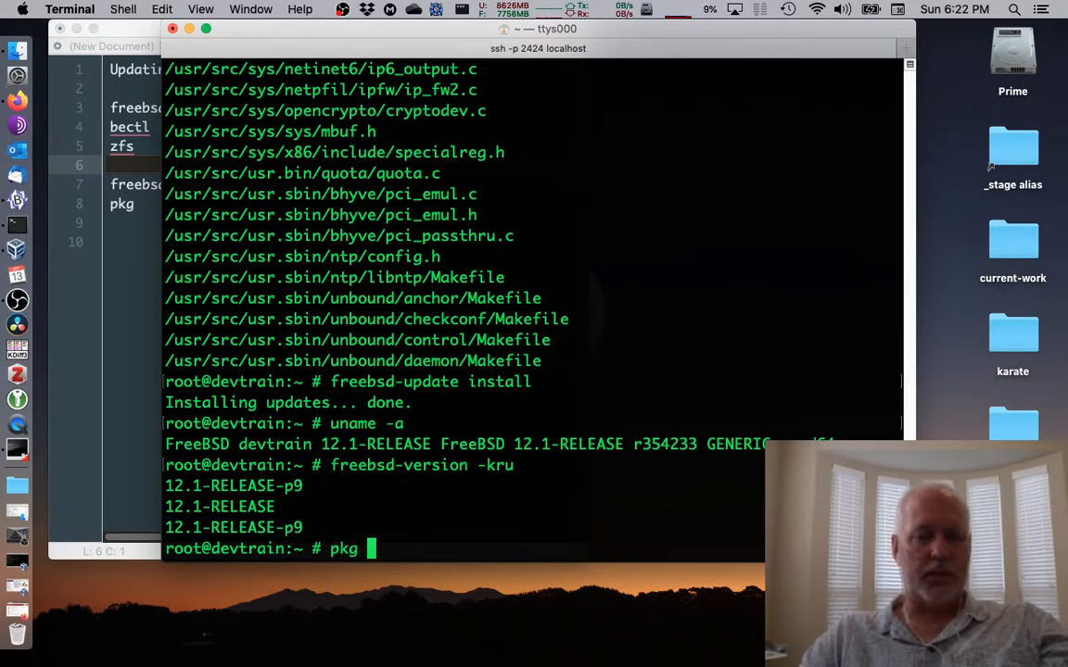
pyautogui.press('ctrl+u')
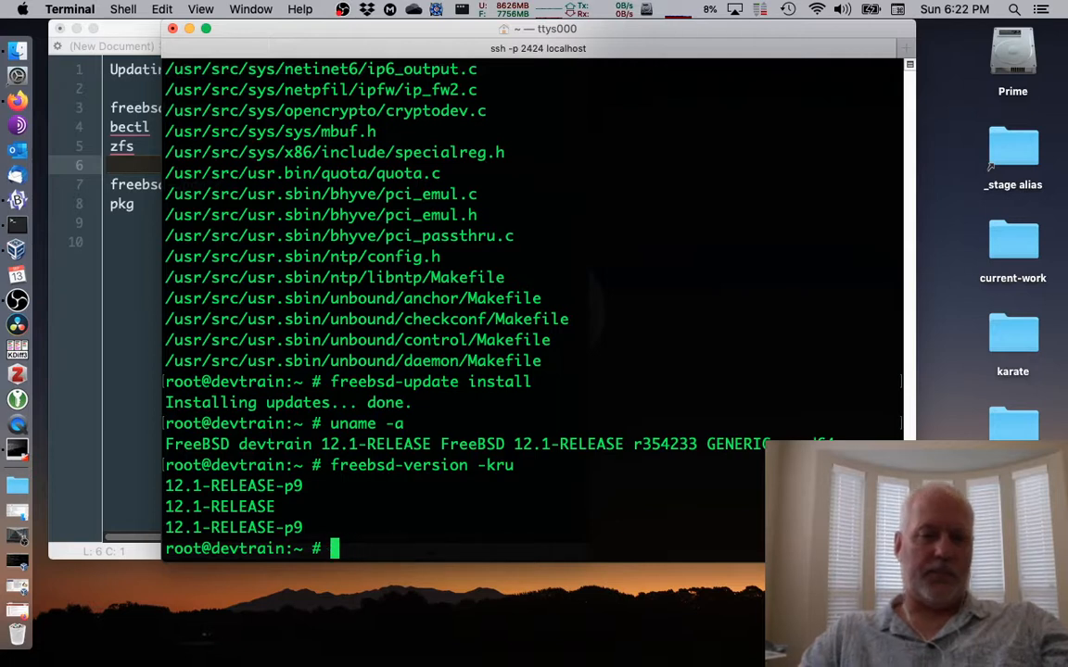
pyautogui.write('pkg')
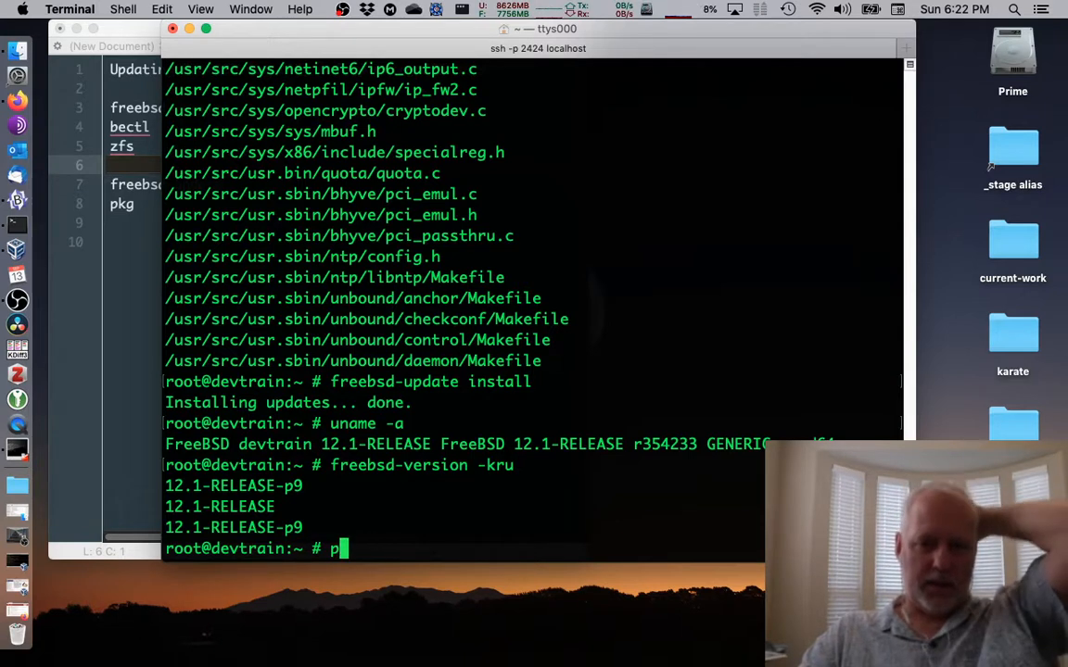
pyautogui.press('Backspace')
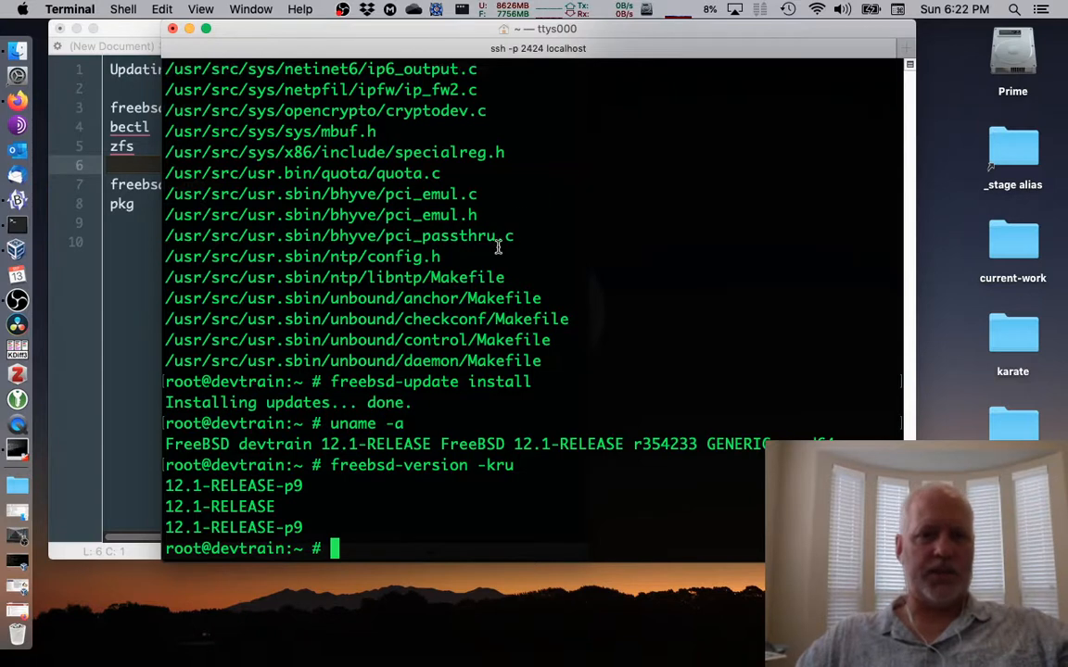
pyautogui.moveTo(466, 313)
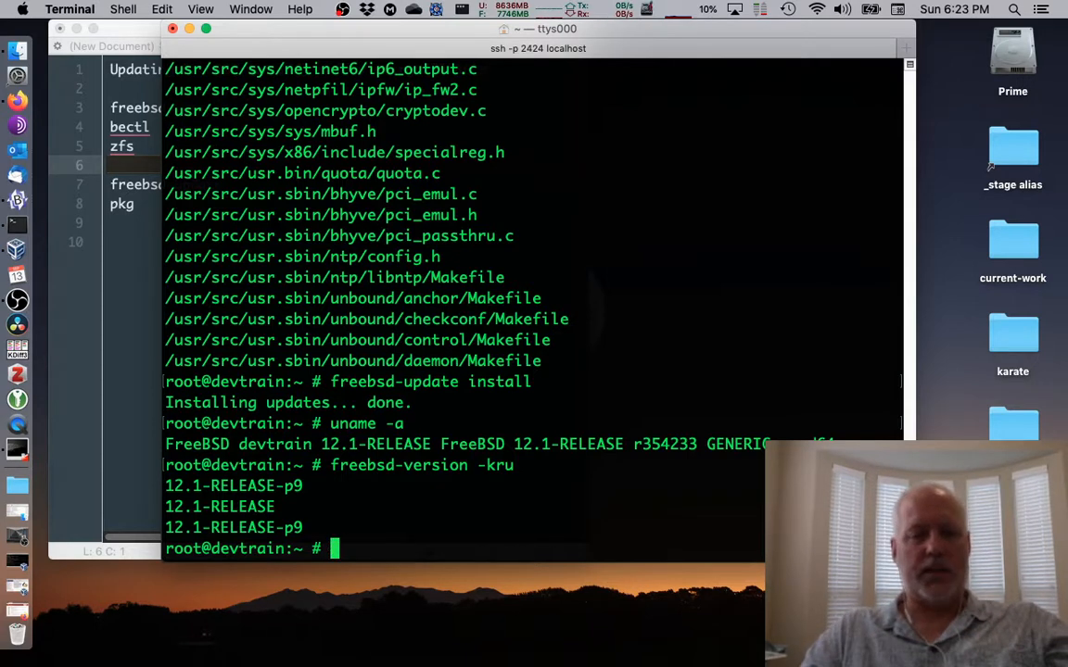
pyautogui.write('pkg')
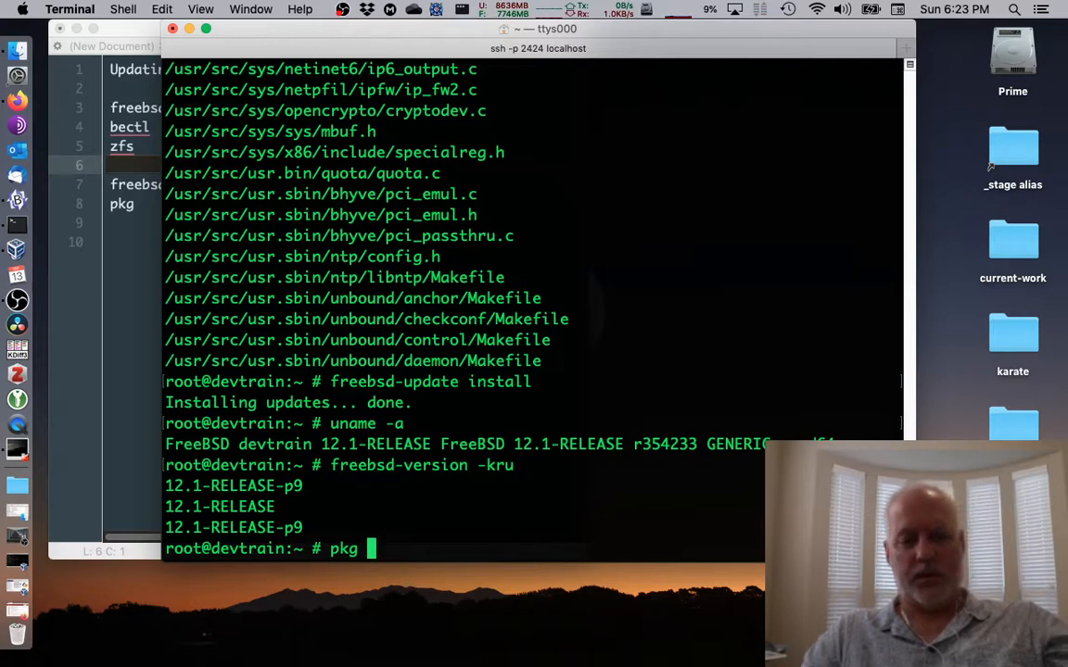
pyautogui.write('upd')
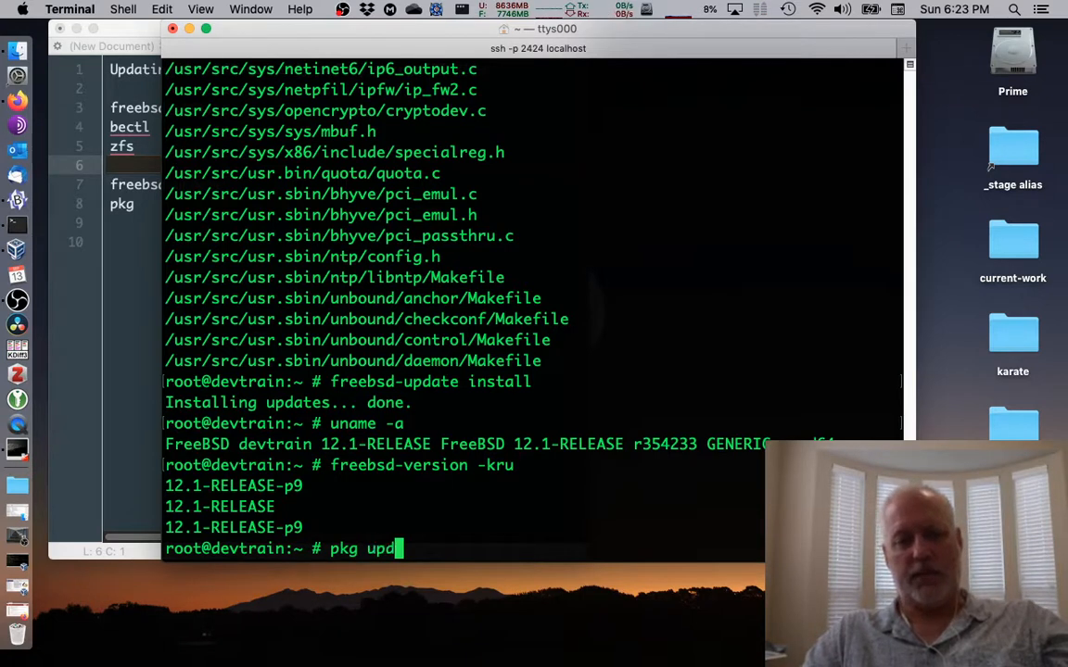
pyautogui.press('Return')
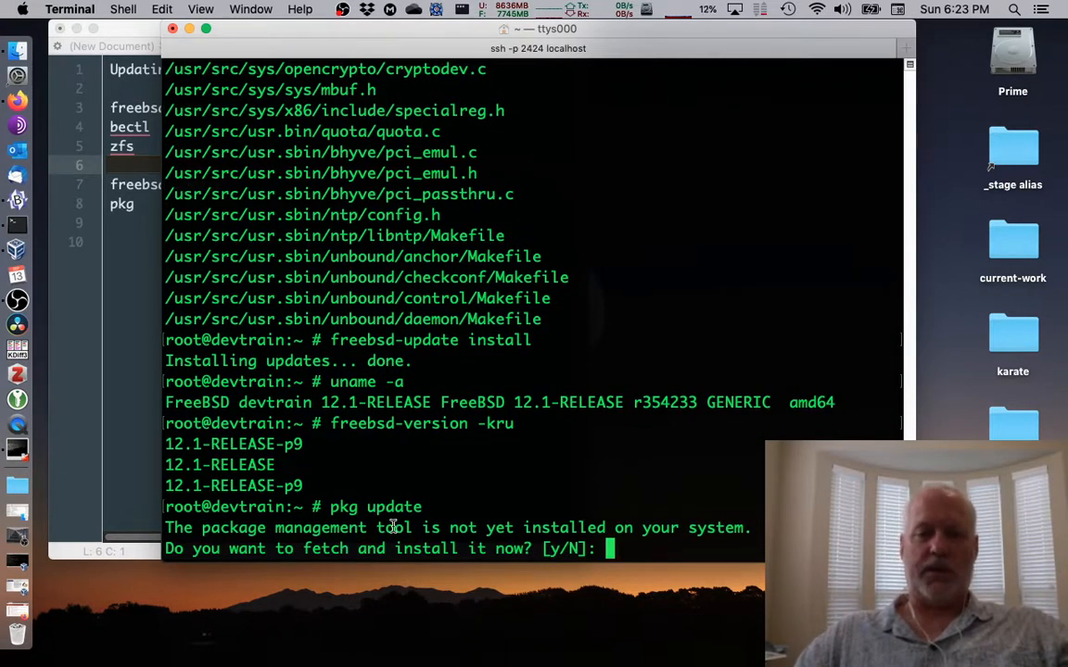
pyautogui.write('y')
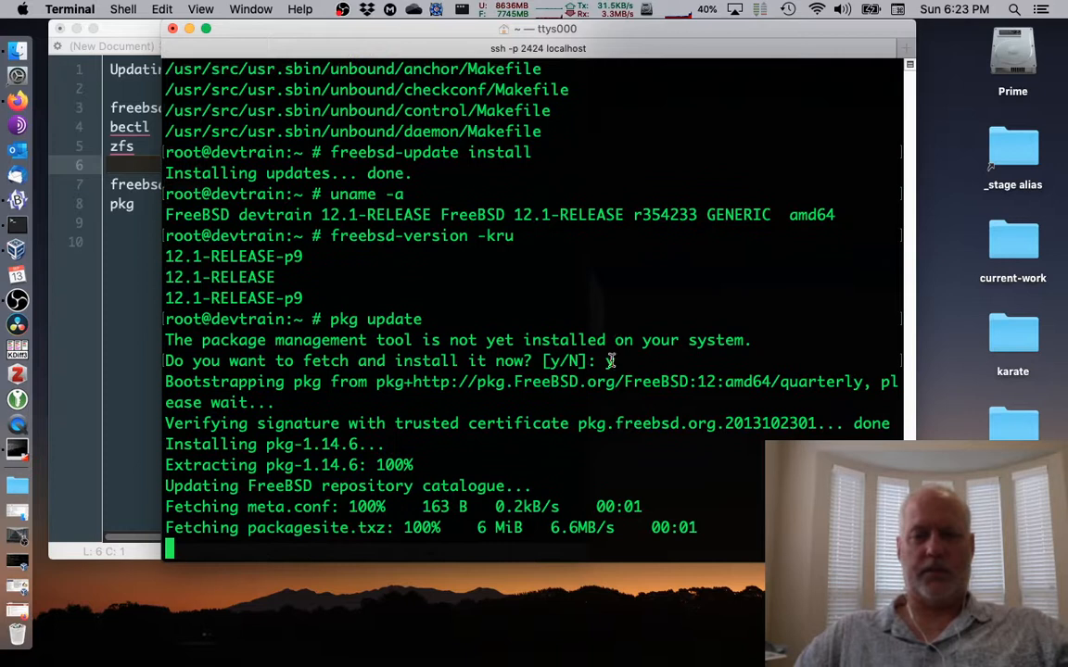
pyautogui.write('y')
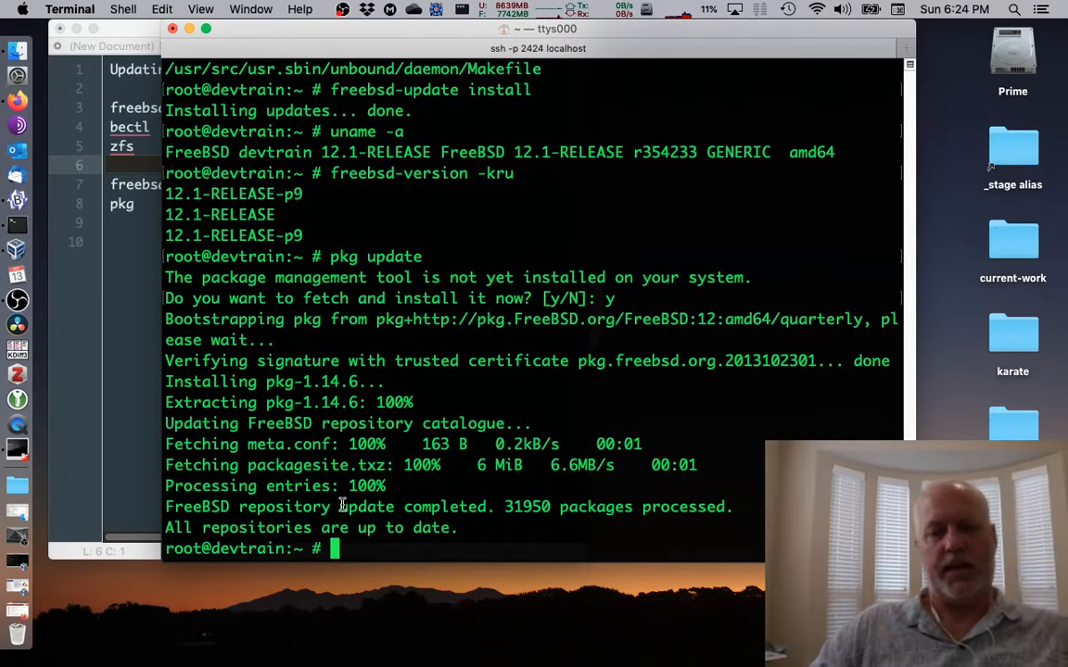
pyautogui.doubleClick(525, 506)
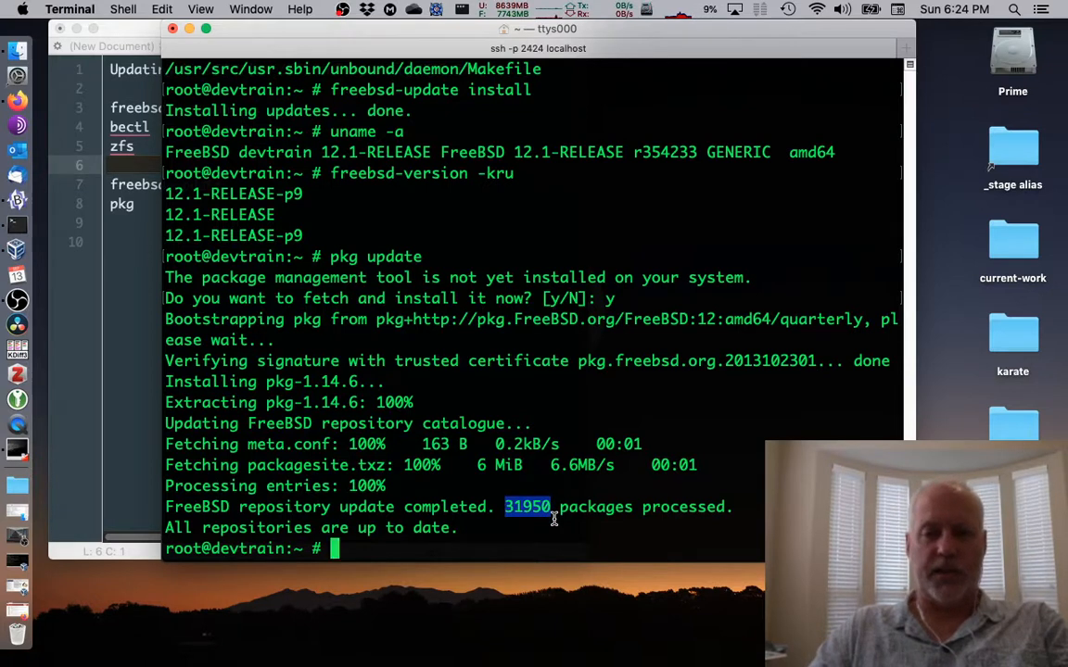
# Run pkg upgrade to confirm all installed packages are up to date.
pyautogui.write('pkg')
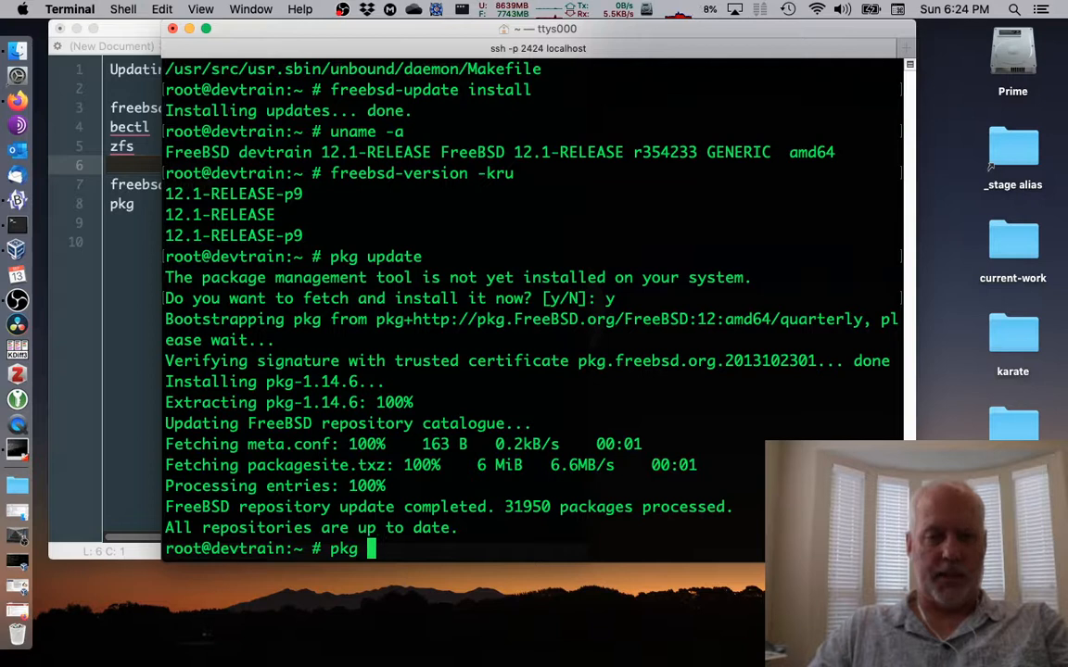
pyautogui.write('upgra')
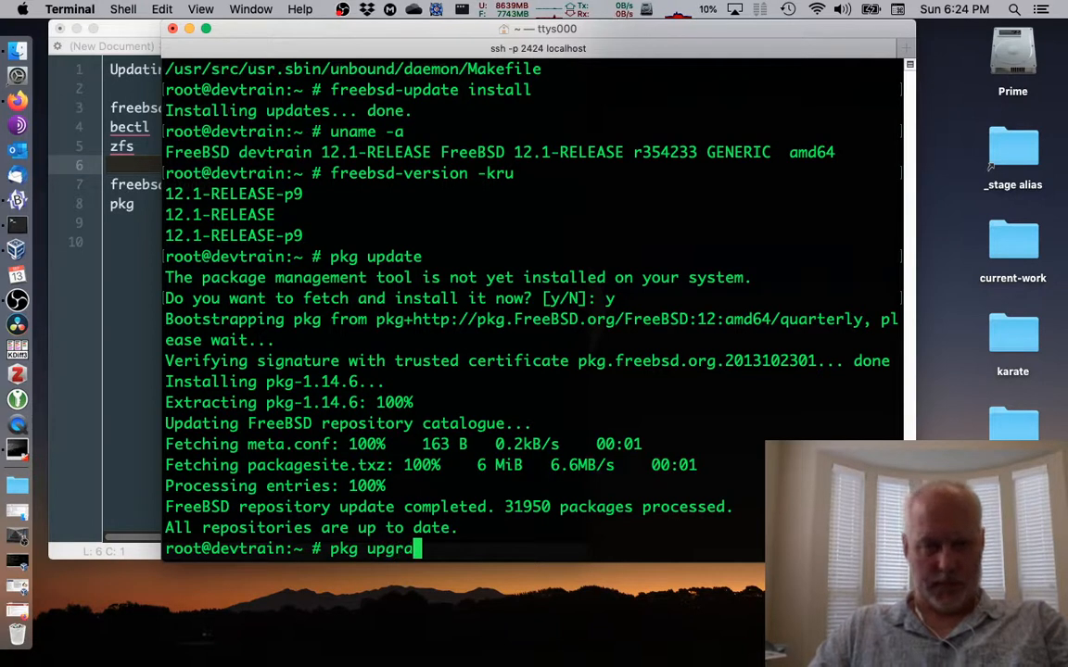
pyautogui.press('Return')
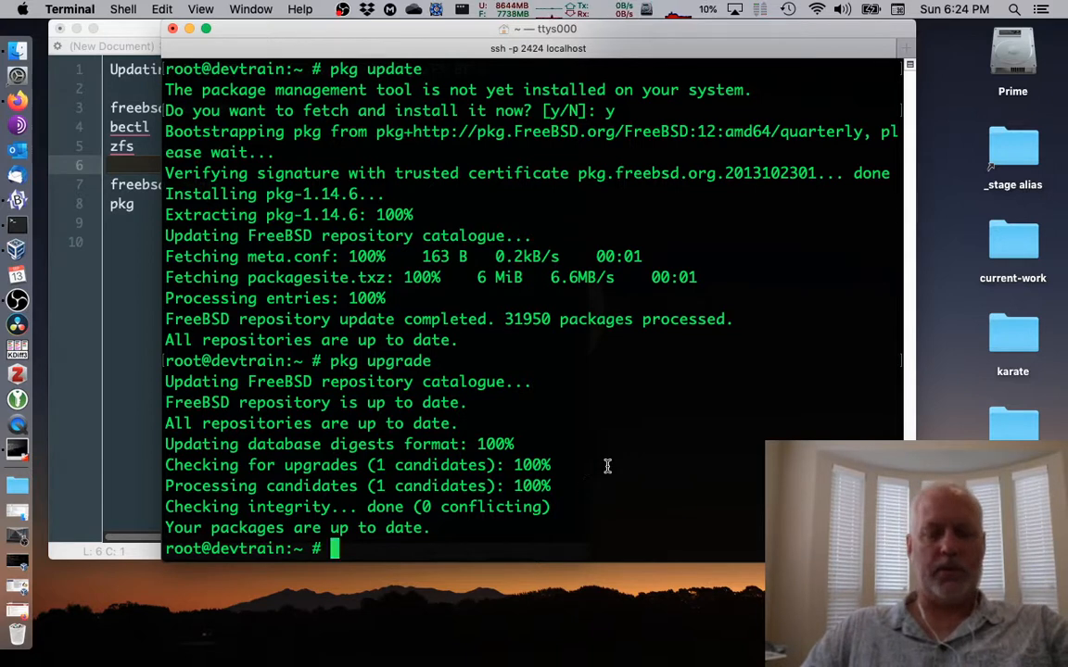
# Reboot, view Boot Environments with 7 at the loader menu, then continue booting.
pyautogui.write('reboot')
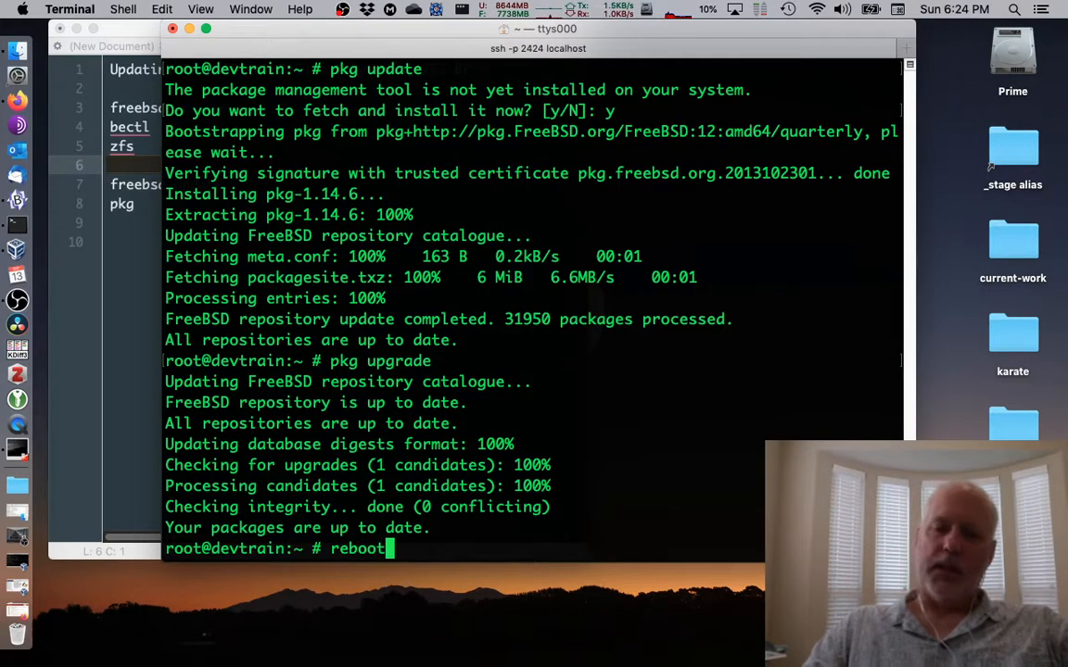
pyautogui.press('Return')
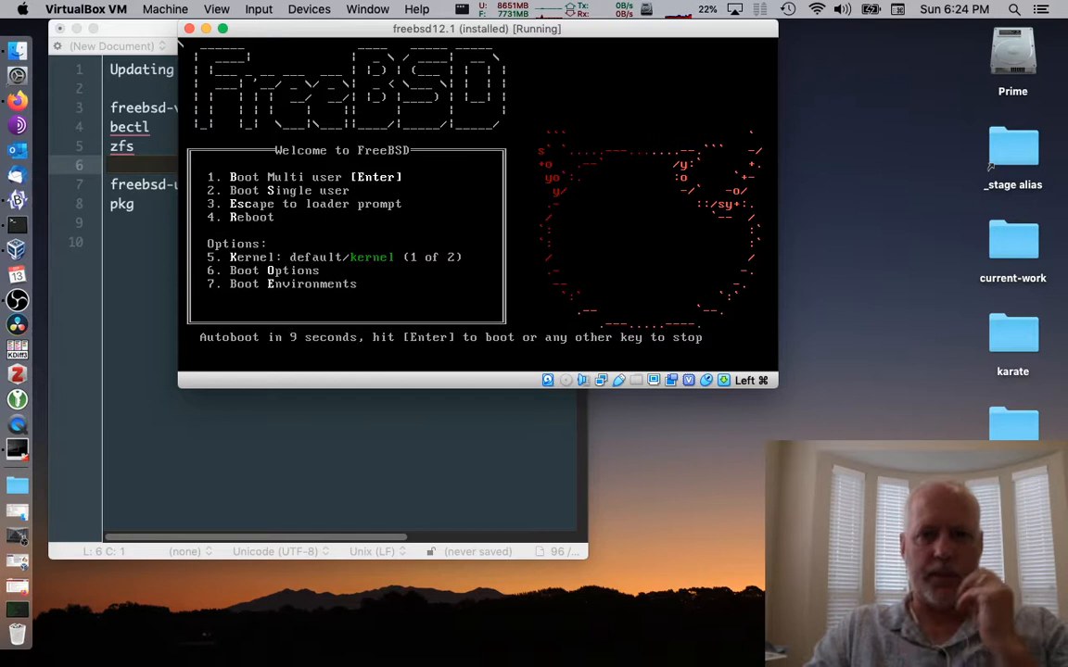
pyautogui.press('7')
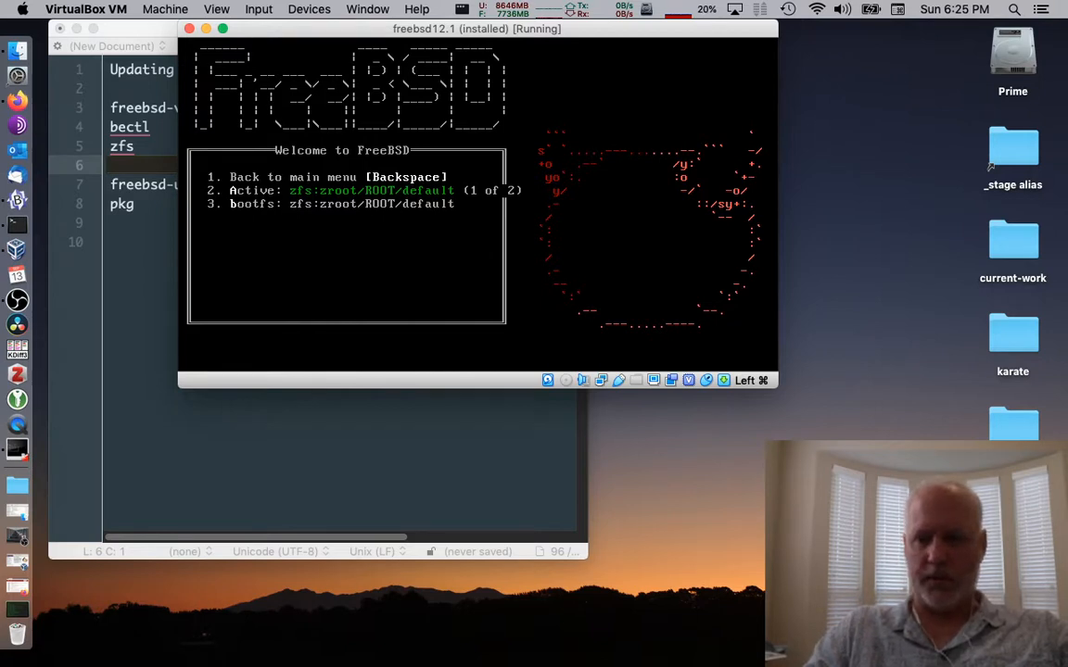
pyautogui.press('Return')
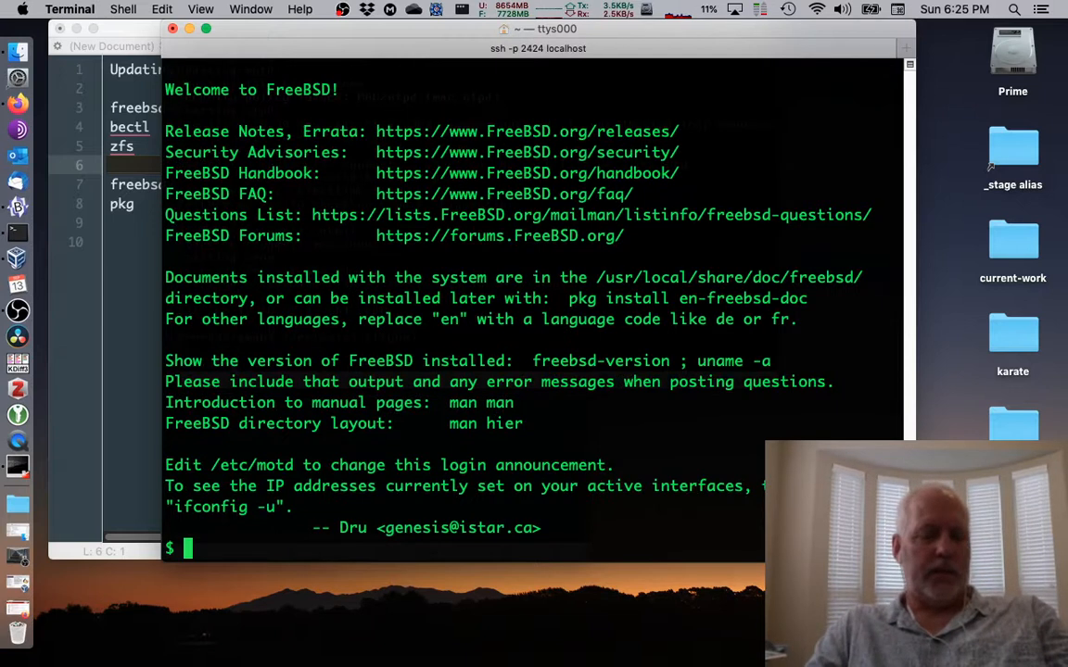
# Check freebsd-version and uname -a, highlighting the running release 12.1-RELEASE-p9.
pyautogui.write('freebd')
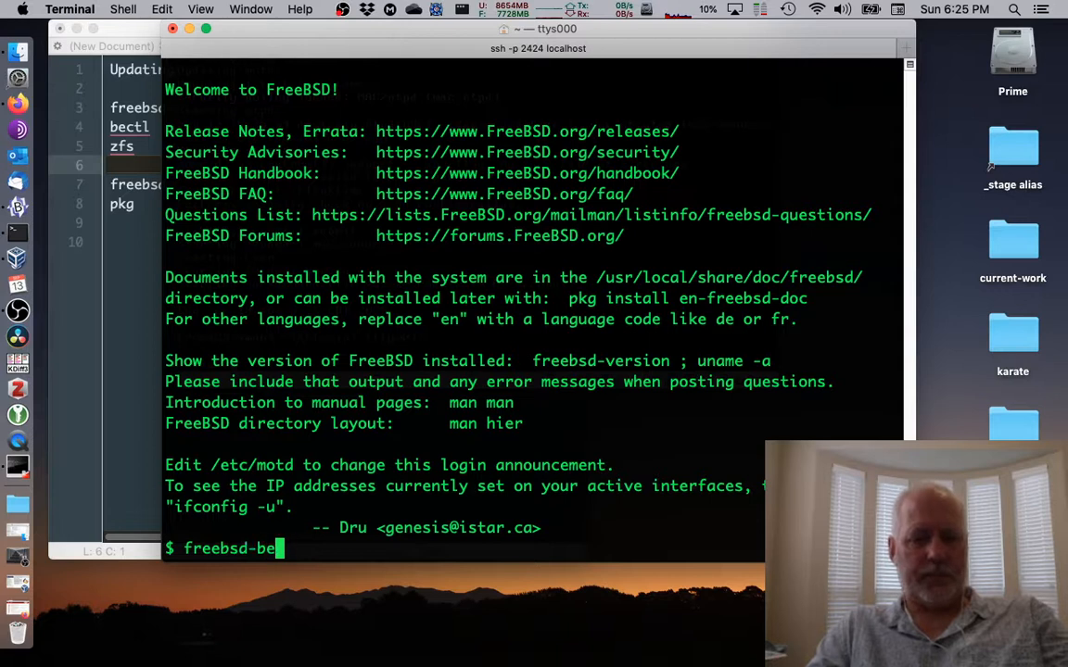
pyautogui.write('rsion -kr')
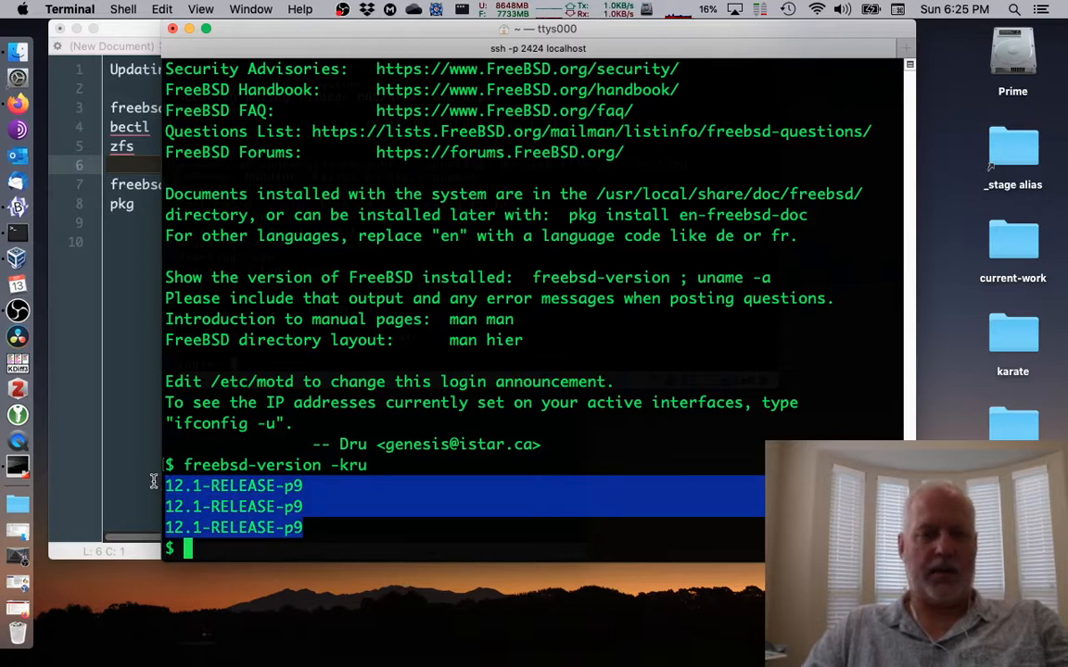
pyautogui.write('unam')
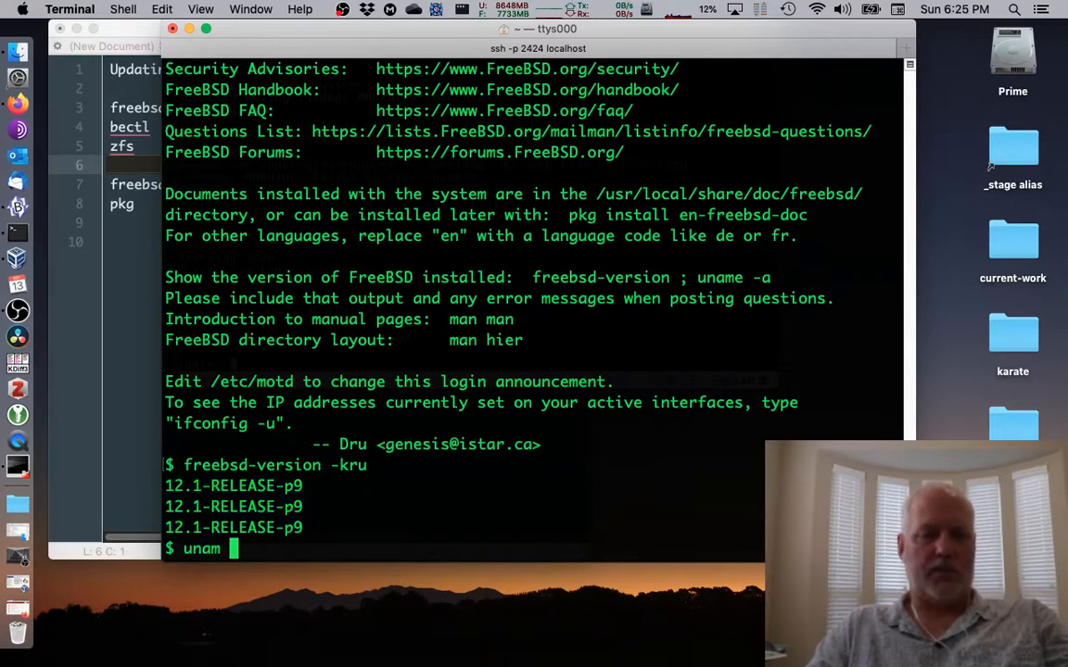
pyautogui.press('Return')
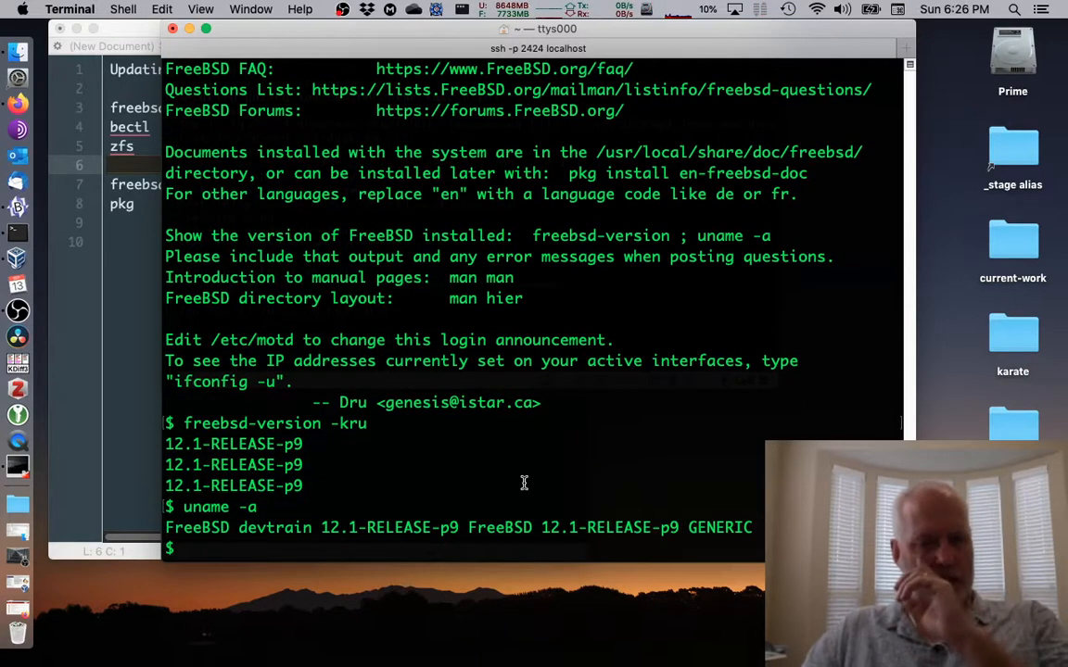
pyautogui.doubleClick(389, 527)
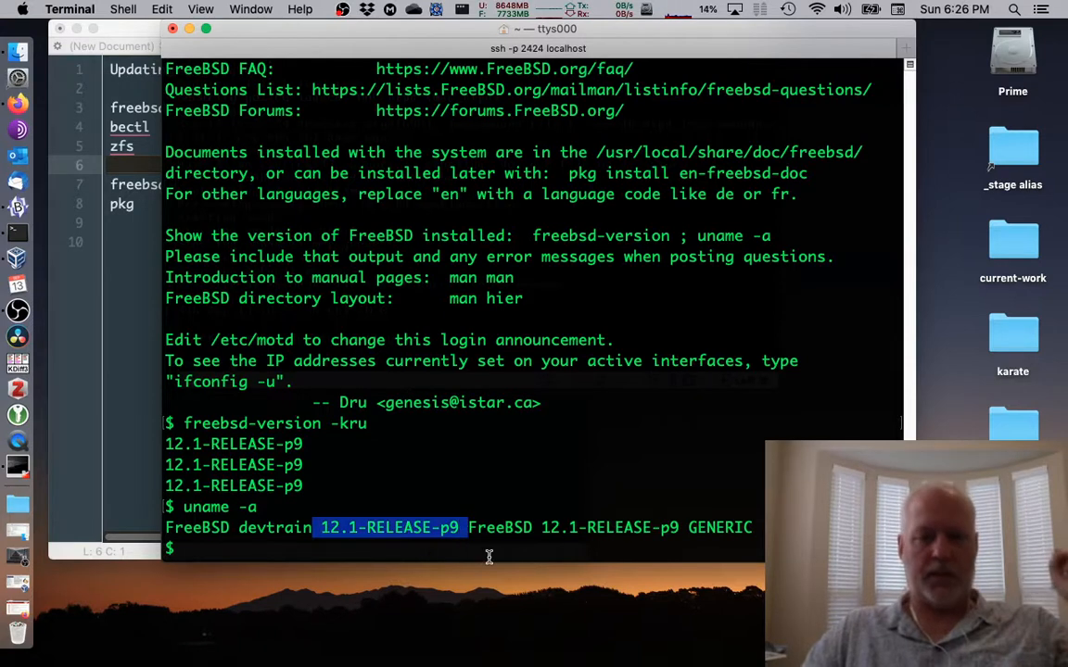
pyautogui.moveTo(560, 458)
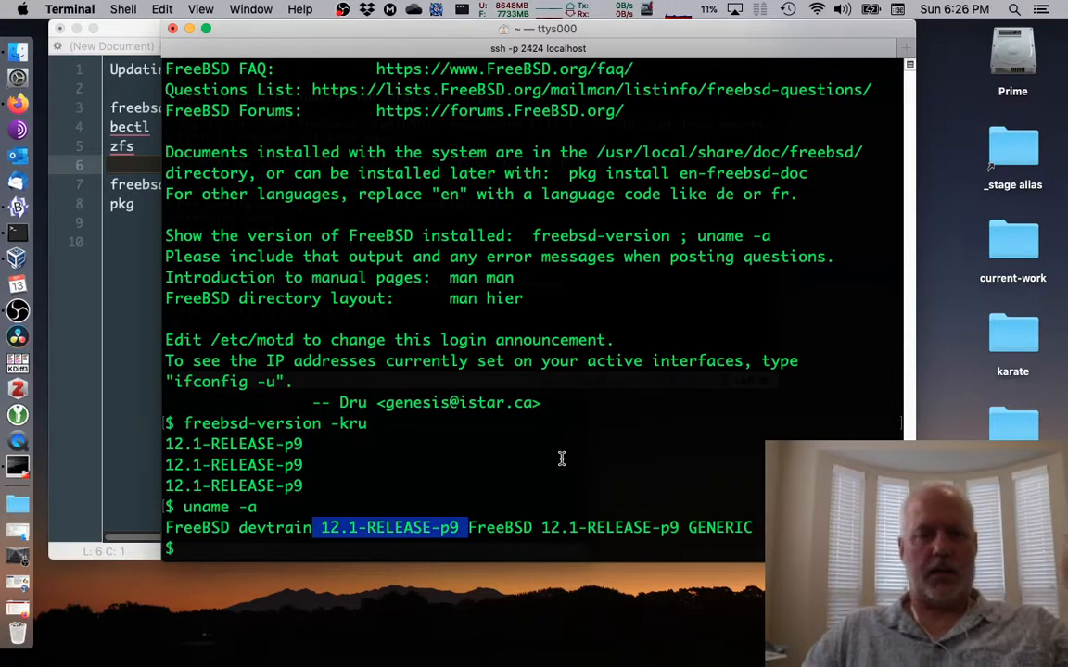
# Switch to the root account with su - and the root password.
pyautogui.write('su')
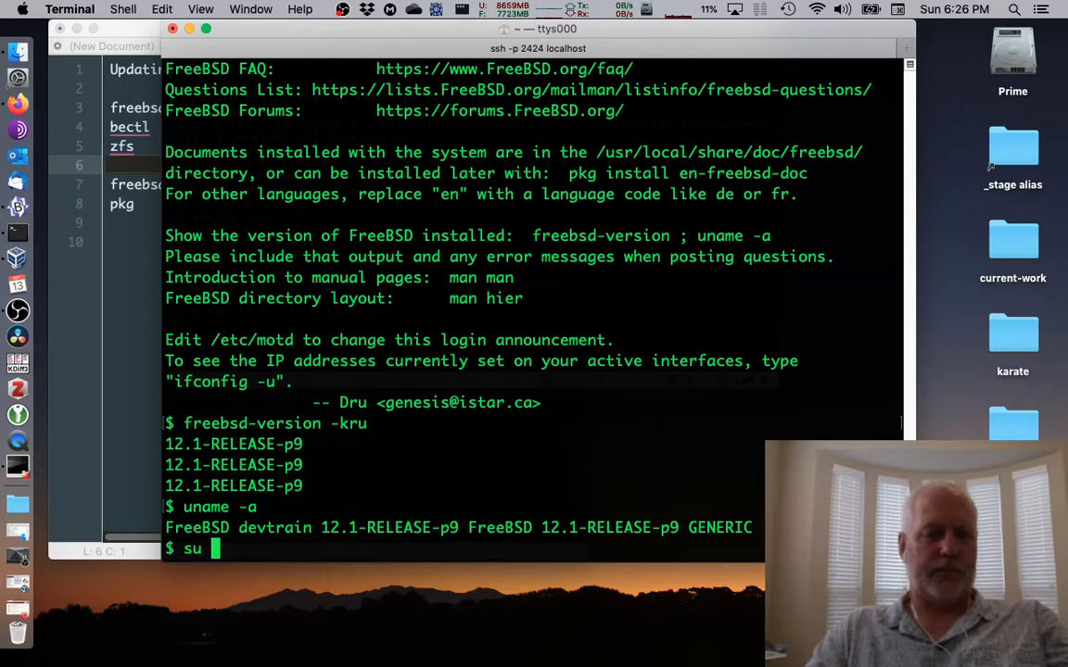
pyautogui.write('-')
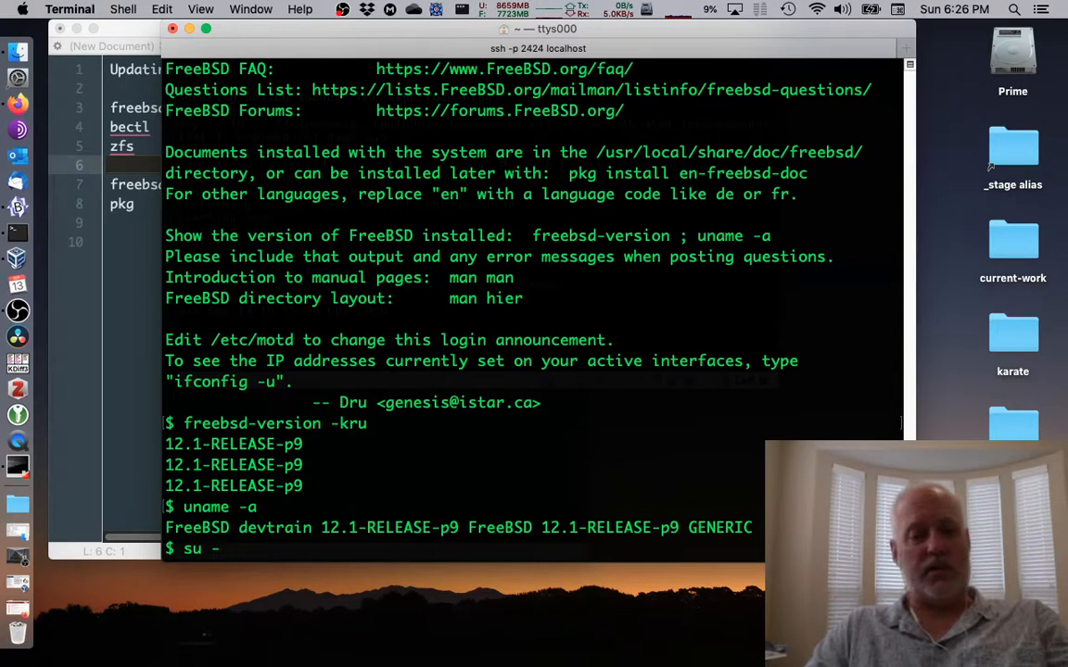
pyautogui.press('Return')
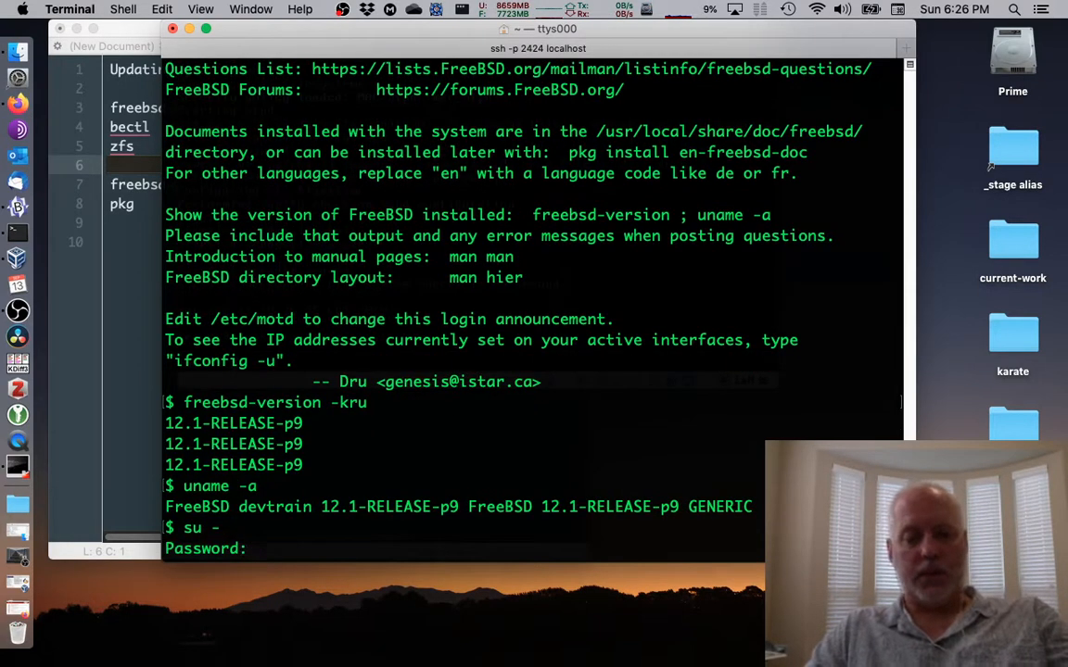
pyautogui.press('Return')
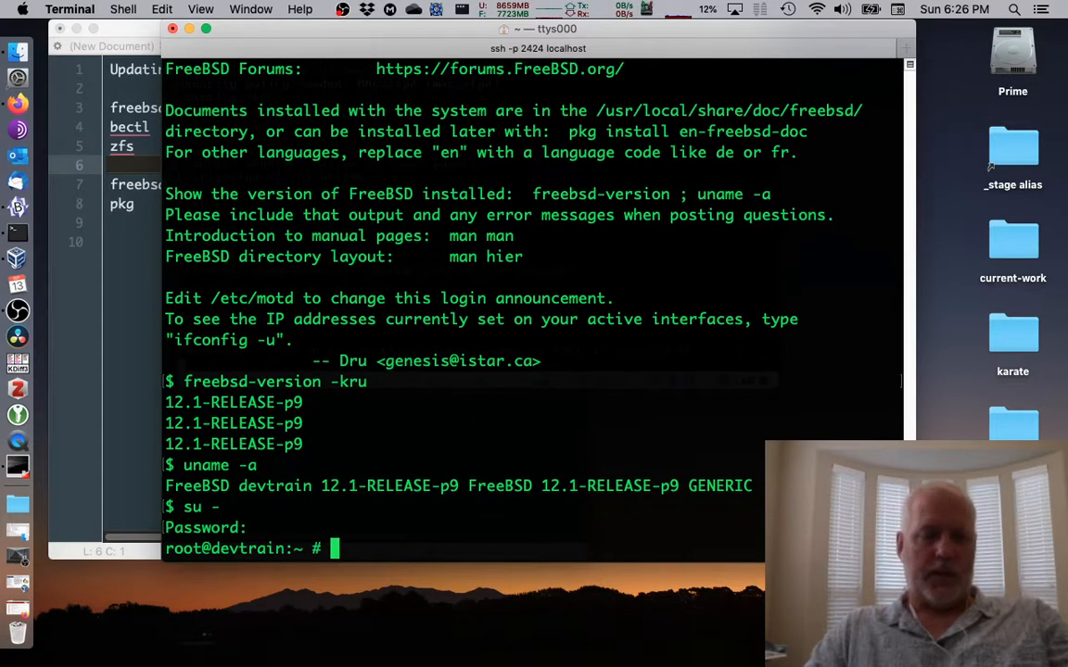
# List files, boot environments with bectl, and all existing ZFS snapshots.
pyautogui.write('ls')
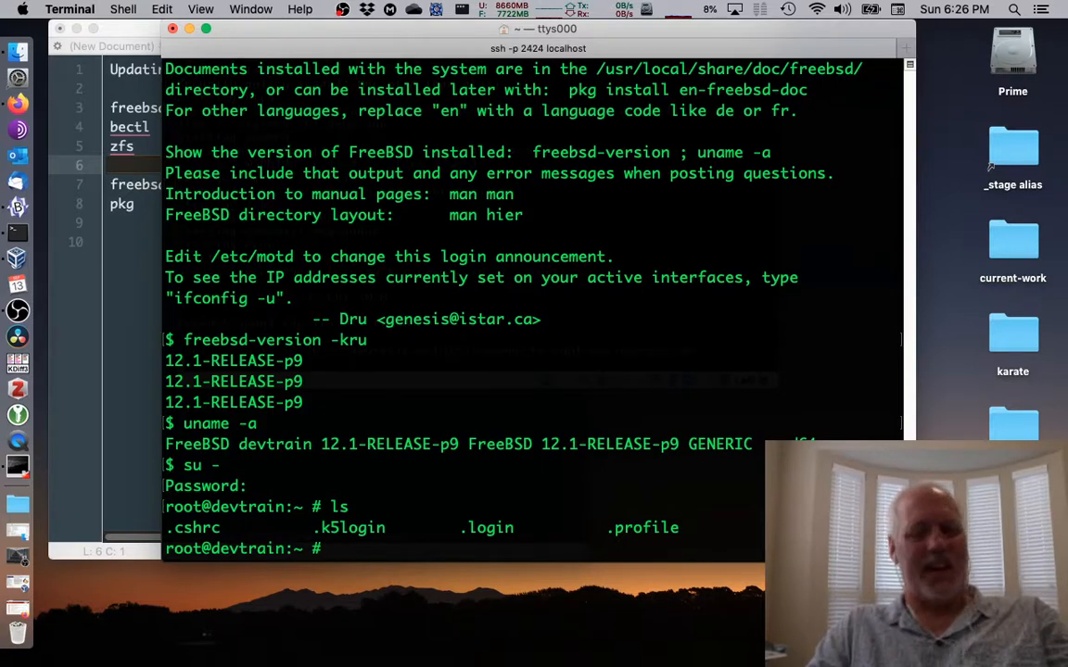
pyautogui.write('bectl list')
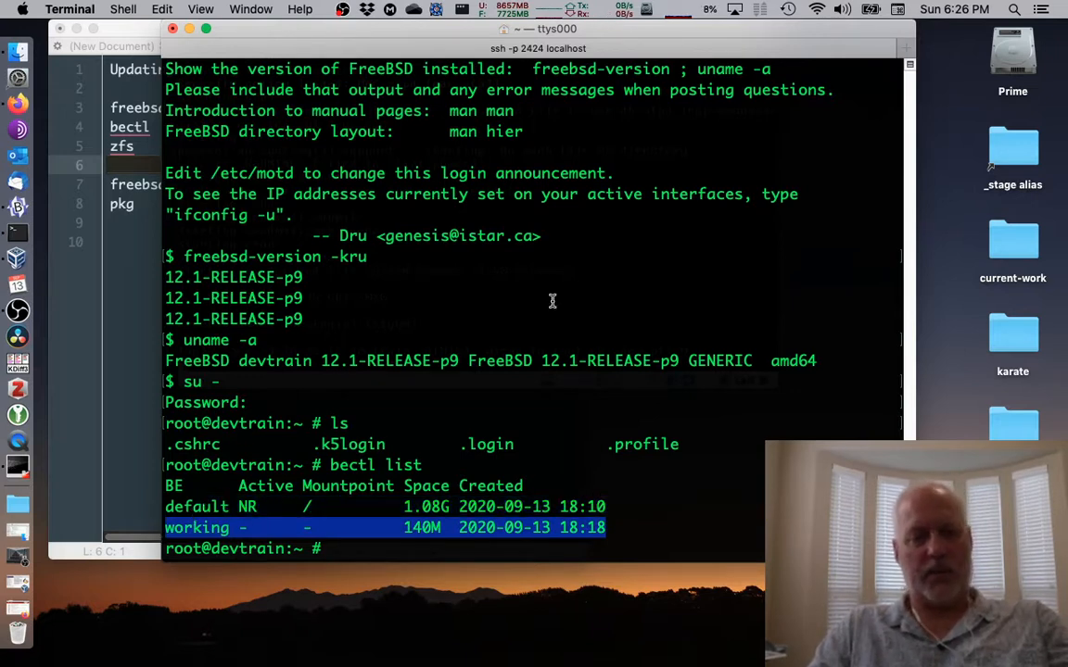
pyautogui.write('zfs')
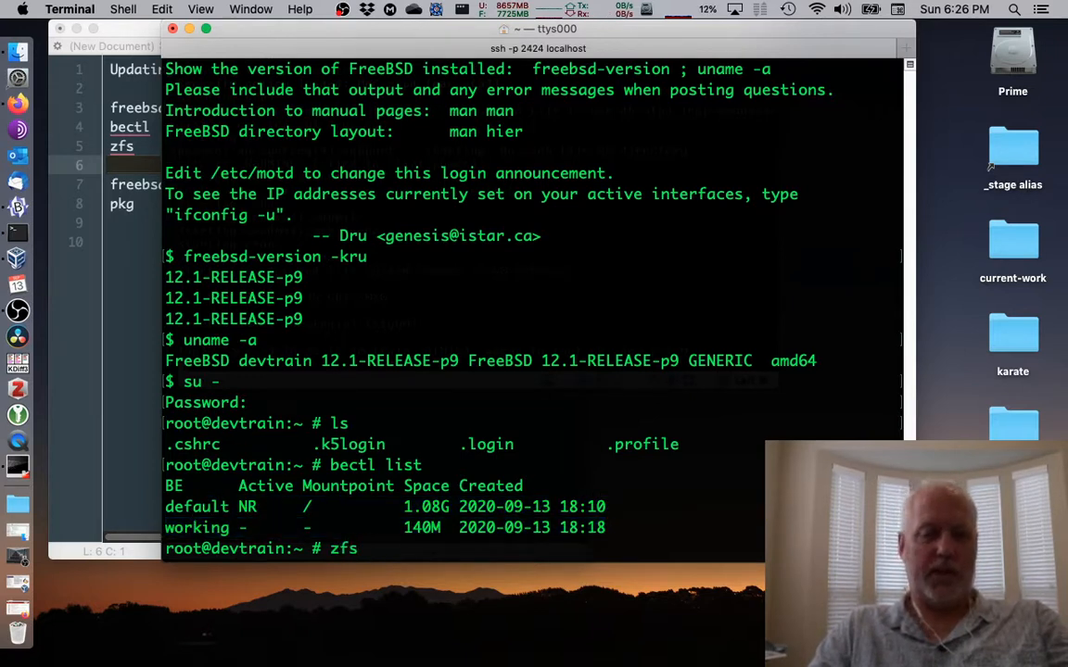
pyautogui.write('list -t s')
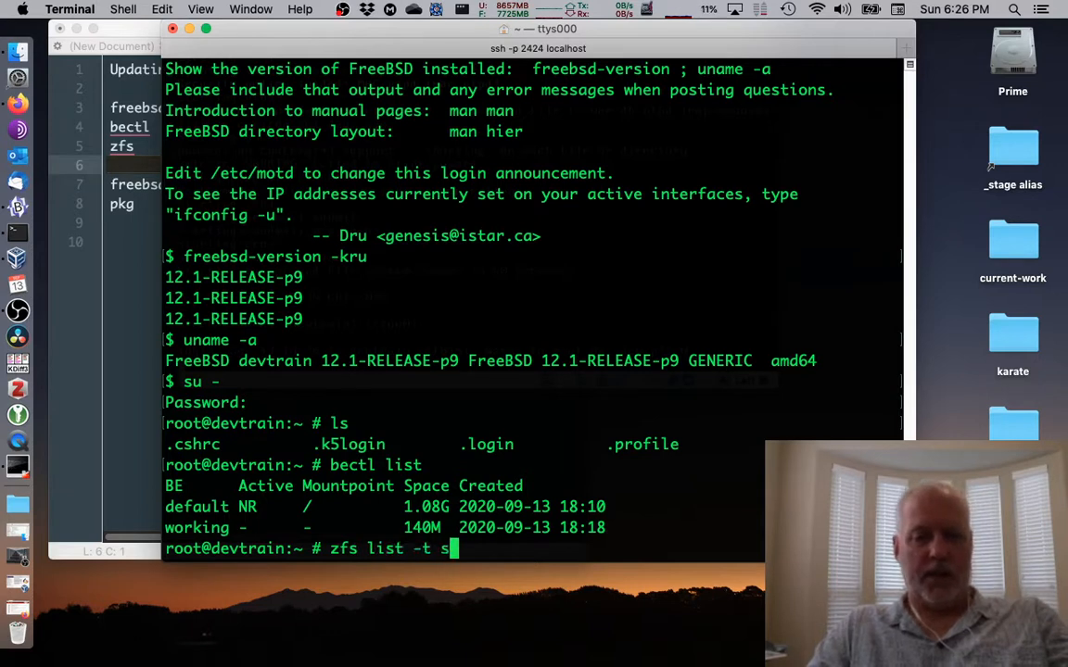
pyautogui.write('napshot')
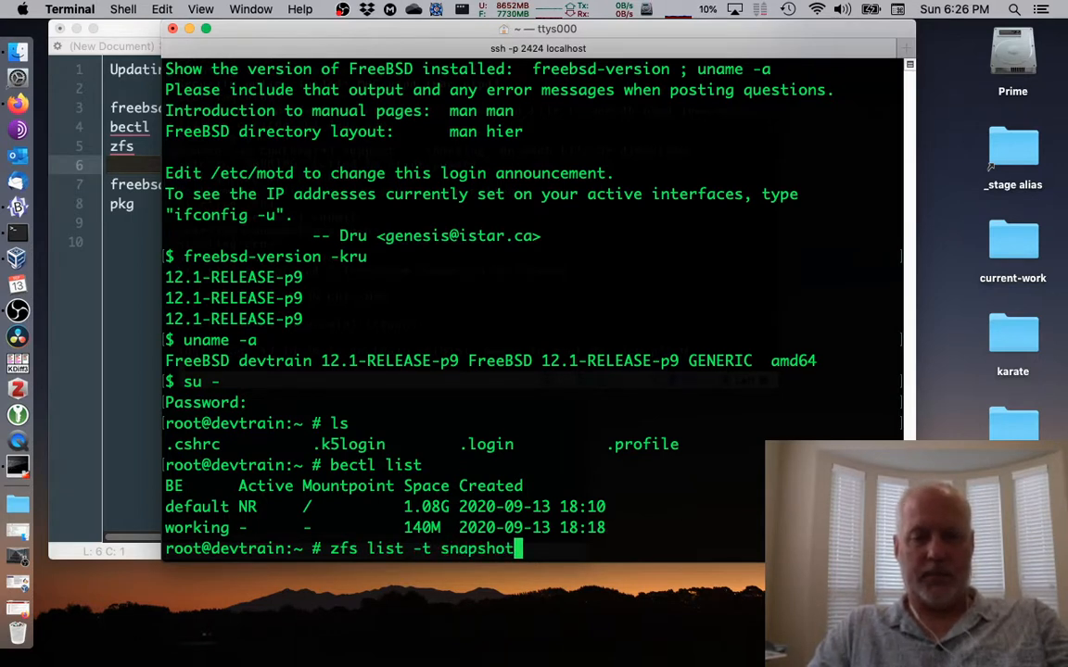
pyautogui.press('Return')
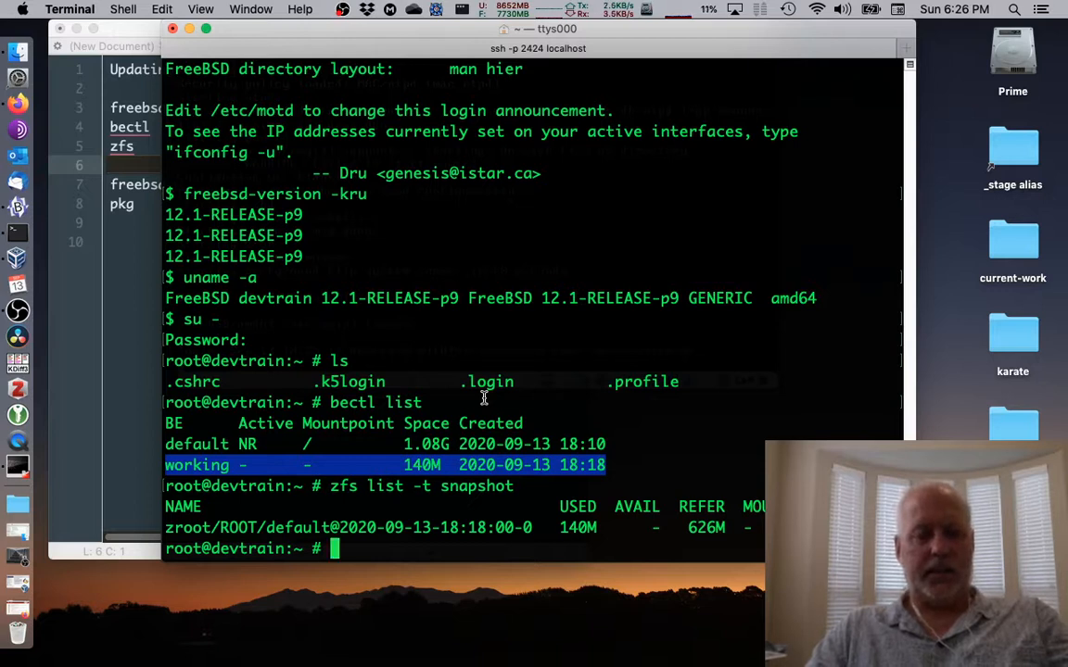
# Destroy the 'working' boot environment with bectl destroy, keeping its origin snapshot.
pyautogui.write('bectl d')
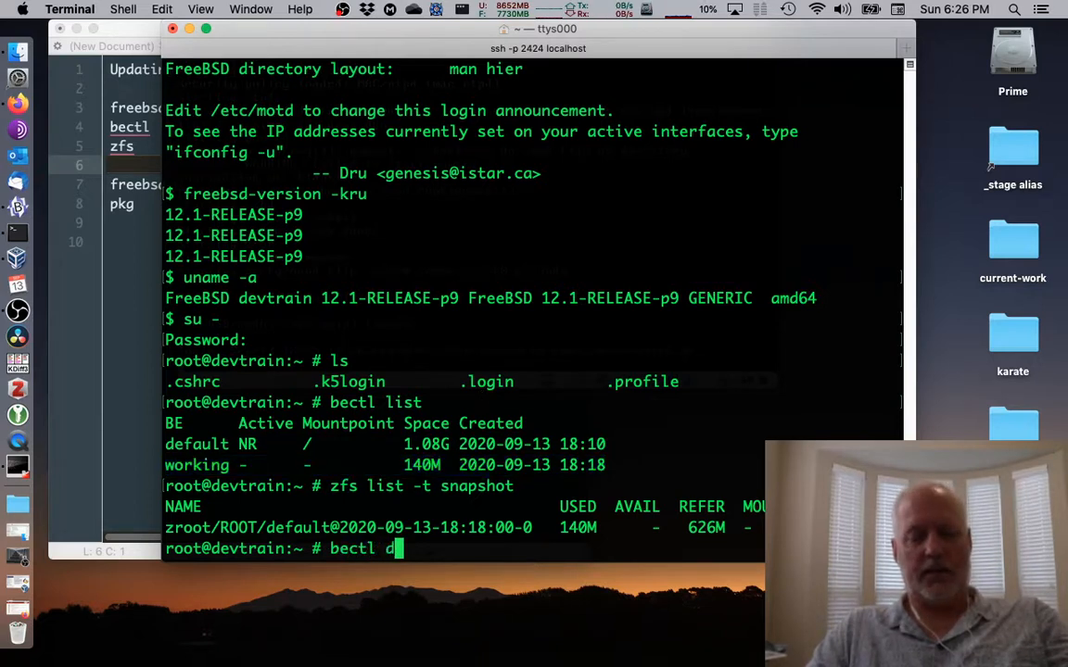
pyautogui.write('estroy')
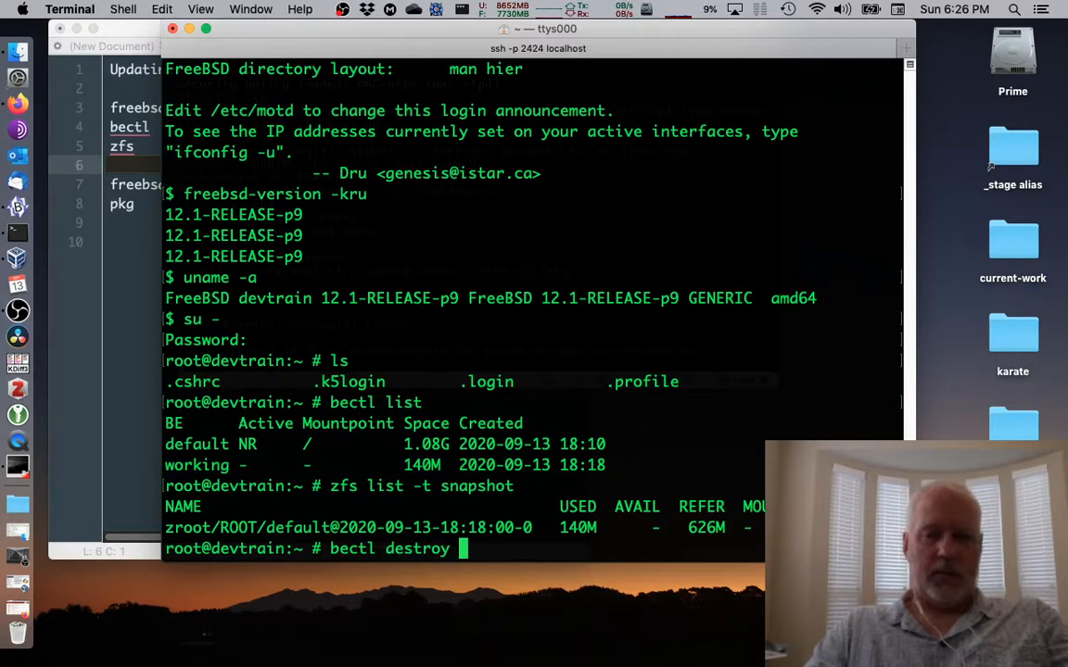
pyautogui.write('-o')
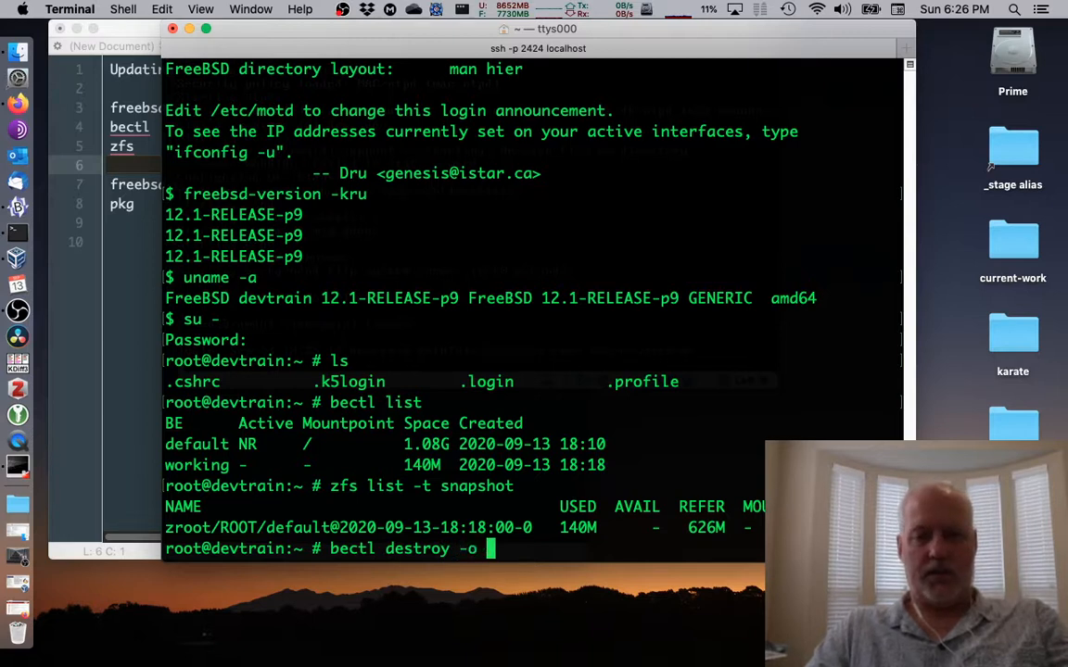
pyautogui.press('Backspace')
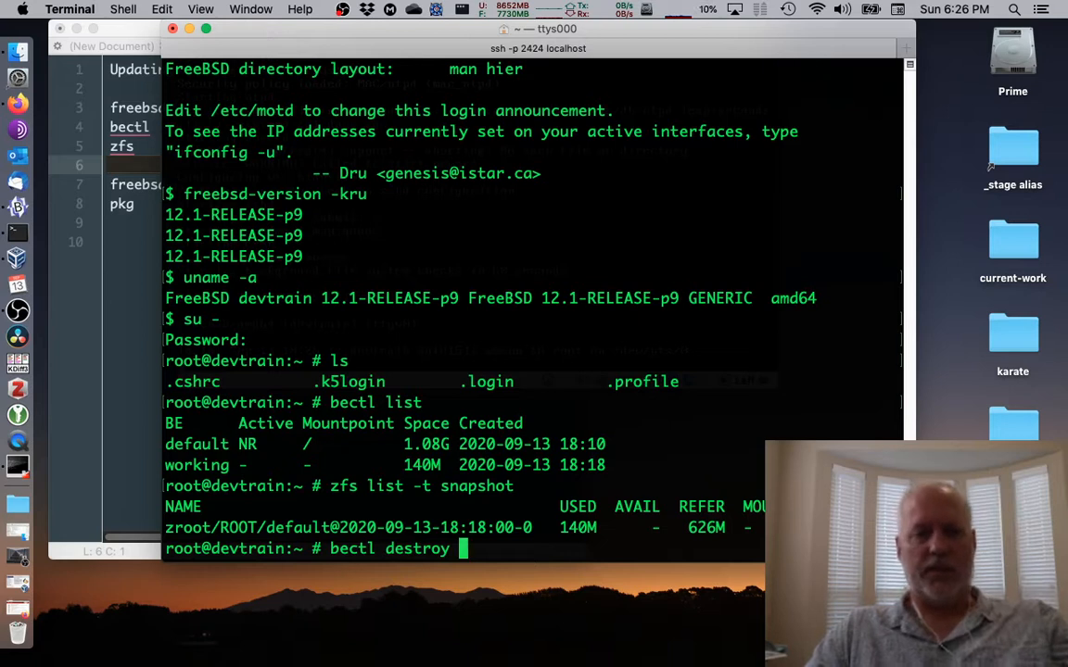
pyautogui.press('Return')
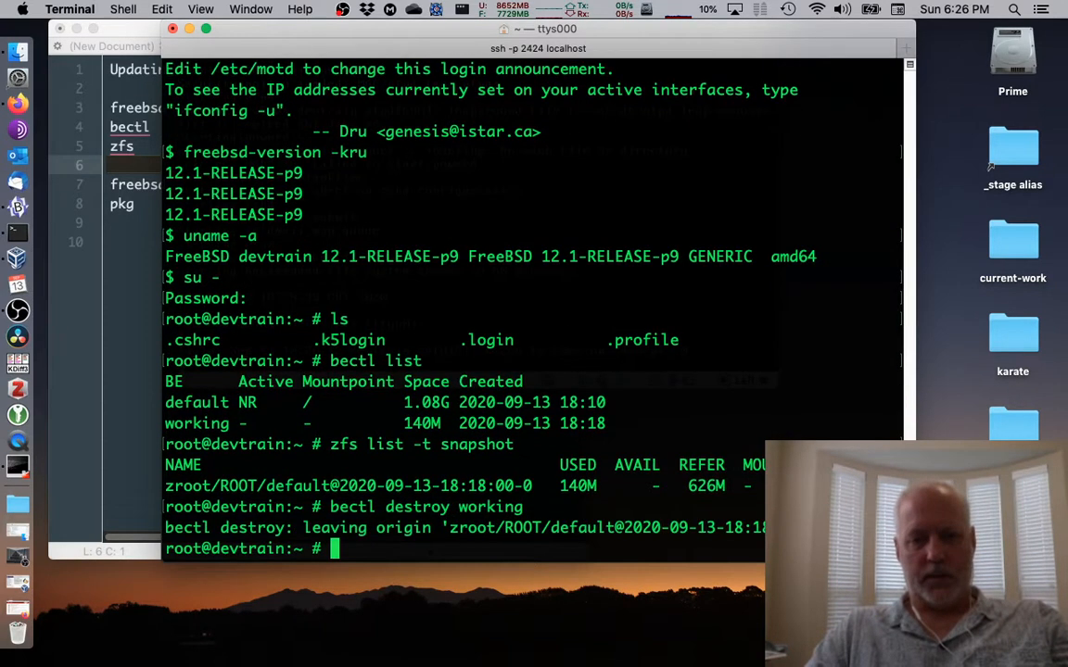
pyautogui.moveTo(352, 536)
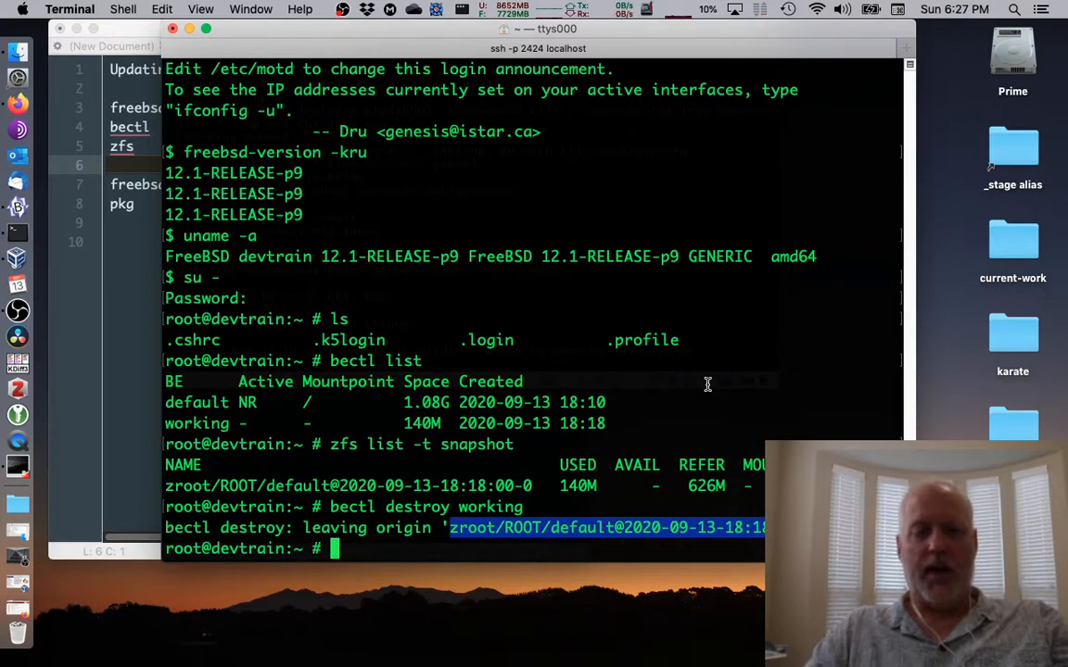
# Confirm only the default boot environment and the 18:18 snapshot remain.
pyautogui.write('bectl destroy working')
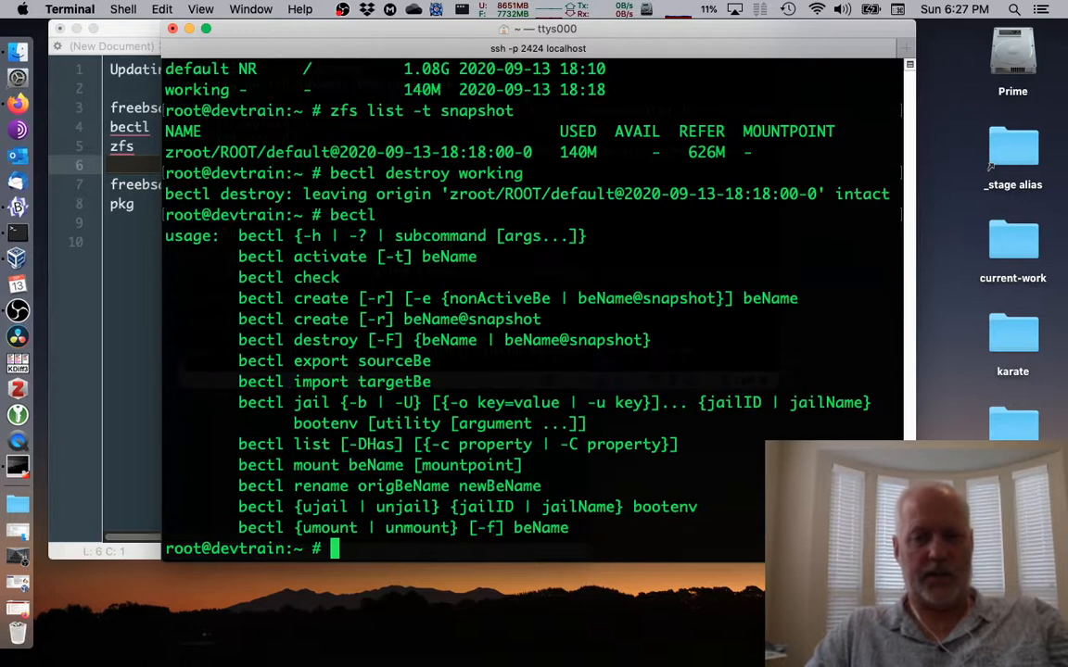
pyautogui.write('bectl')
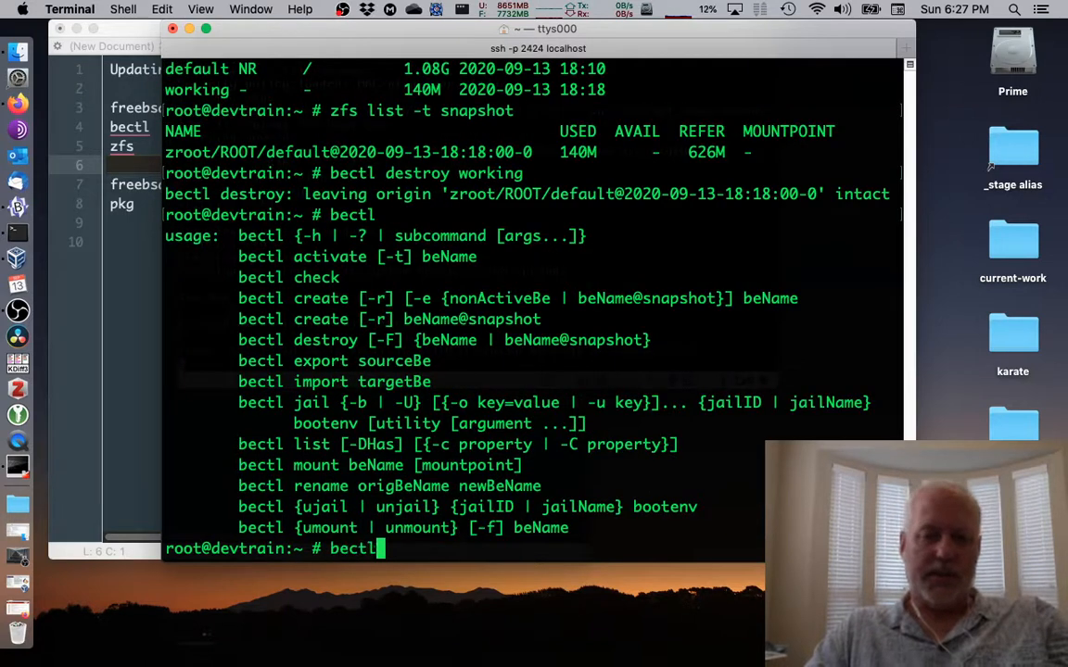
pyautogui.press('Return')
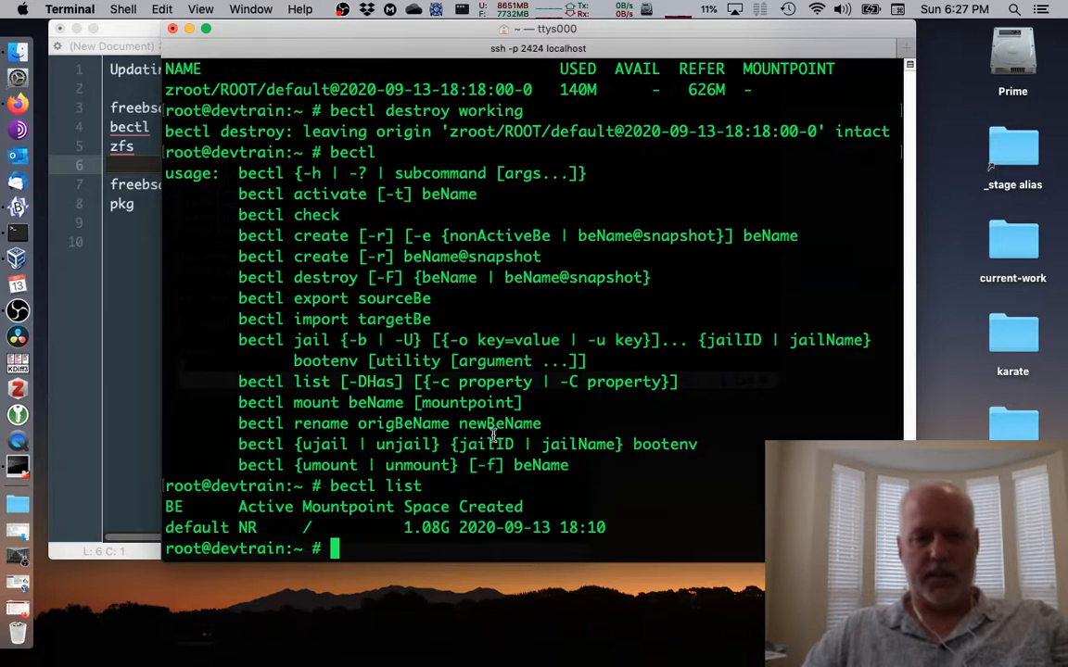
pyautogui.moveTo(260, 514)
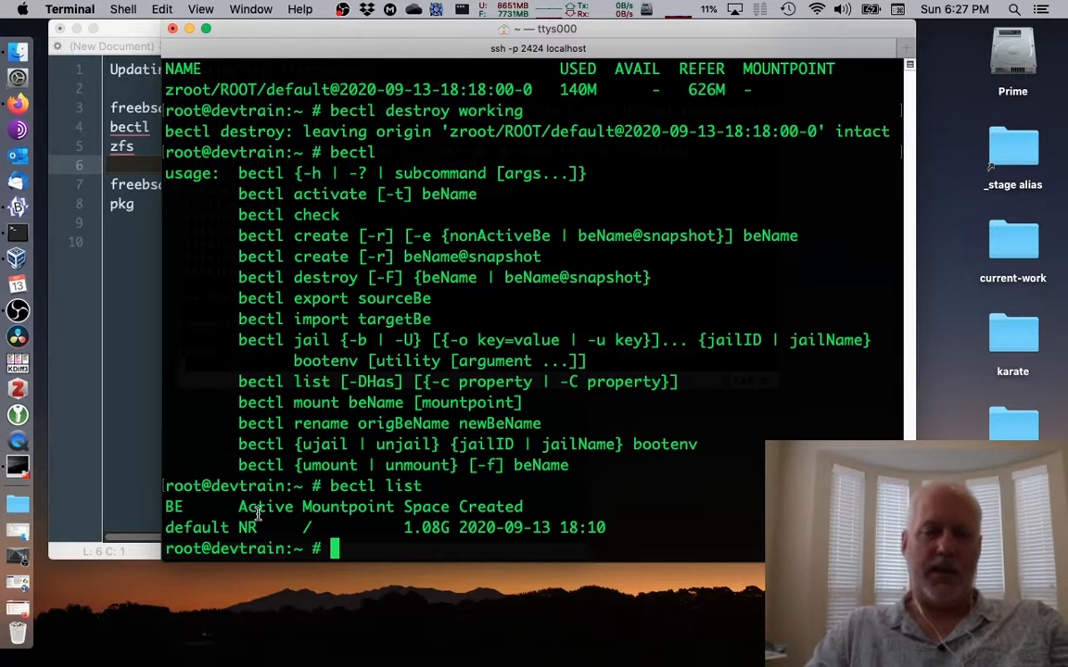
pyautogui.write('zfs list -t')
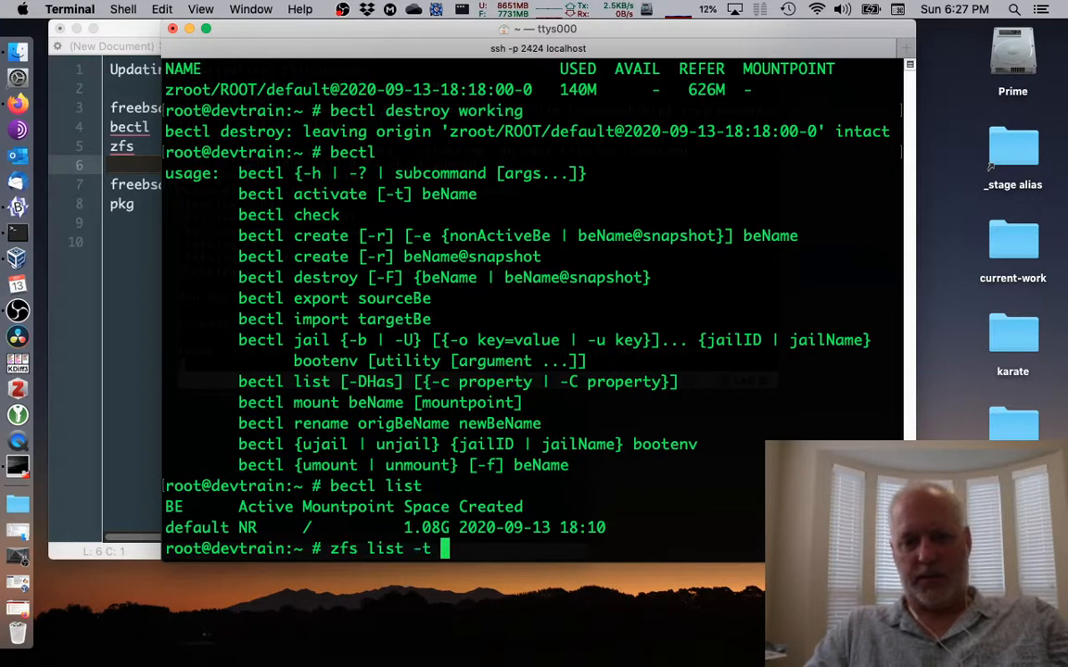
pyautogui.press('Return')
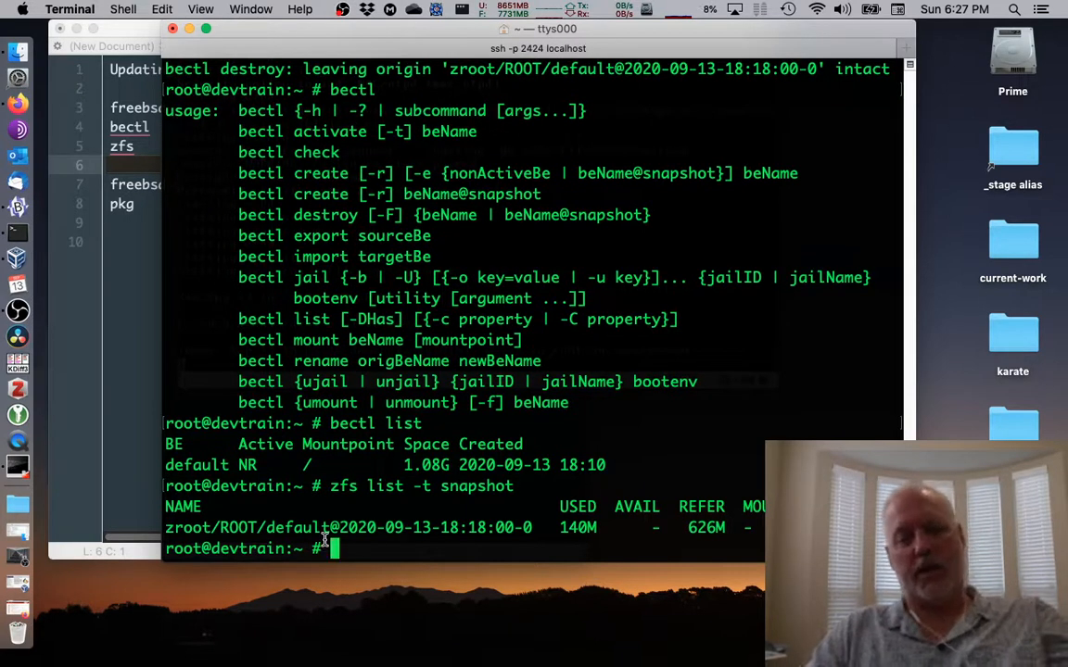
pyautogui.write('zfs')
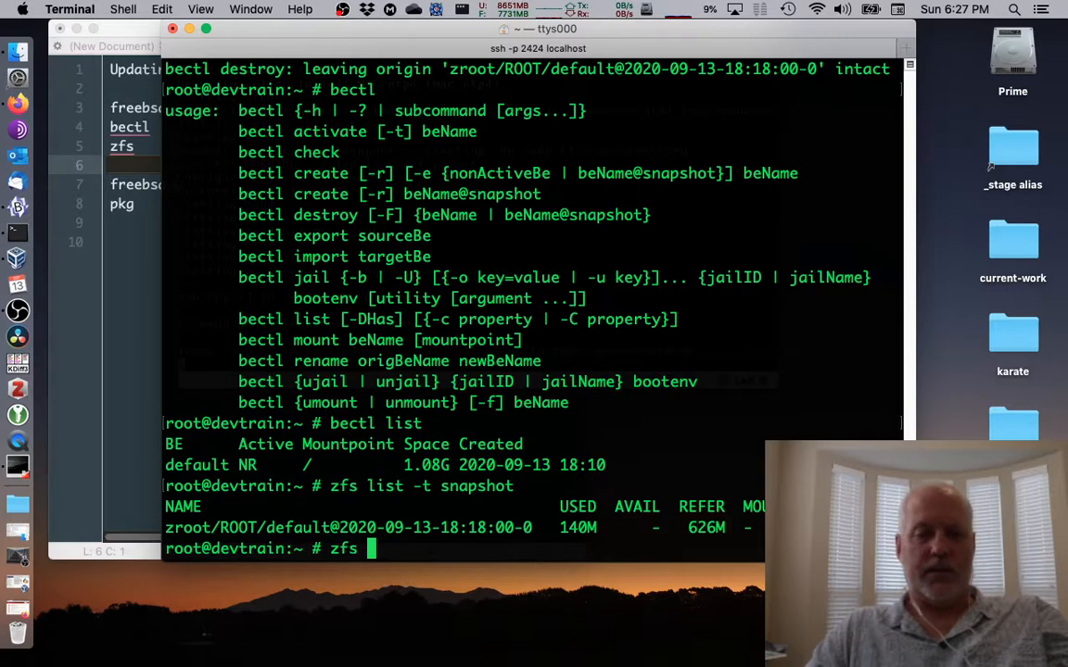
pyautogui.write('destroy zroot/ROOT/default@2020-09-13-18:18')
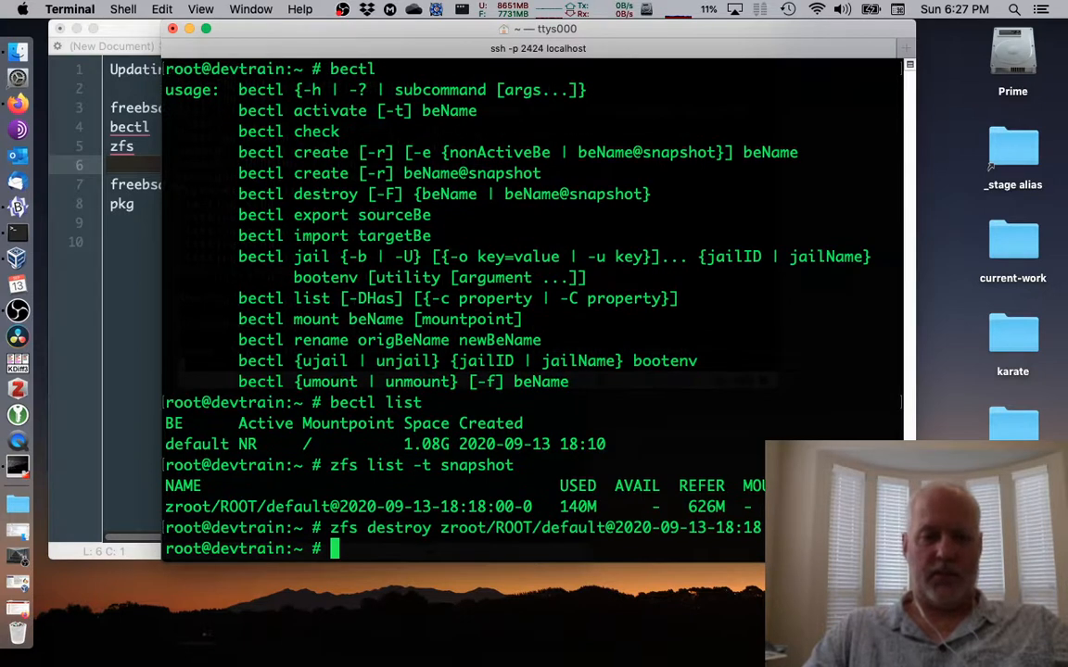
pyautogui.write('zfs list -t snapshot')
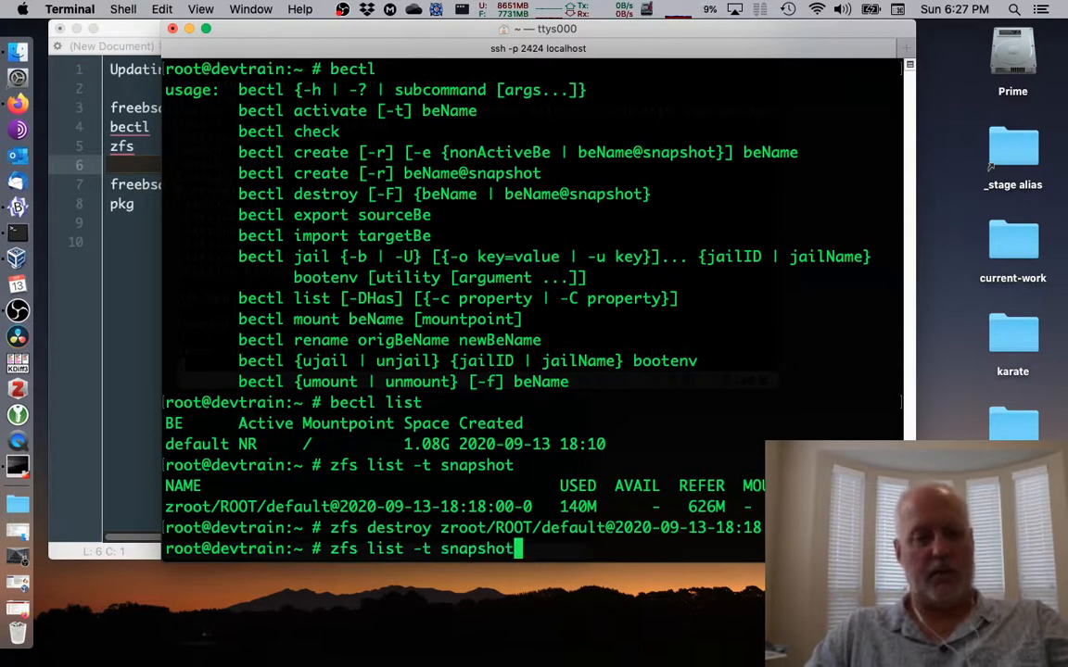